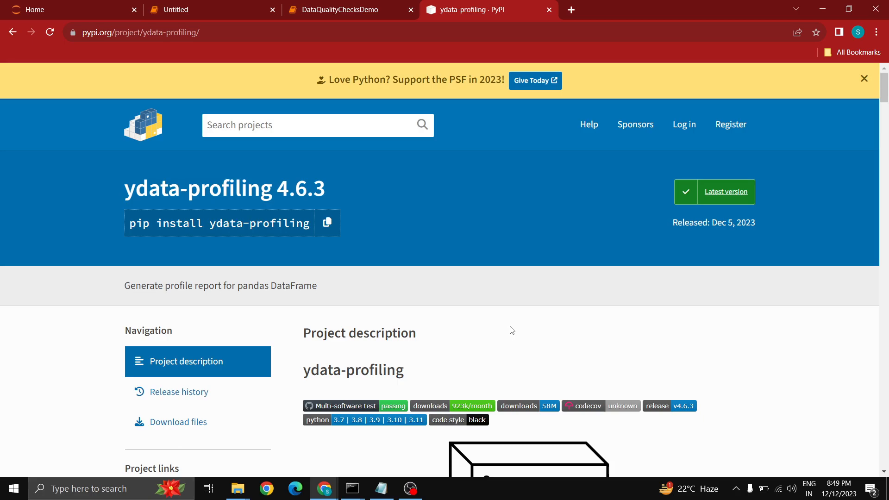
{"action": "mouse_move", "coordinate": [493, 356]}
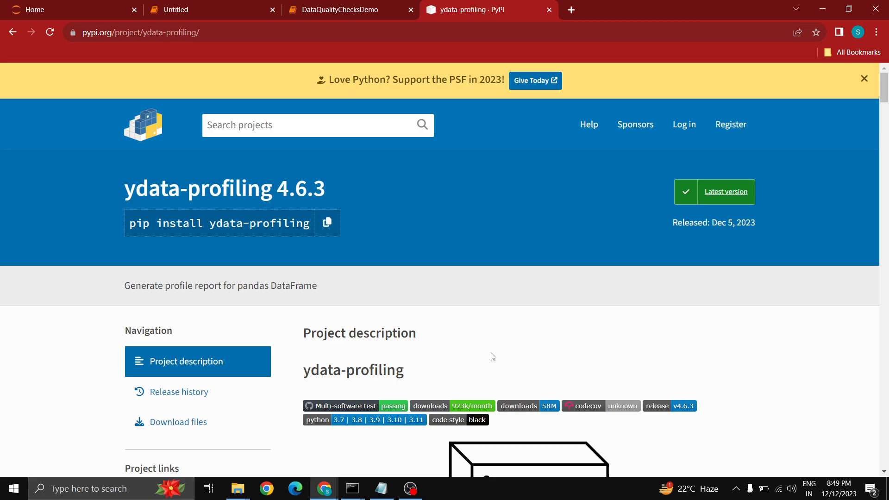
- Scroll the ydata-profiling PyPI page, highlighting version 4.6.3 and the HTML export format
{"action": "scroll", "scroll_direction": "down", "scroll_amount": 3}
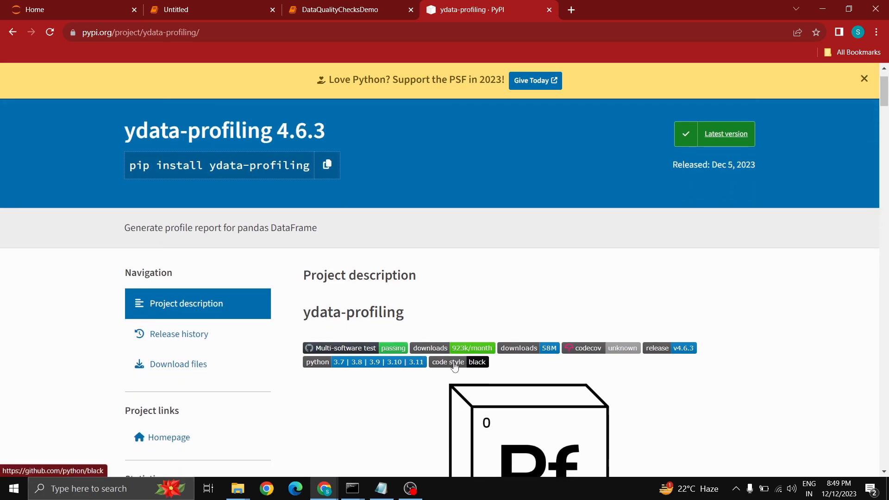
{"action": "scroll", "scroll_direction": "down", "scroll_amount": 3}
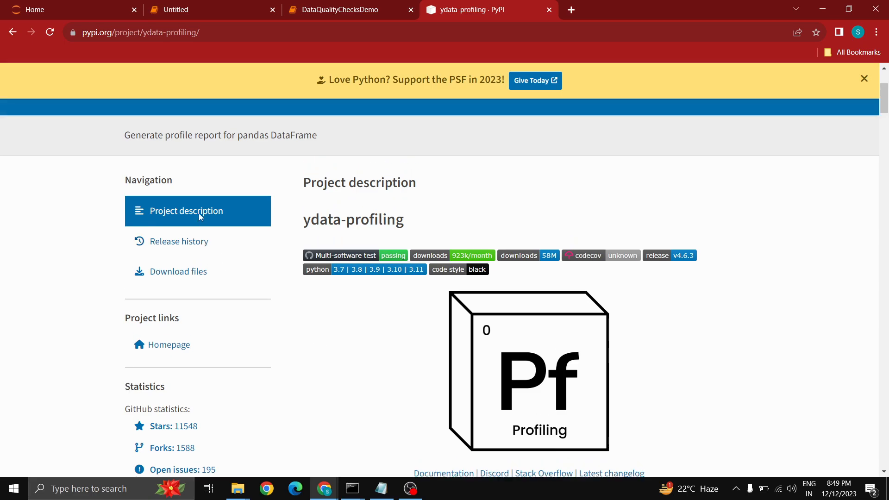
{"action": "scroll", "scroll_direction": "up", "scroll_amount": 3}
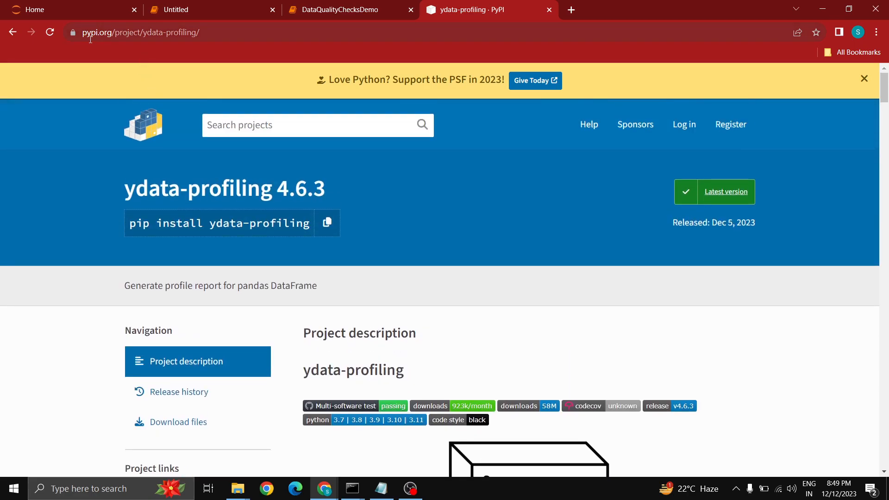
{"action": "mouse_move", "coordinate": [144, 63]}
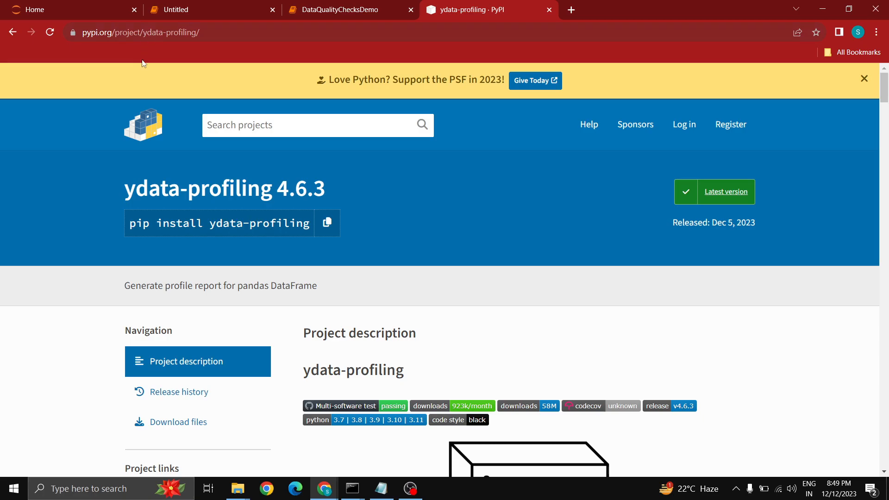
{"action": "scroll", "scroll_direction": "down", "scroll_amount": 3}
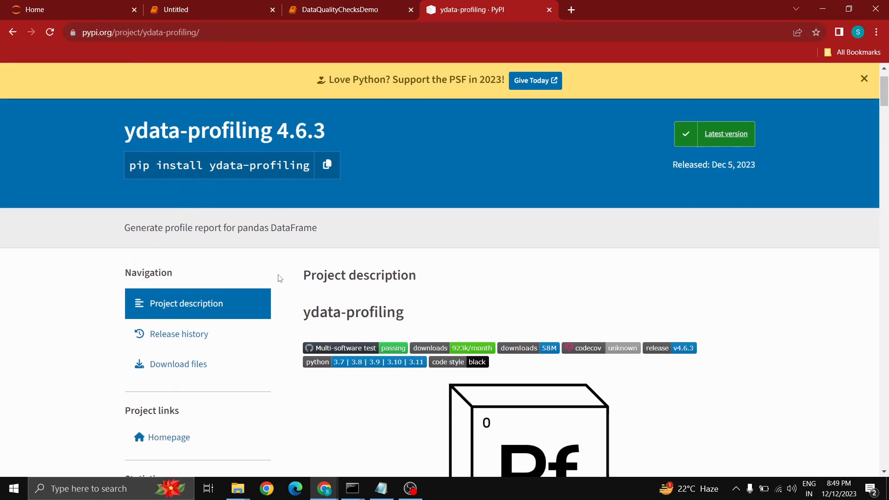
{"action": "double_click", "coordinate": [292, 131]}
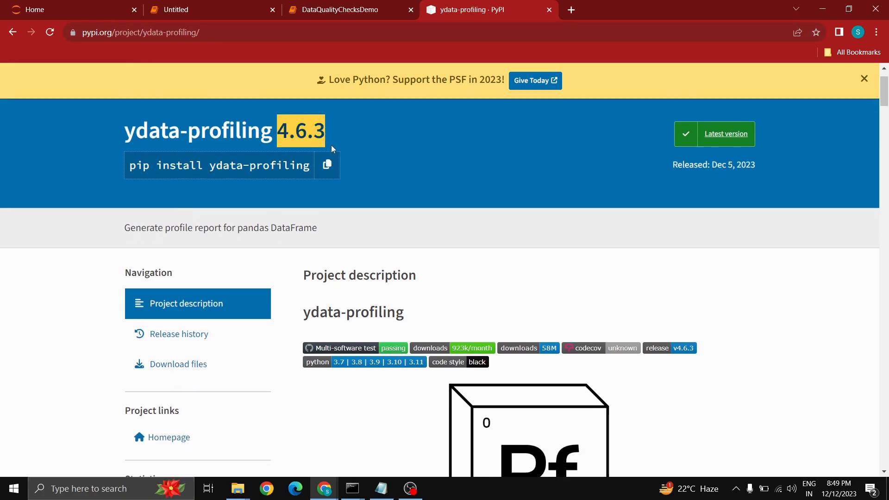
{"action": "scroll", "scroll_direction": "down", "scroll_amount": 3}
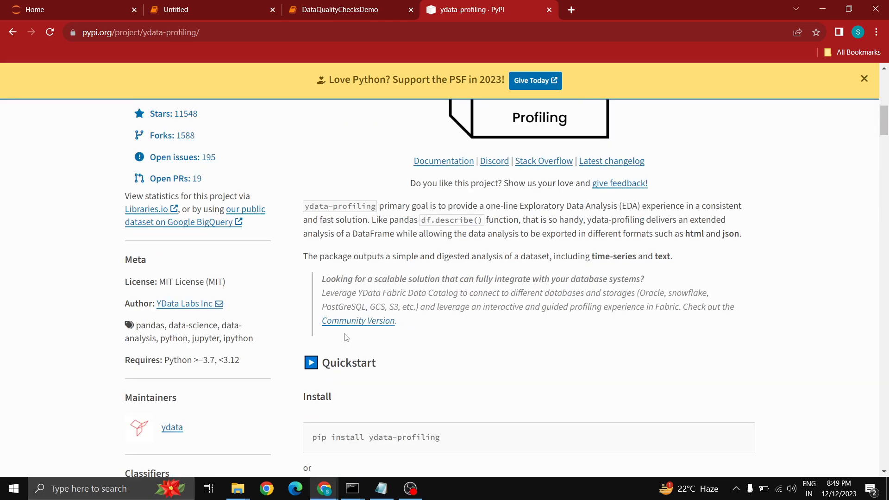
{"action": "mouse_move", "coordinate": [379, 207]}
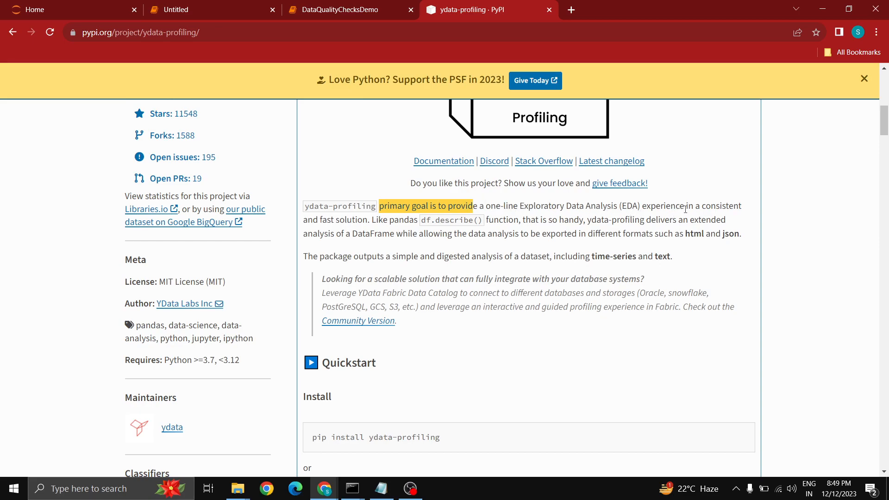
{"action": "mouse_move", "coordinate": [339, 228]}
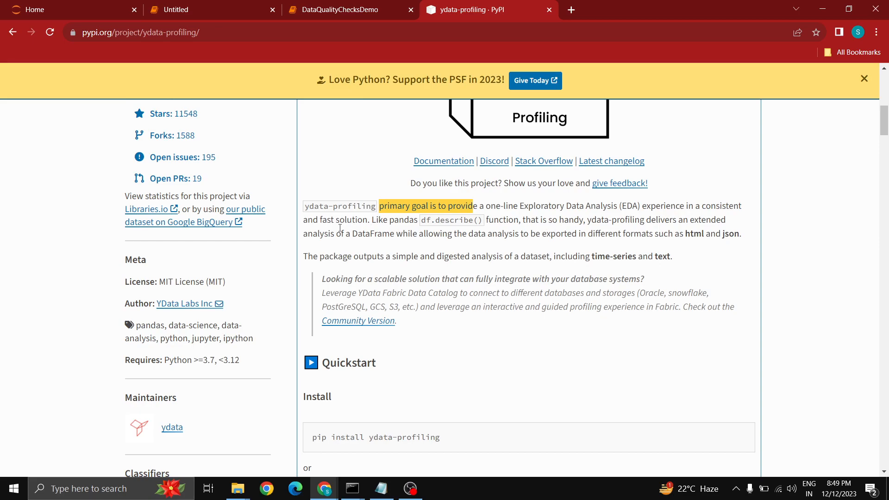
{"action": "mouse_move", "coordinate": [425, 281]}
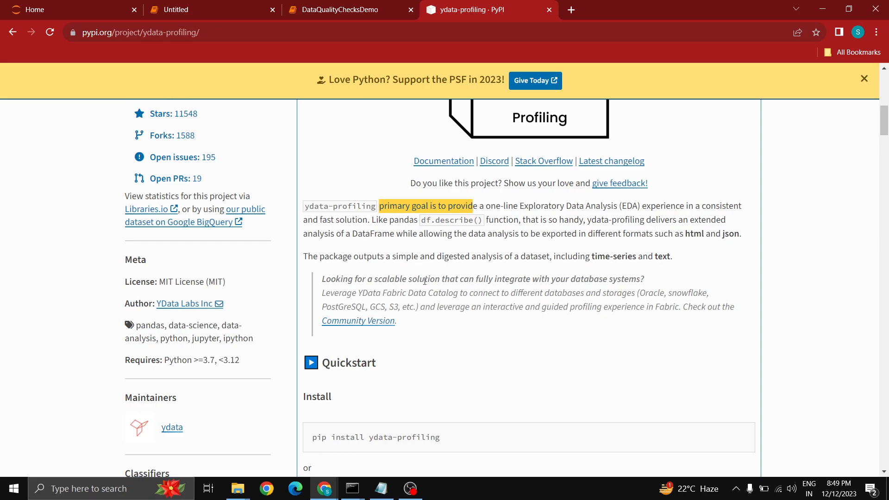
{"action": "scroll", "scroll_direction": "up", "scroll_amount": 3}
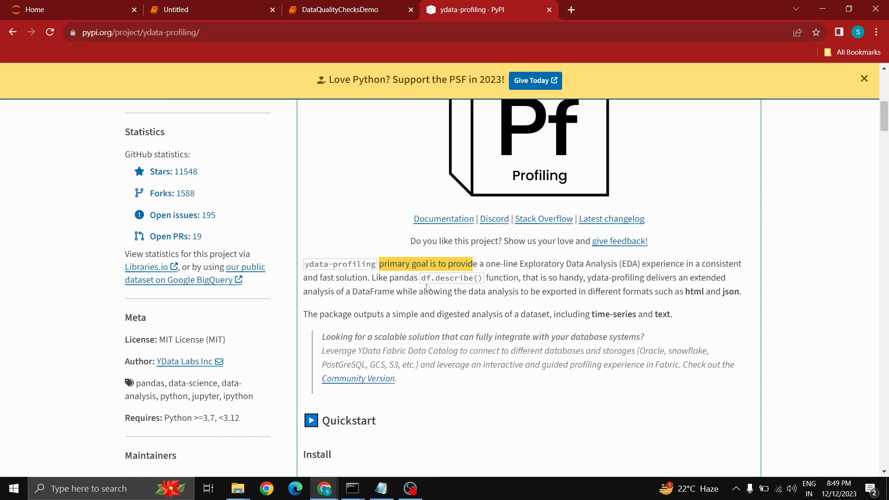
{"action": "scroll", "scroll_direction": "up", "scroll_amount": 3}
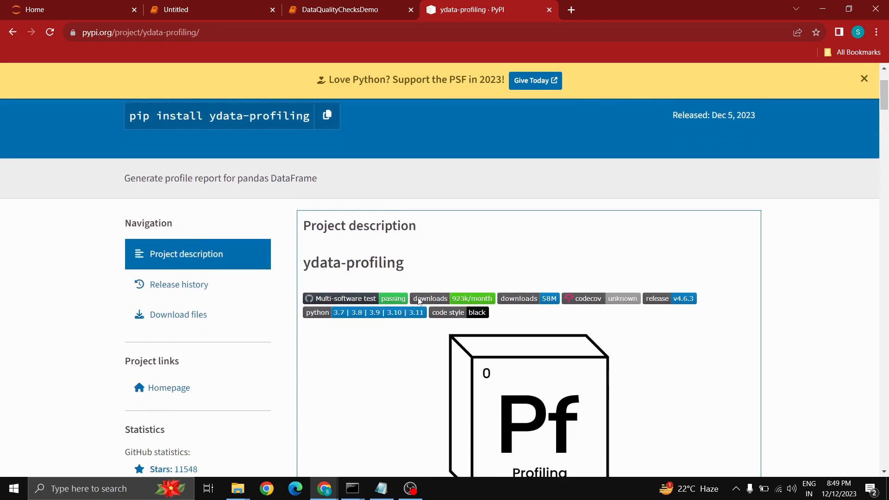
{"action": "scroll", "scroll_direction": "down", "scroll_amount": 3}
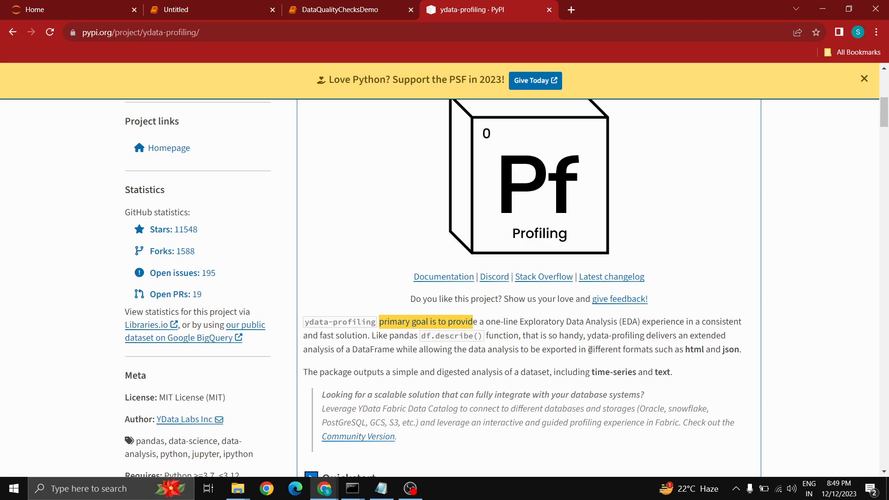
{"action": "scroll", "scroll_direction": "down", "scroll_amount": 3}
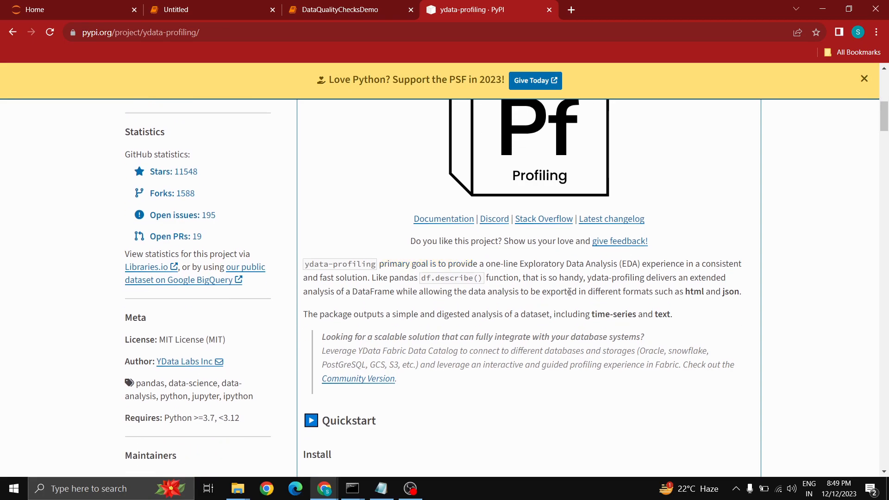
{"action": "double_click", "coordinate": [694, 291]}
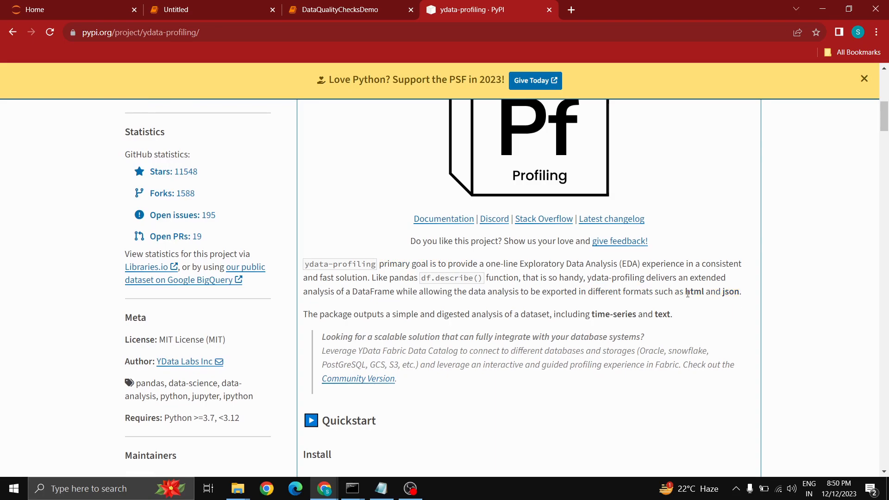
{"action": "double_click", "coordinate": [694, 291]}
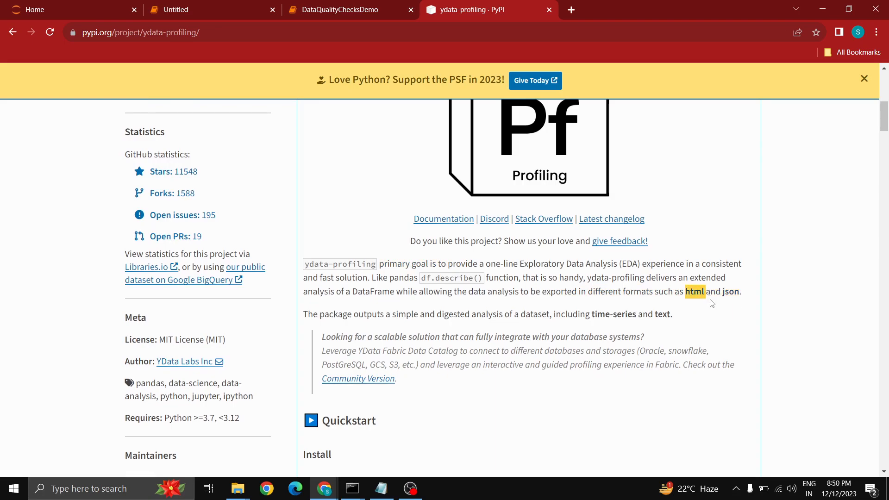
{"action": "mouse_move", "coordinate": [720, 307]}
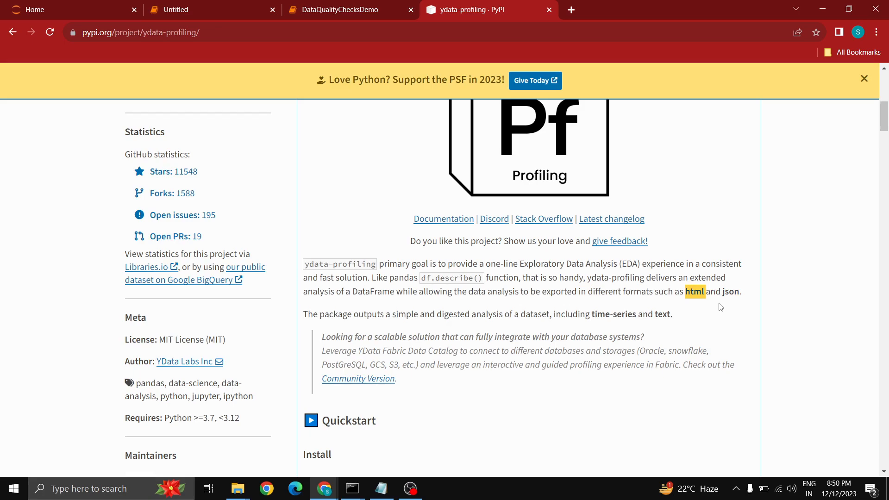
- Read on past the Key features heading through the usage and support sections
{"action": "scroll", "scroll_direction": "down", "scroll_amount": 3}
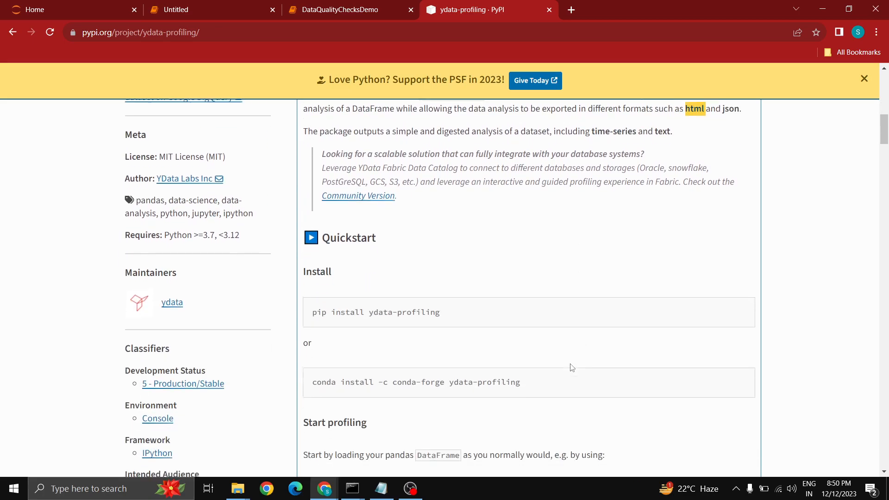
{"action": "scroll", "scroll_direction": "down", "scroll_amount": 3}
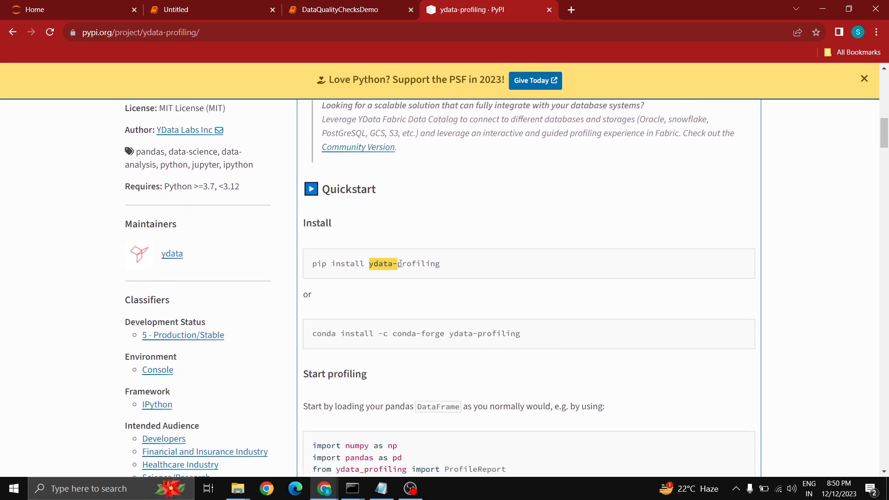
{"action": "scroll", "scroll_direction": "down", "scroll_amount": 3}
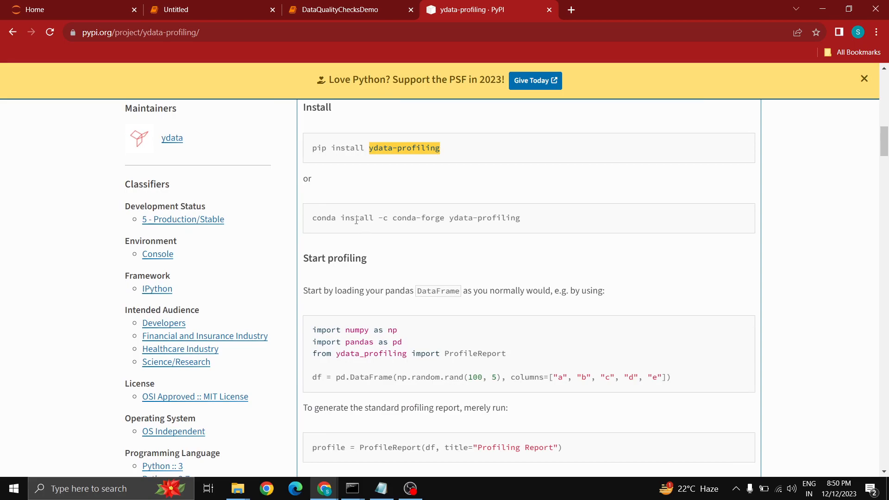
{"action": "scroll", "scroll_direction": "down", "scroll_amount": 3}
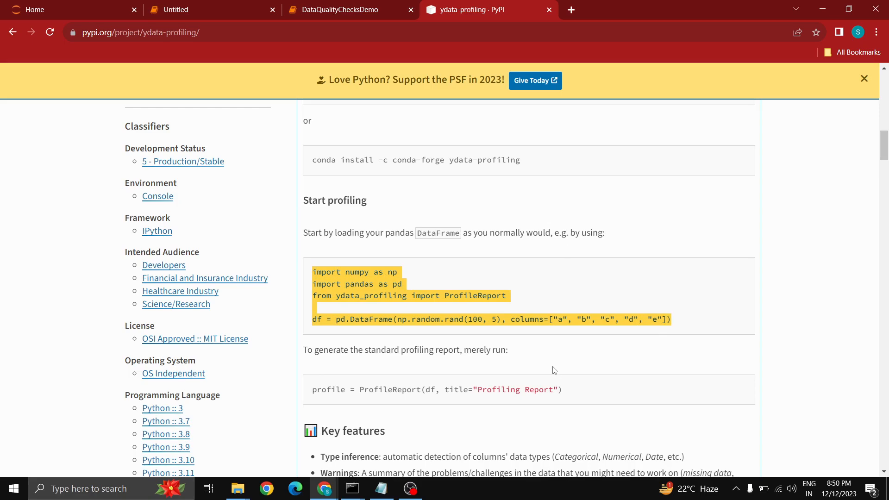
{"action": "scroll", "scroll_direction": "down", "scroll_amount": 3}
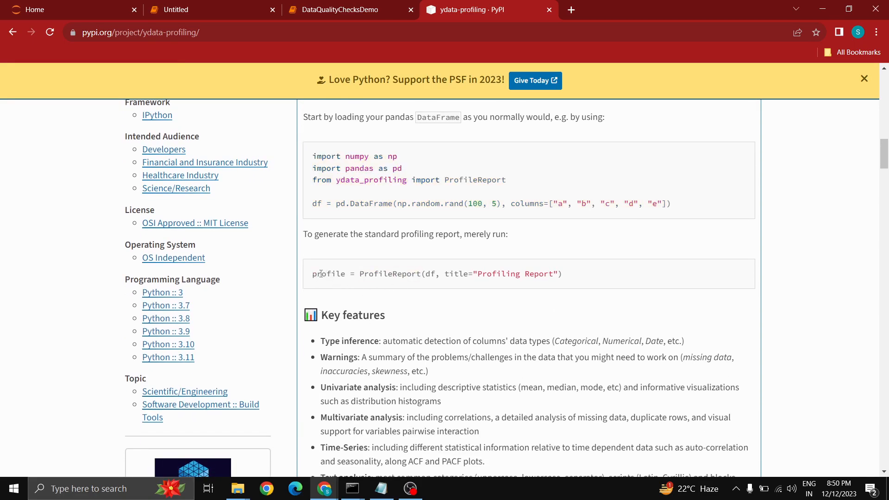
{"action": "mouse_move", "coordinate": [578, 319]}
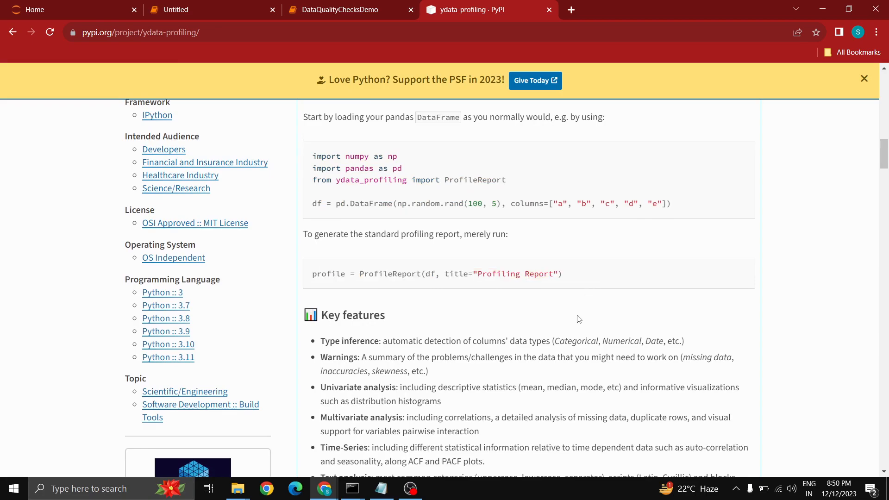
{"action": "scroll", "scroll_direction": "down", "scroll_amount": 3}
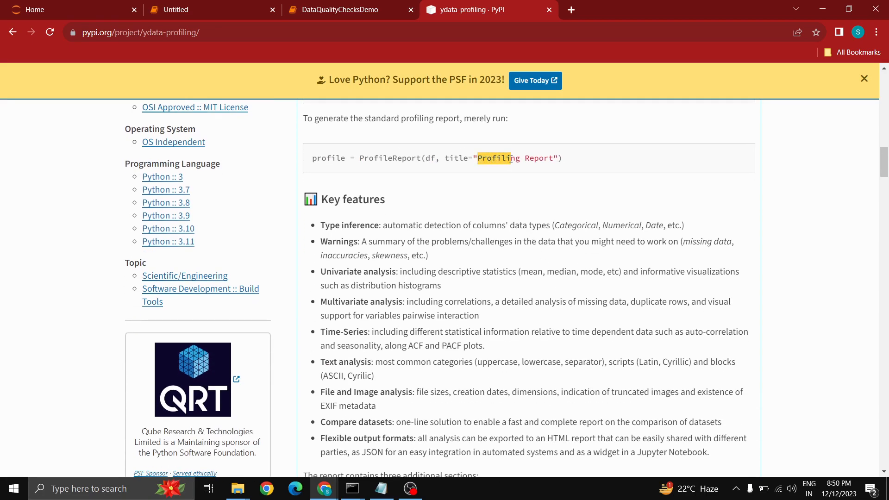
{"action": "scroll", "scroll_direction": "down", "scroll_amount": 3}
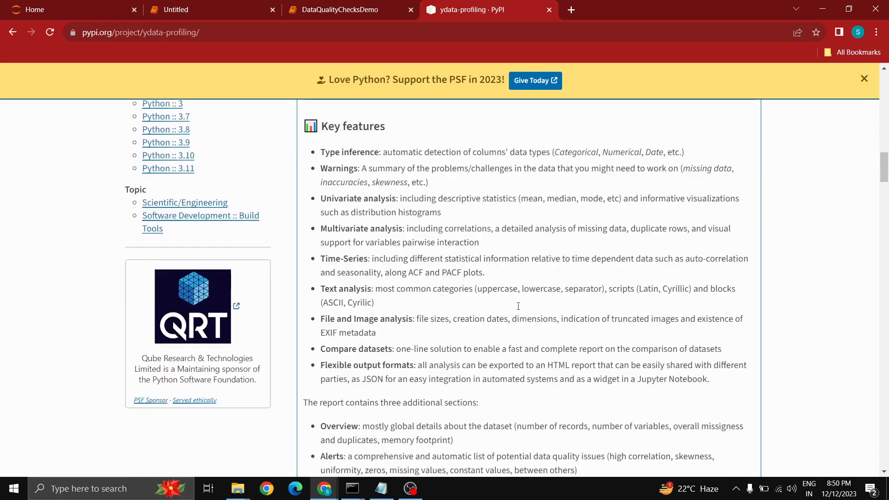
{"action": "scroll", "scroll_direction": "up", "scroll_amount": 3}
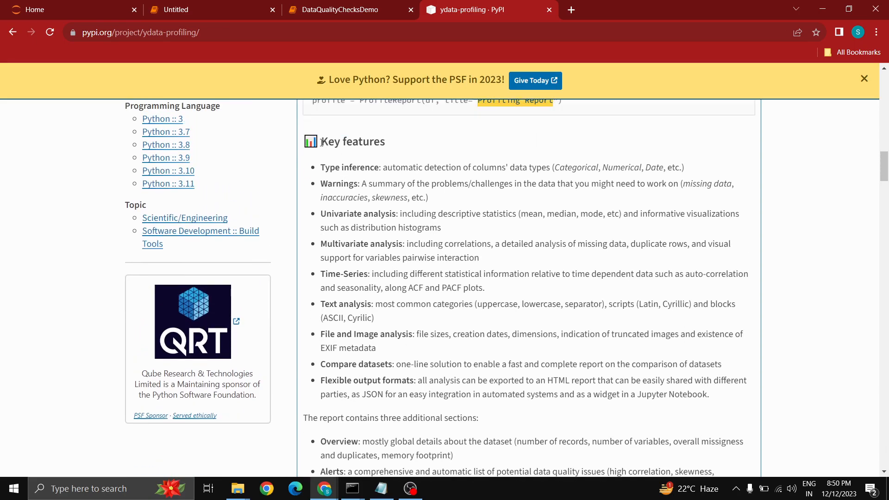
{"action": "double_click", "coordinate": [352, 141]}
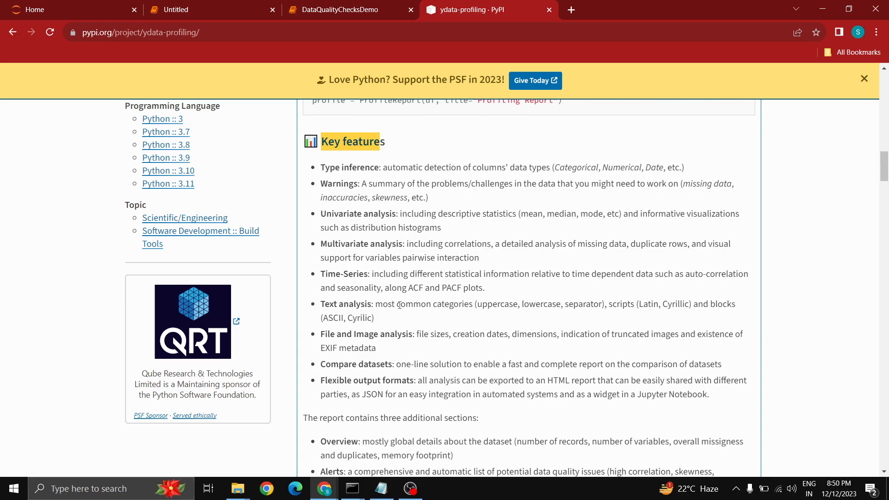
{"action": "scroll", "scroll_direction": "down", "scroll_amount": 3}
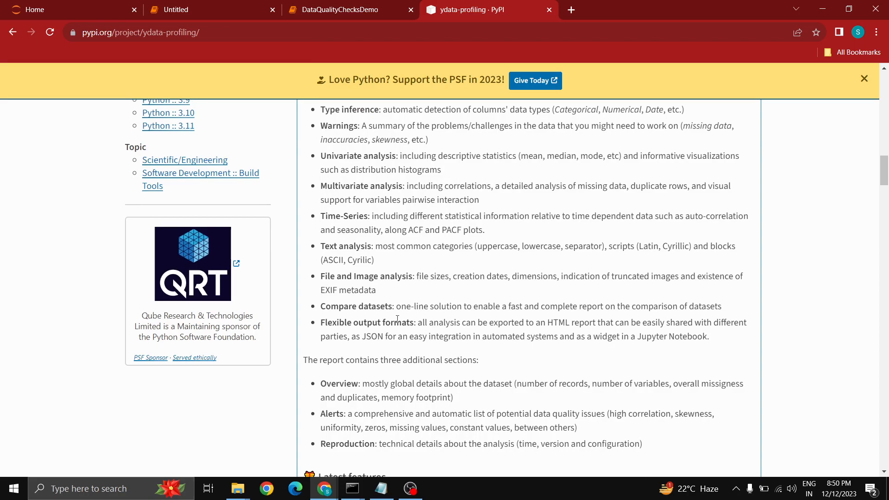
{"action": "scroll", "scroll_direction": "down", "scroll_amount": 3}
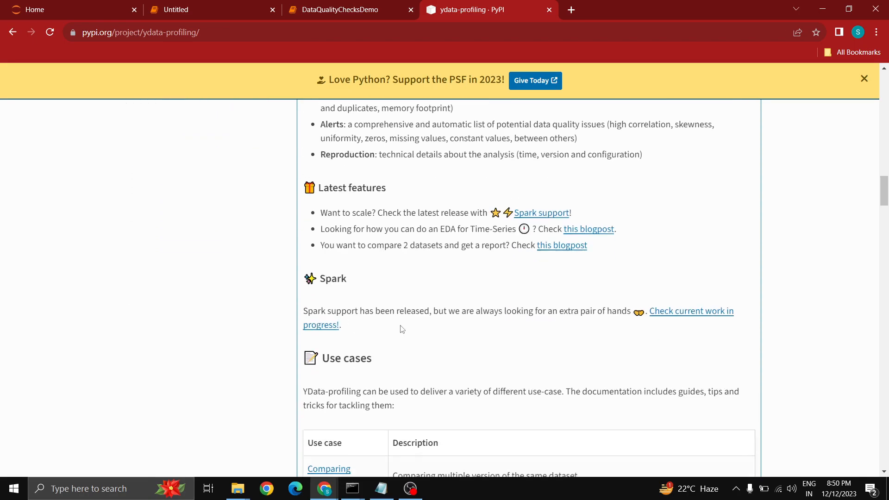
{"action": "scroll", "scroll_direction": "down", "scroll_amount": 3}
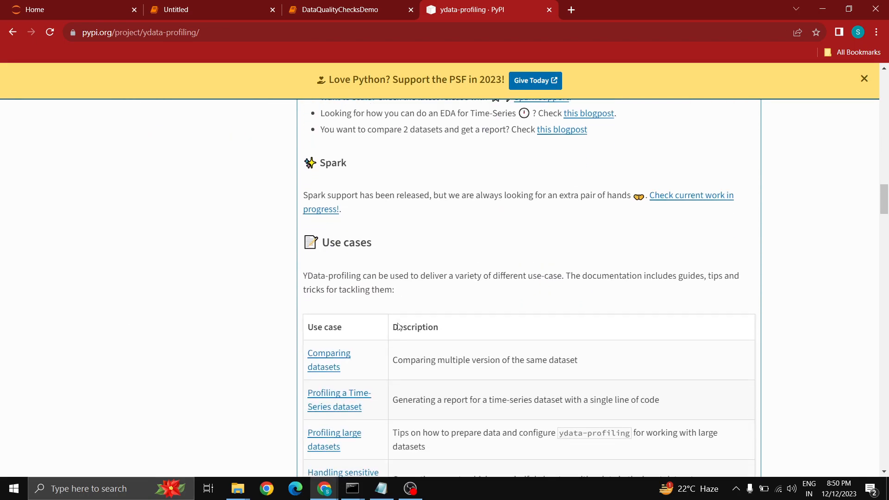
{"action": "scroll", "scroll_direction": "down", "scroll_amount": 3}
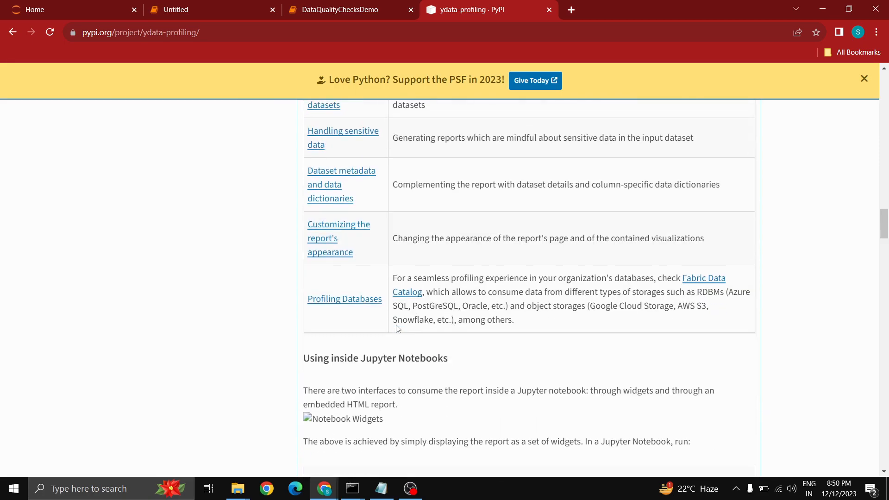
{"action": "scroll", "scroll_direction": "down", "scroll_amount": 3}
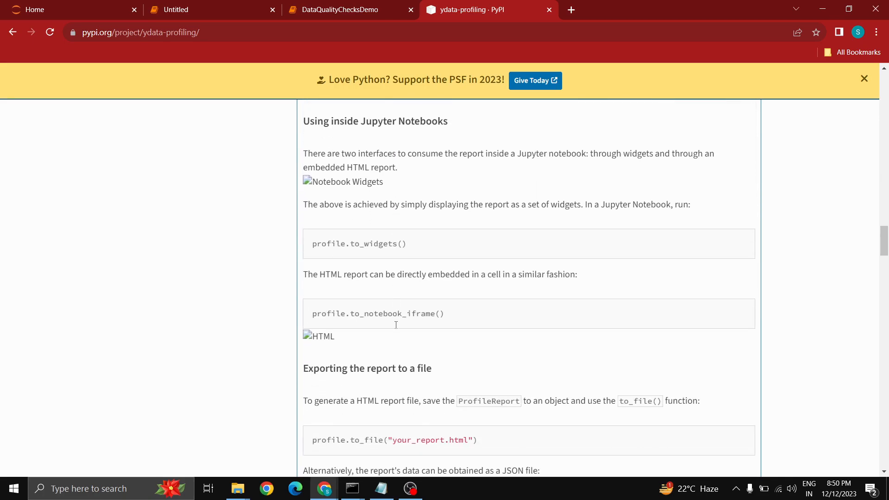
{"action": "scroll", "scroll_direction": "down", "scroll_amount": 3}
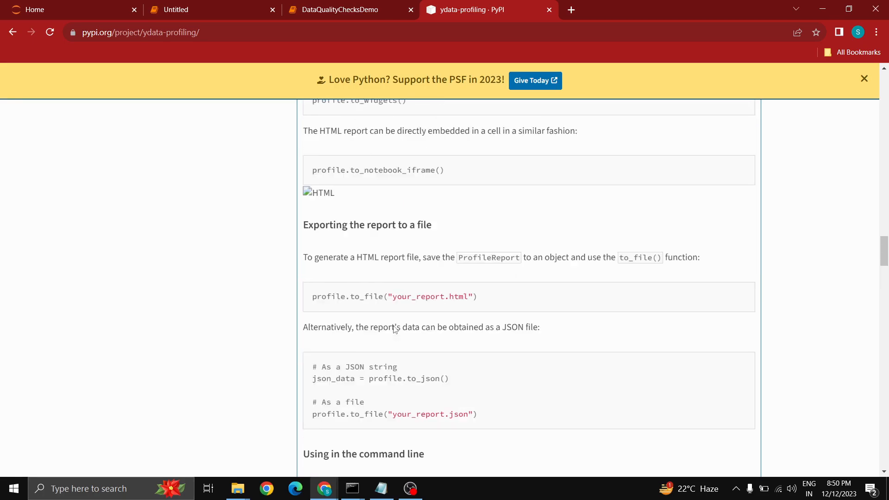
{"action": "scroll", "scroll_direction": "up", "scroll_amount": 3}
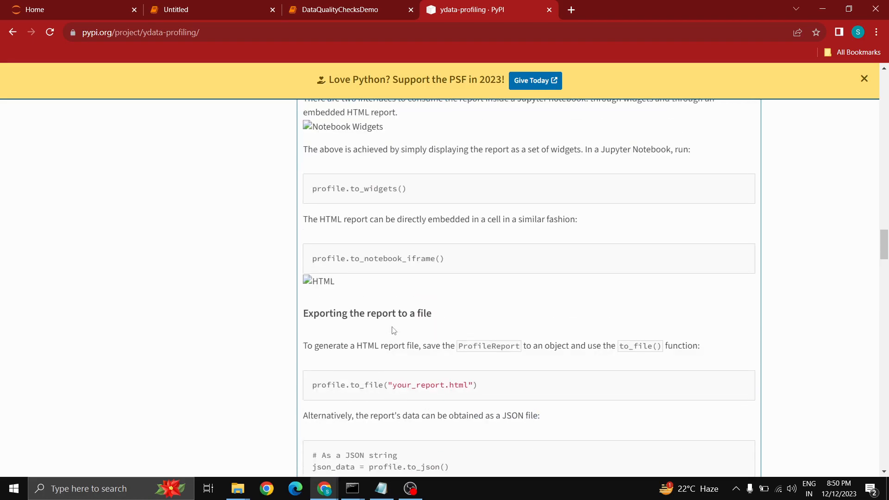
{"action": "scroll", "scroll_direction": "up", "scroll_amount": 3}
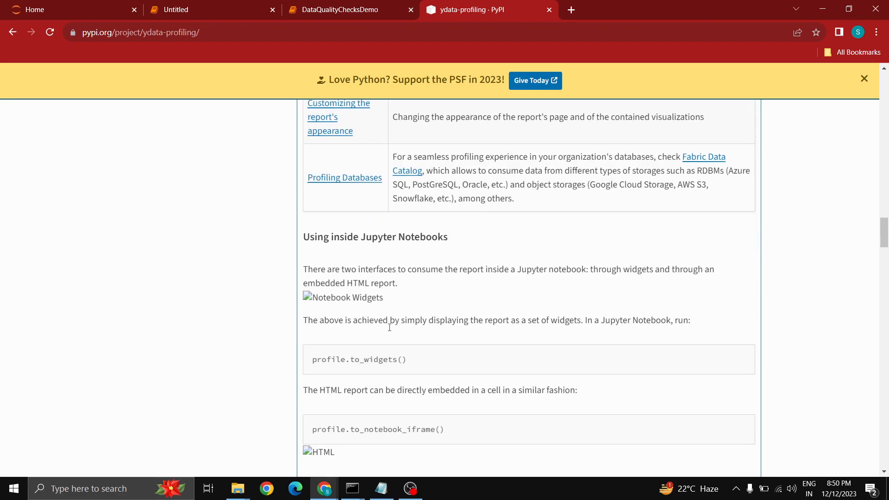
{"action": "scroll", "scroll_direction": "up", "scroll_amount": 3}
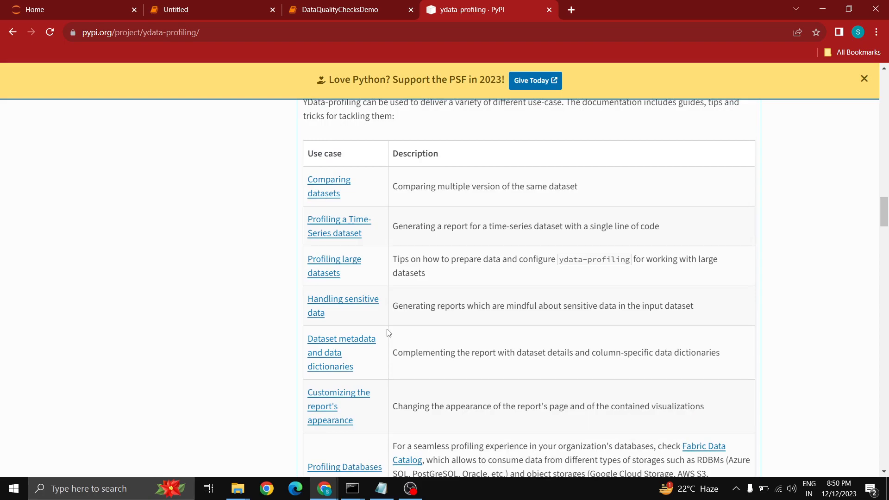
{"action": "mouse_move", "coordinate": [384, 328]}
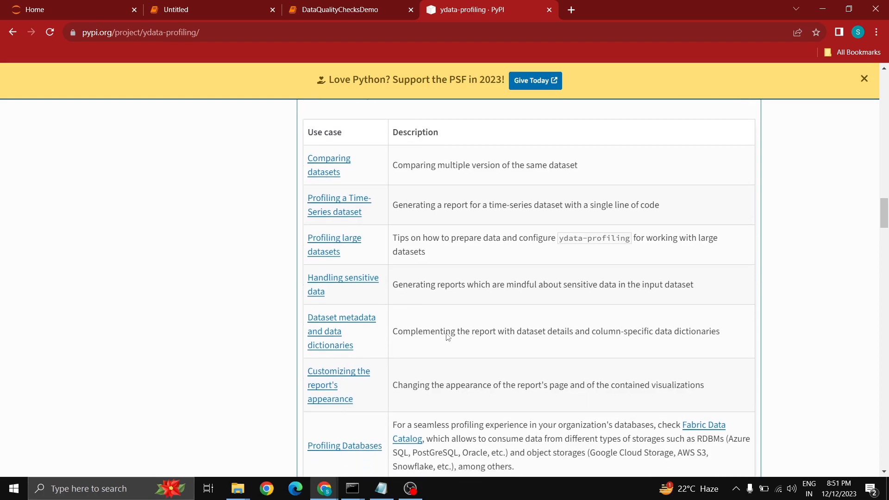
{"action": "scroll", "scroll_direction": "down", "scroll_amount": 3}
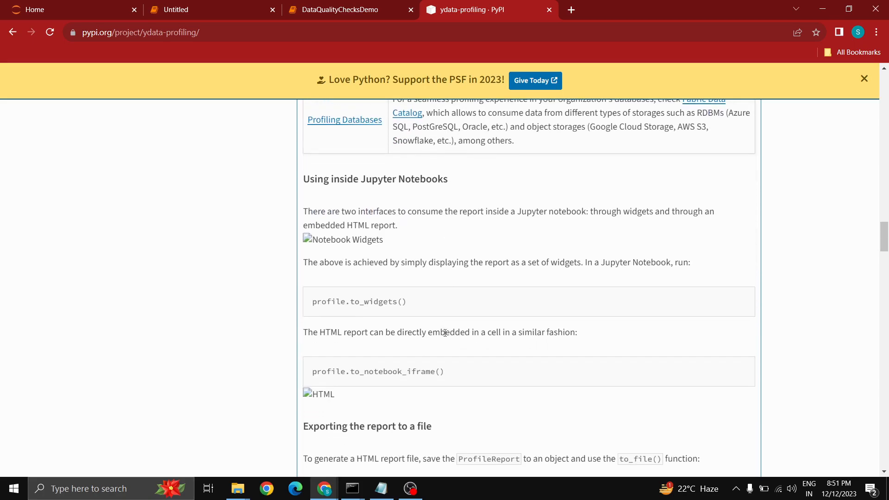
{"action": "scroll", "scroll_direction": "down", "scroll_amount": 3}
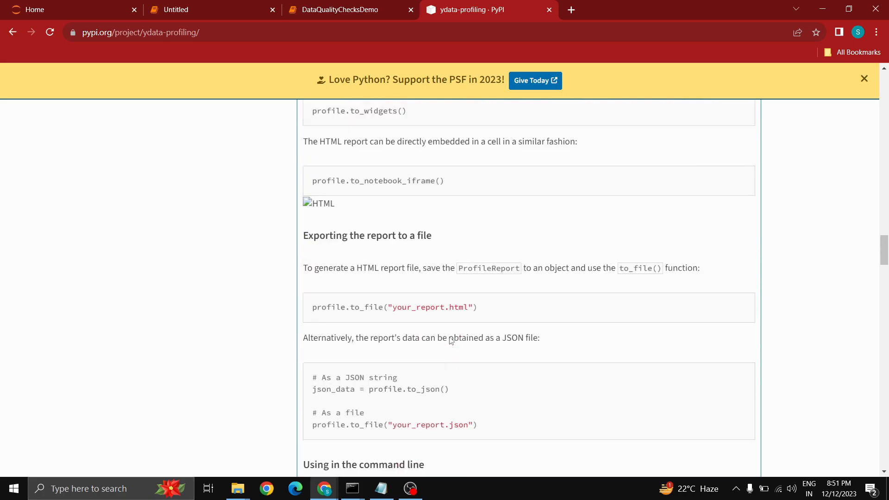
{"action": "scroll", "scroll_direction": "down", "scroll_amount": 3}
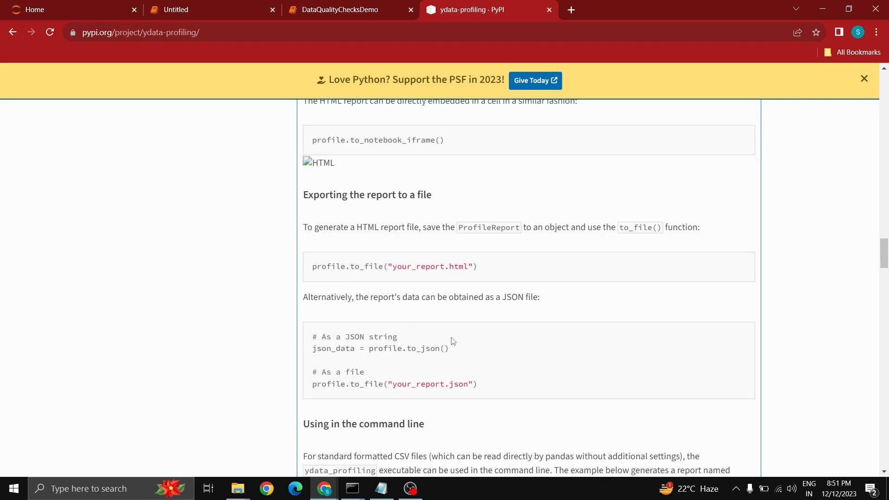
{"action": "scroll", "scroll_direction": "down", "scroll_amount": 3}
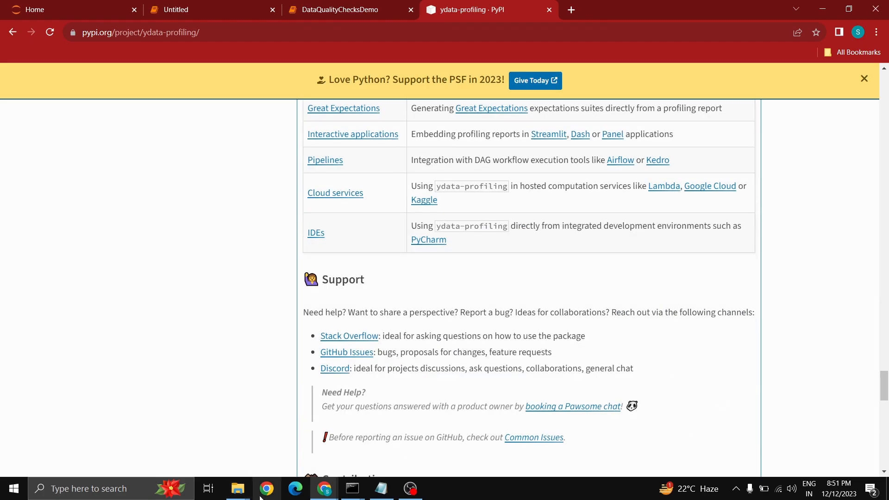
- Open Selected_Online_Sport_Wagering_Data from the Data_Quality folder window
{"action": "left_click", "coordinate": [237, 488]}
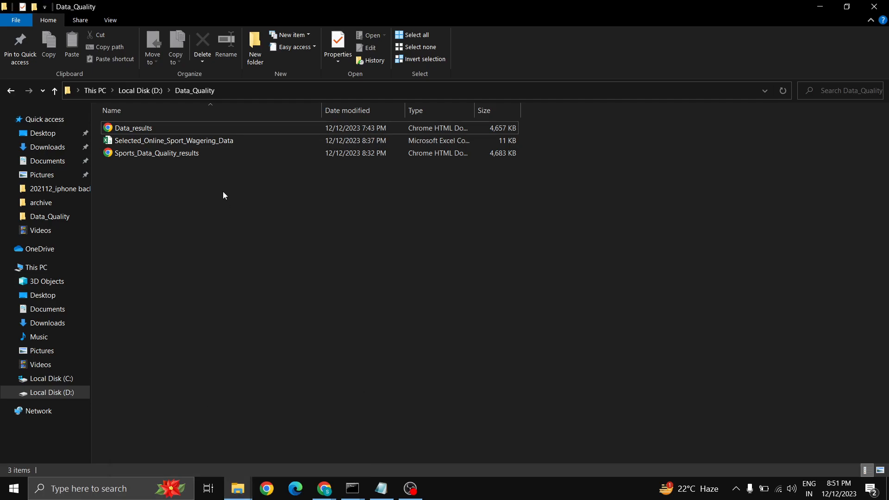
{"action": "left_click", "coordinate": [174, 140]}
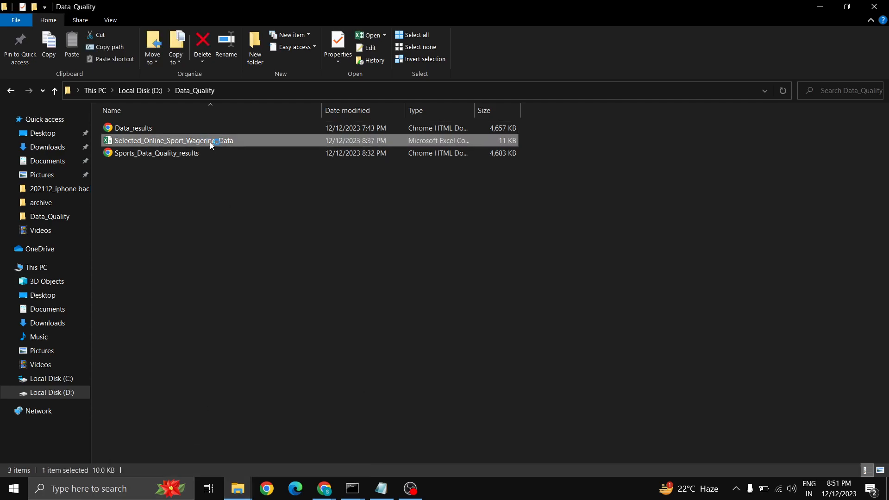
{"action": "double_click", "coordinate": [172, 140]}
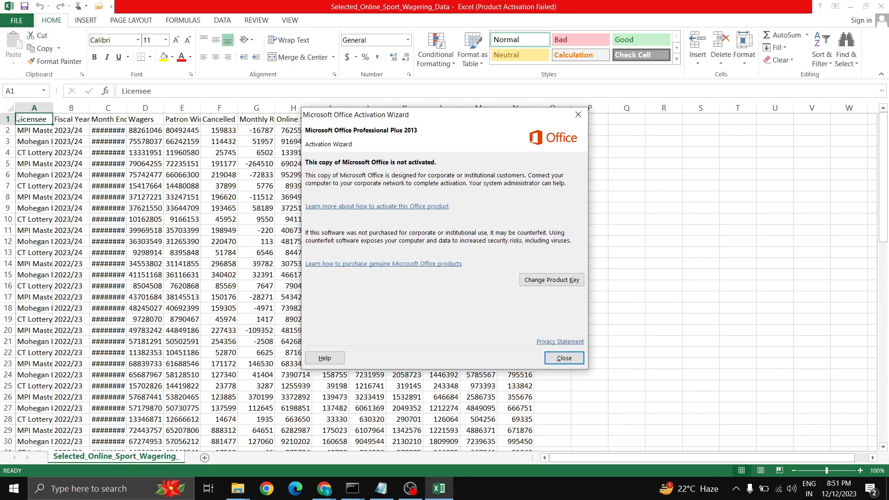
- Dismiss the activation notice, widen column A for licensee names, and select cell G8 (-11512)
{"action": "left_click", "coordinate": [564, 358]}
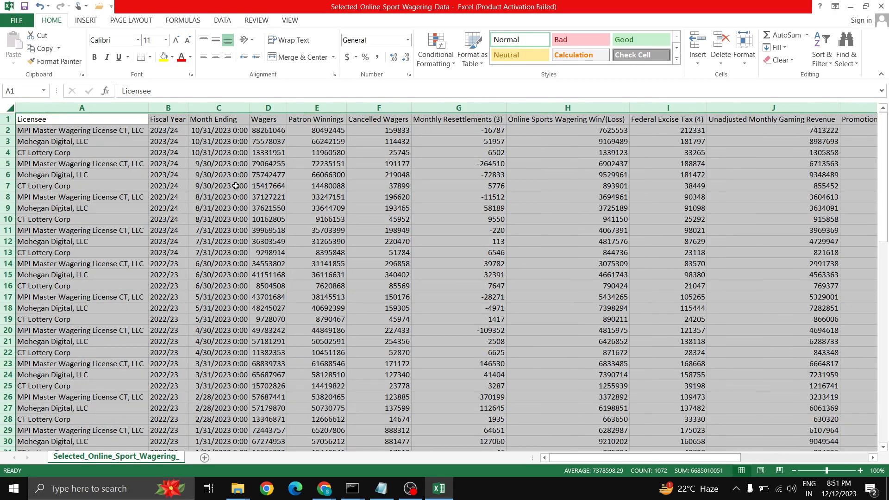
{"action": "scroll", "scroll_direction": "down", "scroll_amount": 3}
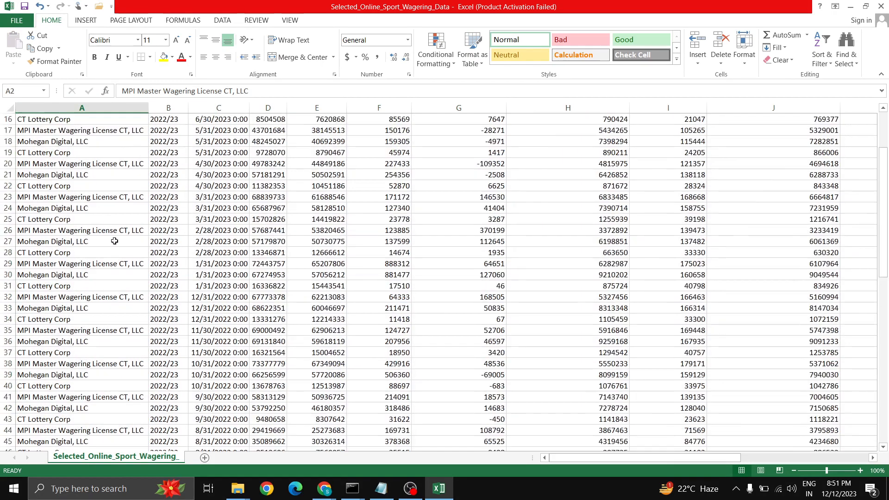
{"action": "scroll", "scroll_direction": "up", "scroll_amount": 3}
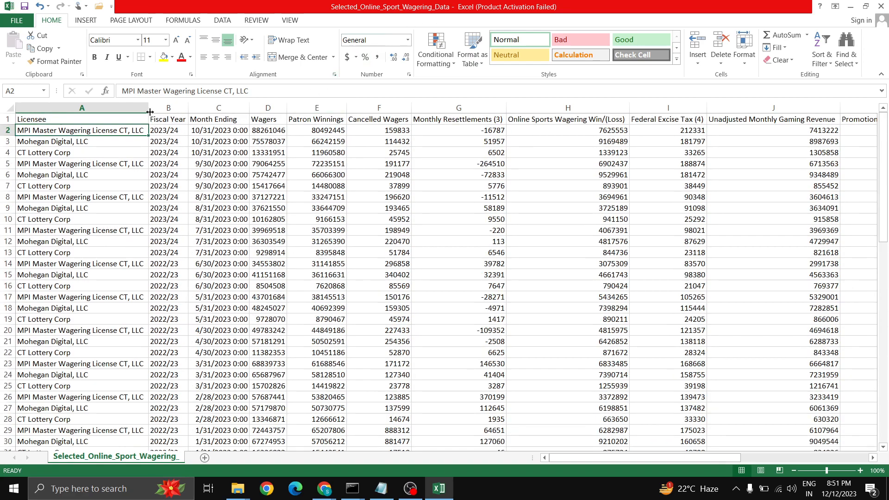
{"action": "left_click_drag", "start_coordinate": [150, 108], "coordinate": [142, 108]}
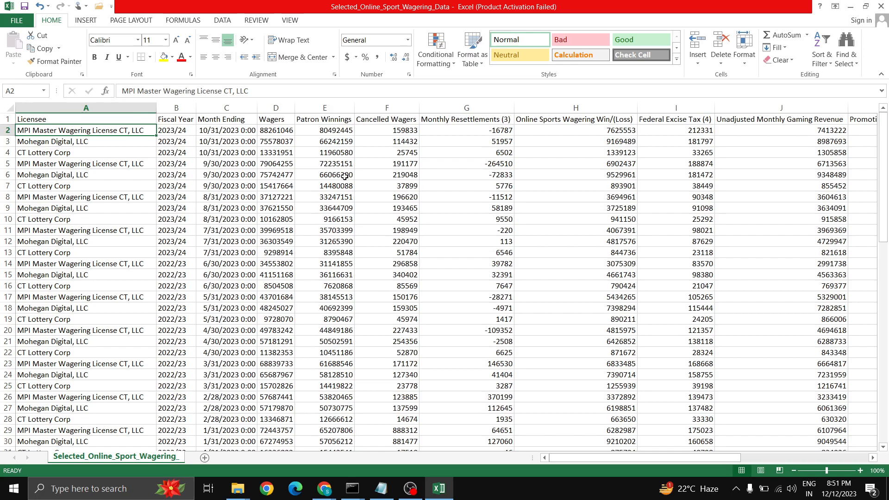
{"action": "scroll", "scroll_direction": "right", "scroll_amount": 3}
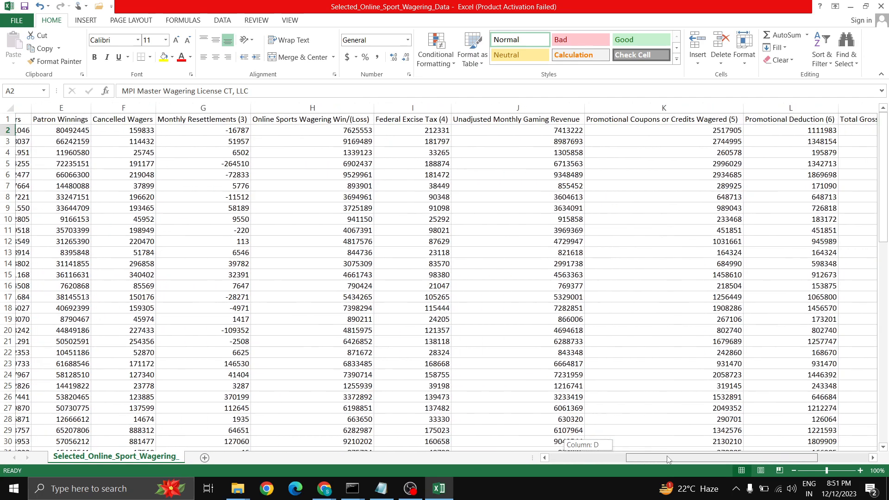
{"action": "scroll", "scroll_direction": "left", "scroll_amount": 3}
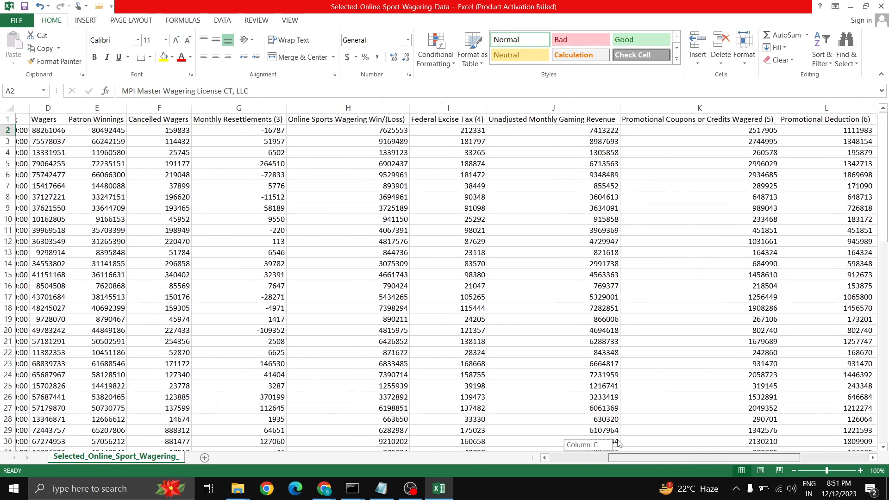
{"action": "scroll", "scroll_direction": "left", "scroll_amount": 3}
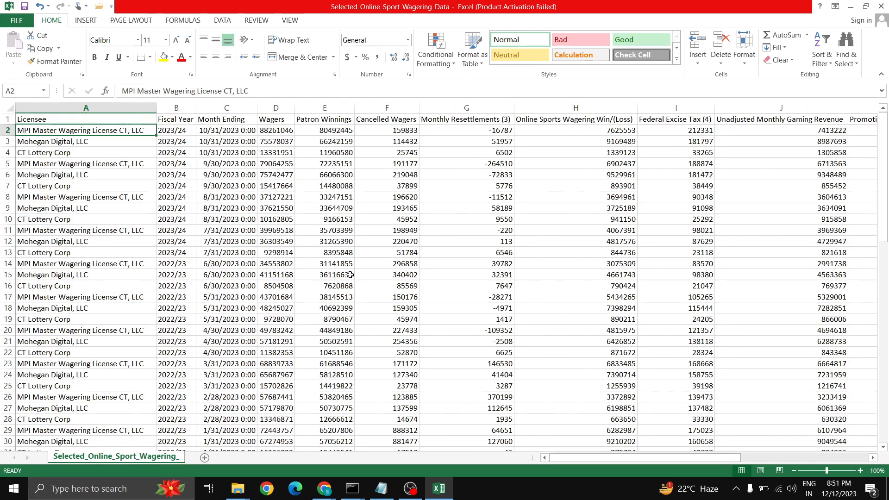
{"action": "left_click", "coordinate": [466, 197]}
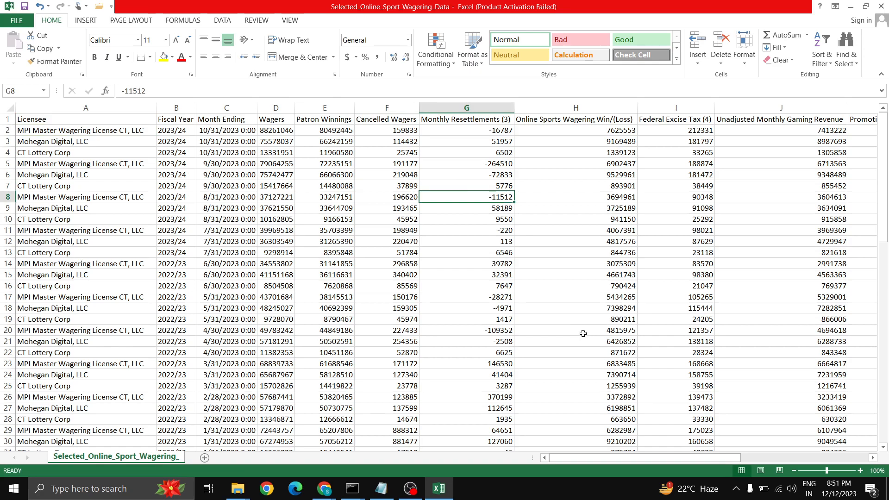
{"action": "mouse_move", "coordinate": [574, 331]}
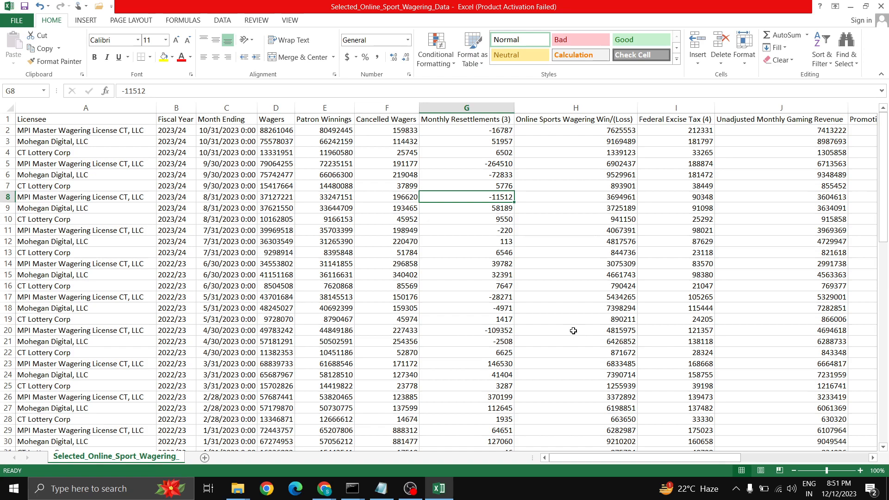
{"action": "mouse_move", "coordinate": [526, 333]}
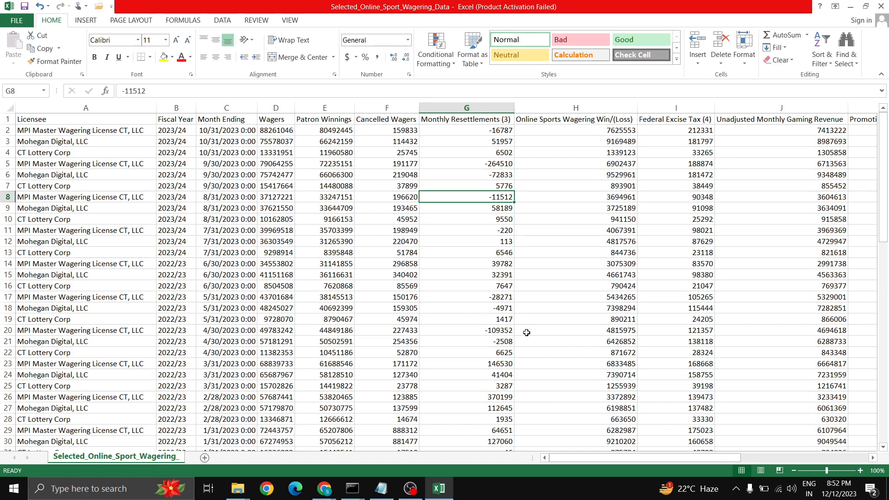
{"action": "mouse_move", "coordinate": [442, 121]}
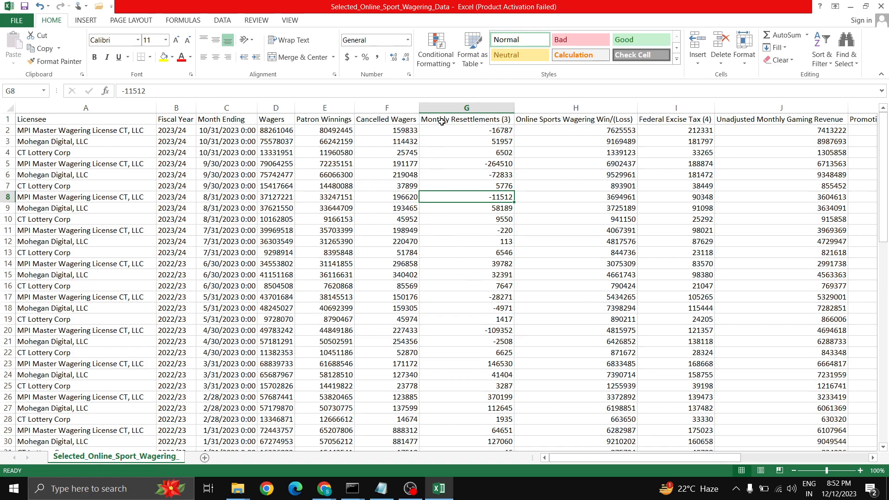
{"action": "mouse_move", "coordinate": [387, 227]}
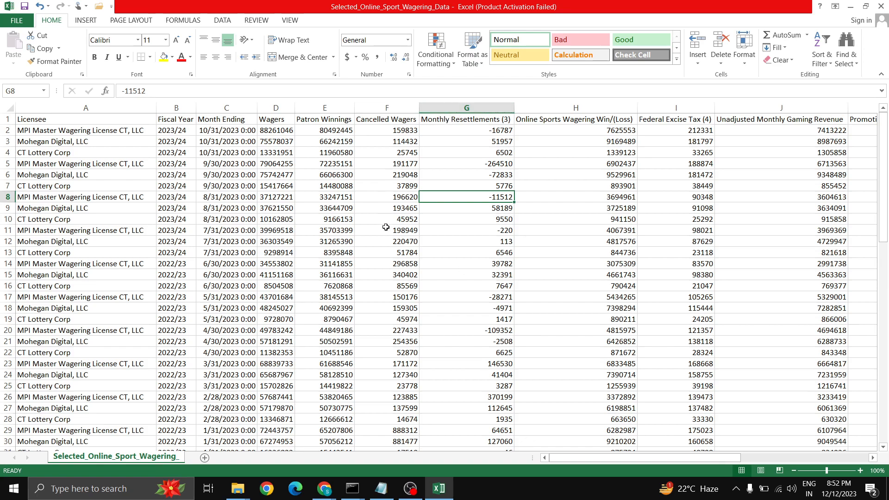
{"action": "mouse_move", "coordinate": [245, 202]}
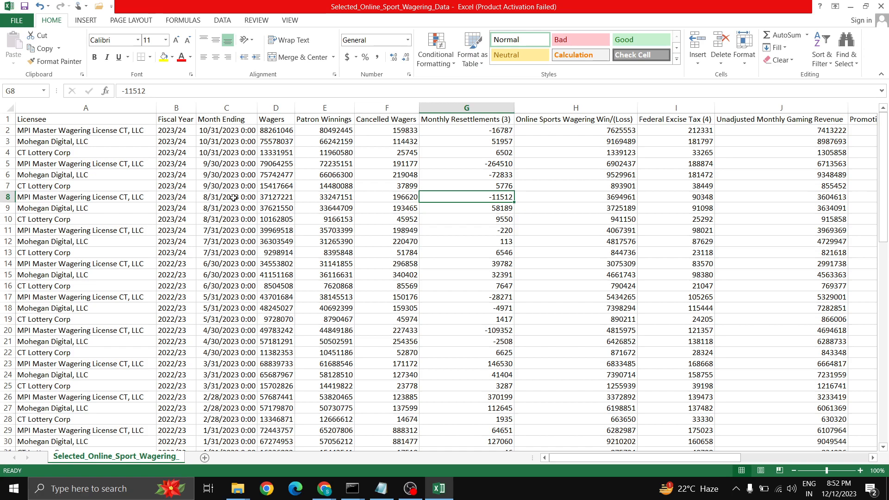
{"action": "mouse_move", "coordinate": [222, 186]}
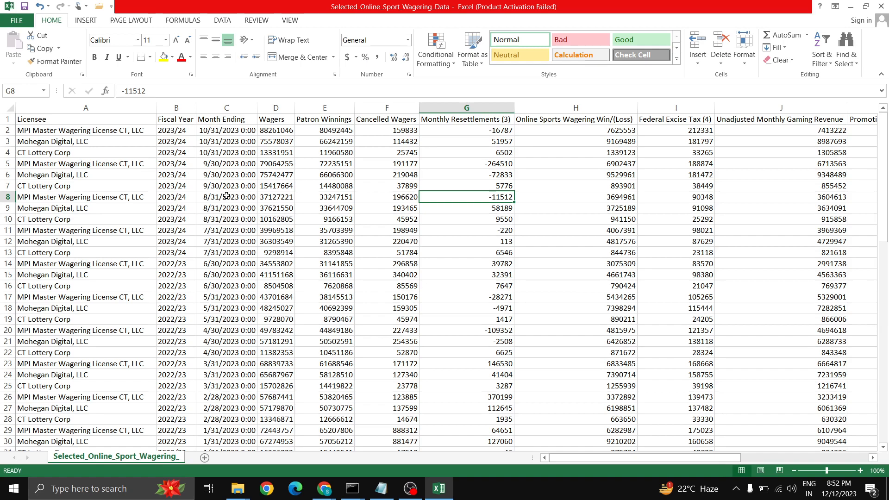
{"action": "mouse_move", "coordinate": [323, 488]}
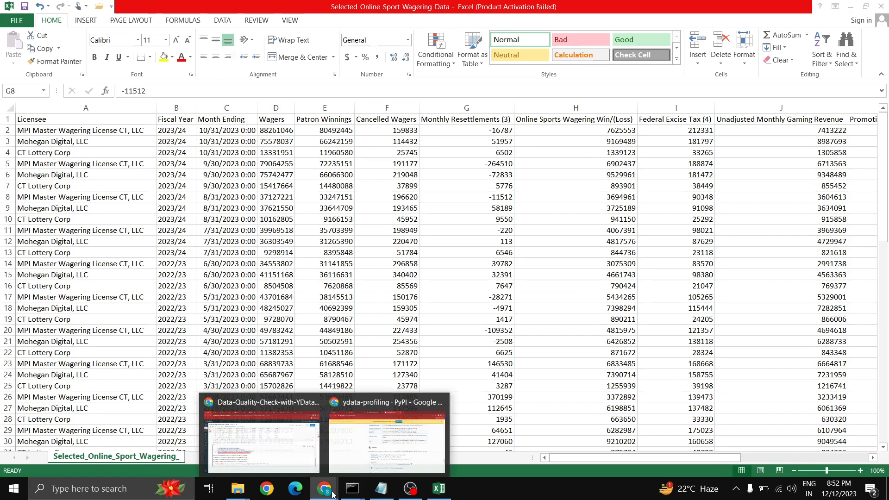
- Start a 'pip install' line in the notebook's first cell
{"action": "left_click", "coordinate": [386, 431]}
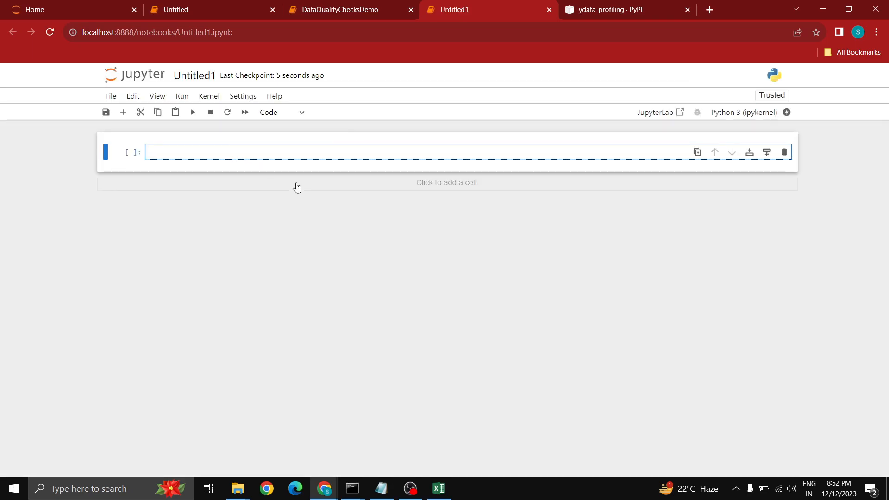
{"action": "type", "text": "pip i"}
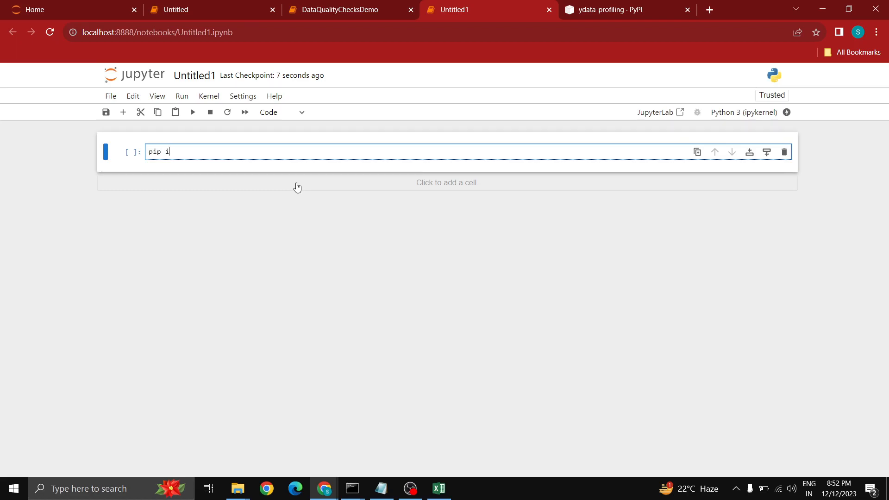
{"action": "type", "text": "nstall"}
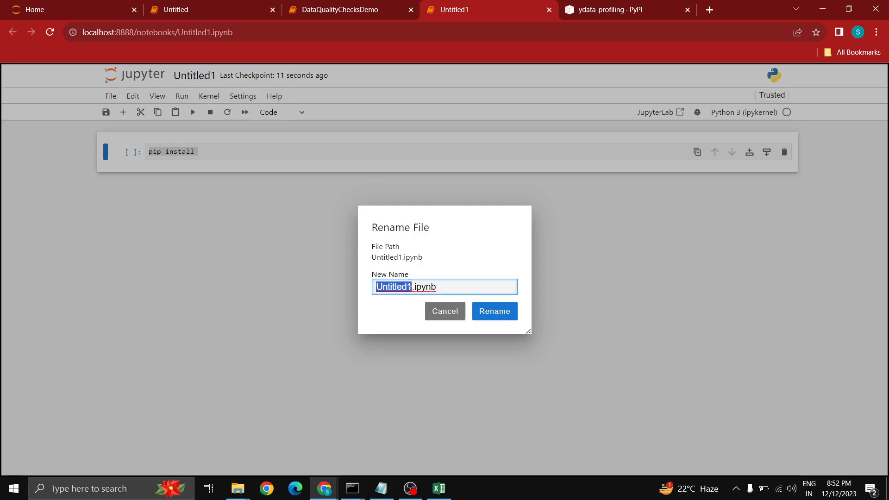
- Rename the notebook to demo_data_quality_sports
{"action": "type", "text": "demo.ipynb"}
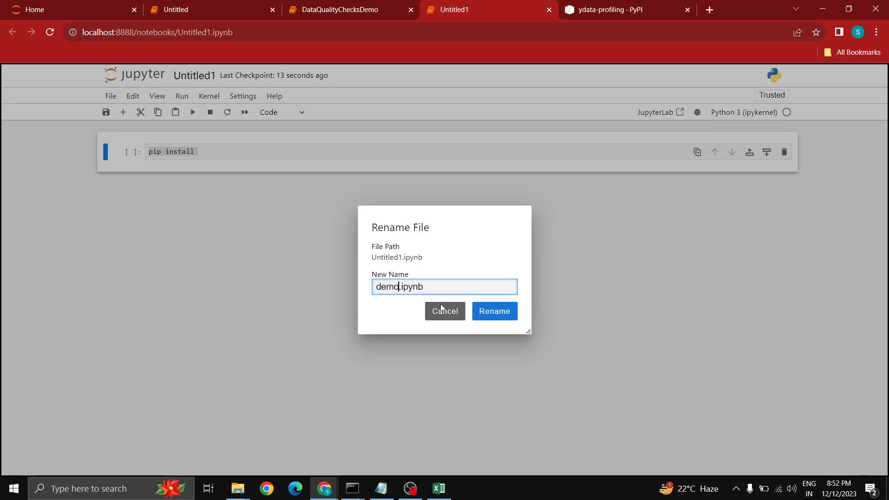
{"action": "type", "text": "_data_"}
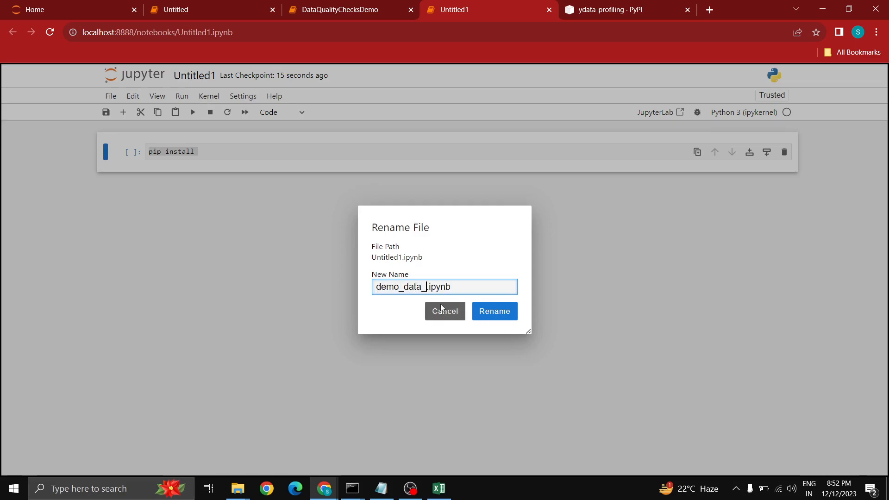
{"action": "type", "text": "quality"}
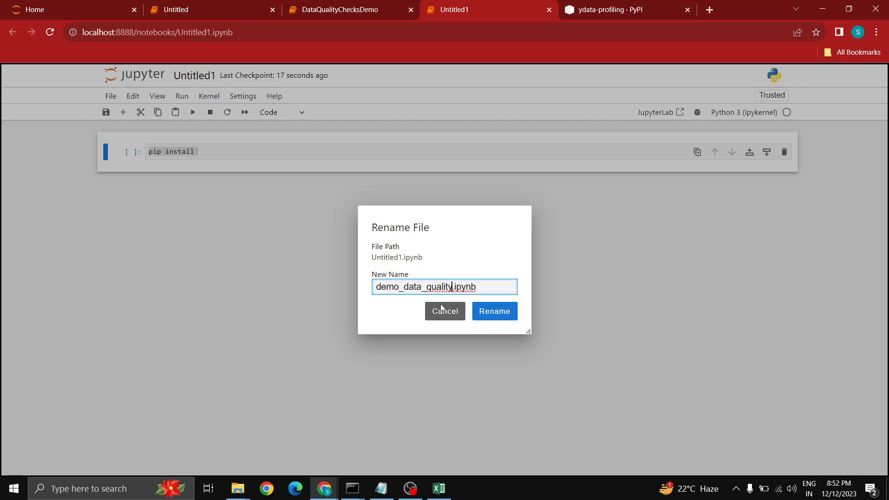
{"action": "type", "text": "_sports"}
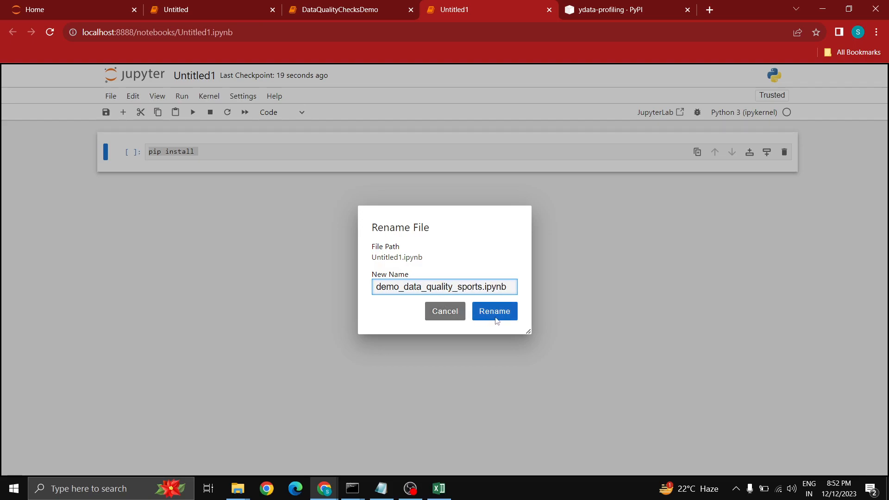
{"action": "left_click", "coordinate": [494, 311]}
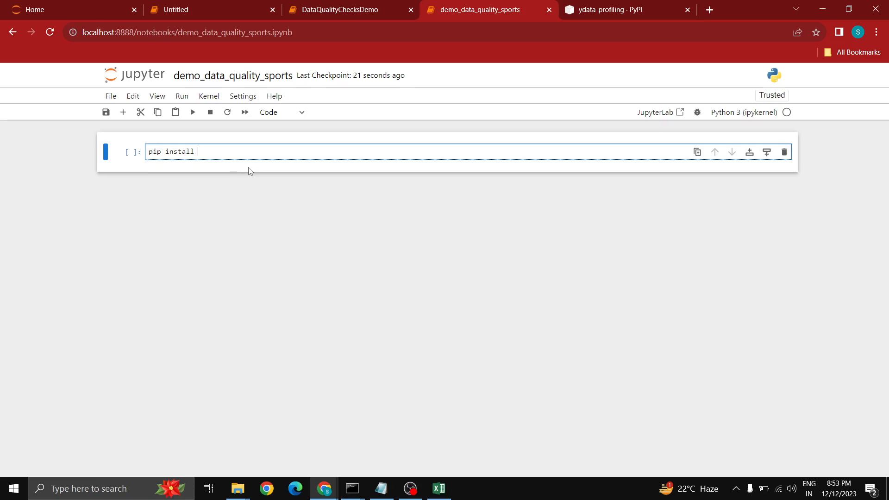
- Complete 'pip install ydata-profiling', run it, and scroll the requirements-satisfied output
{"action": "type", "text": "ydata-pro"}
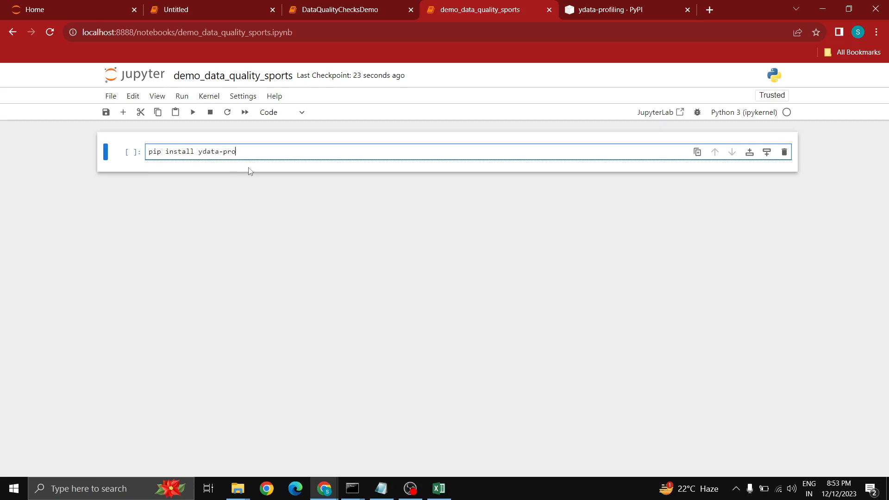
{"action": "type", "text": "filing"}
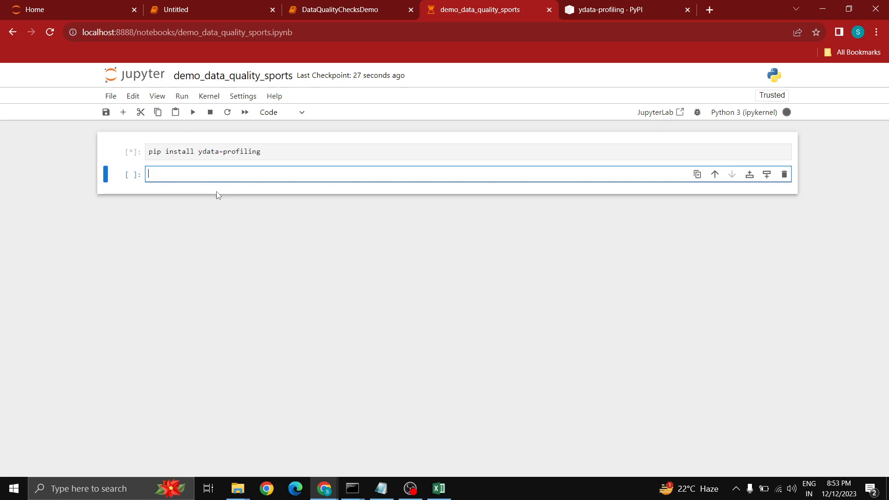
{"action": "mouse_move", "coordinate": [205, 176]}
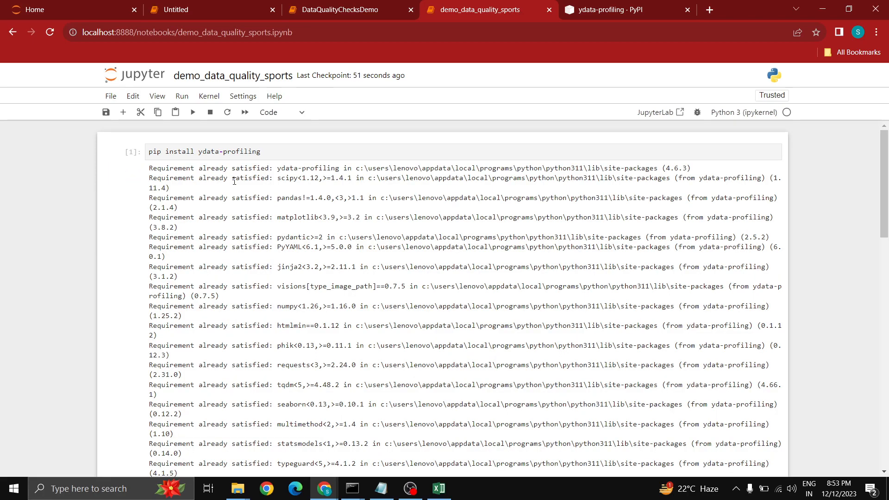
{"action": "scroll", "scroll_direction": "down", "scroll_amount": 3}
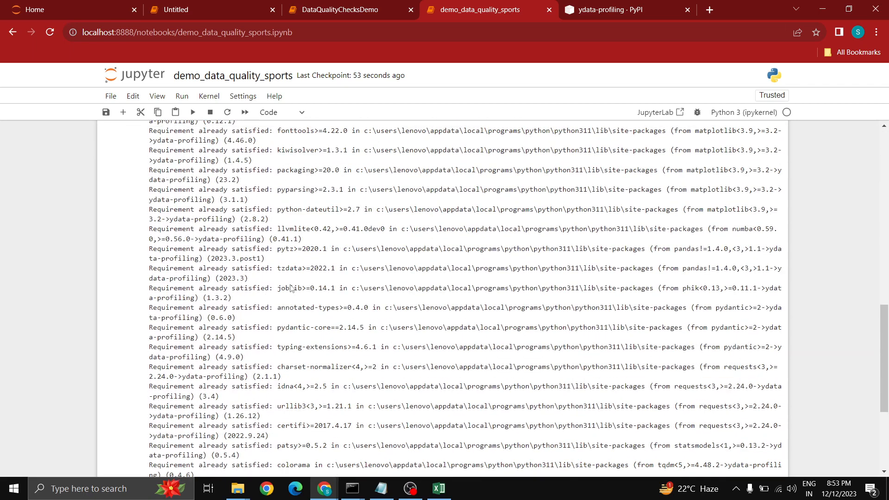
{"action": "scroll", "scroll_direction": "down", "scroll_amount": 3}
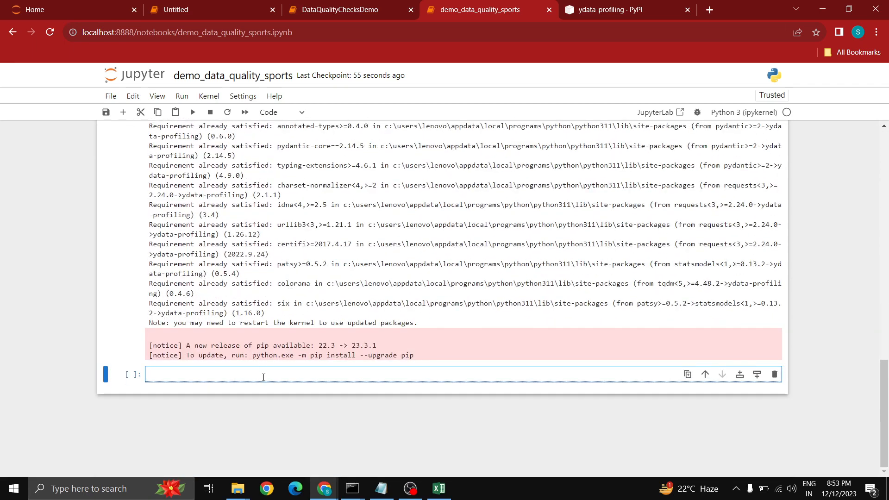
- Import pandas and add the read_csv line copied from the code notes
{"action": "type", "text": "import pandas as pd"}
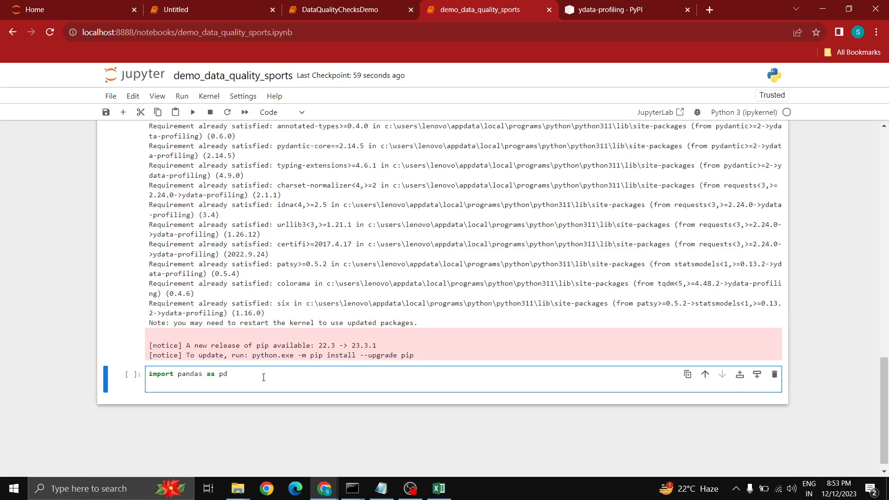
{"action": "left_click", "coordinate": [381, 489]}
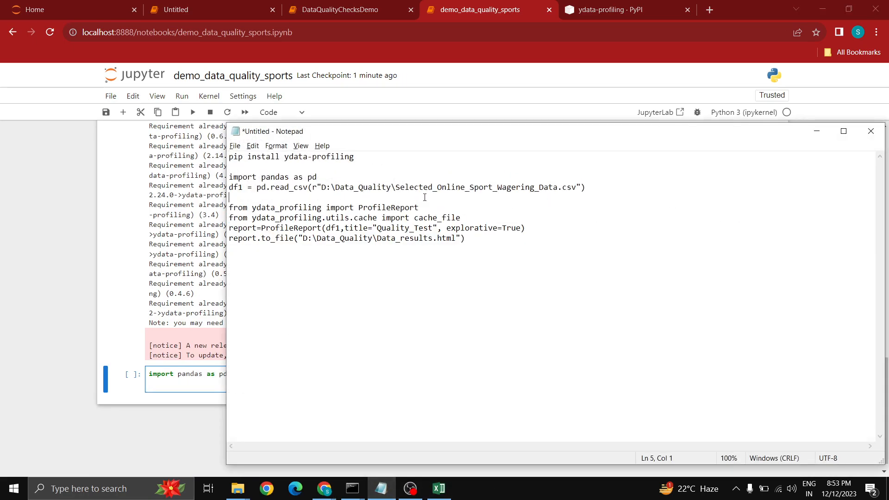
{"action": "triple_click", "coordinate": [397, 187]}
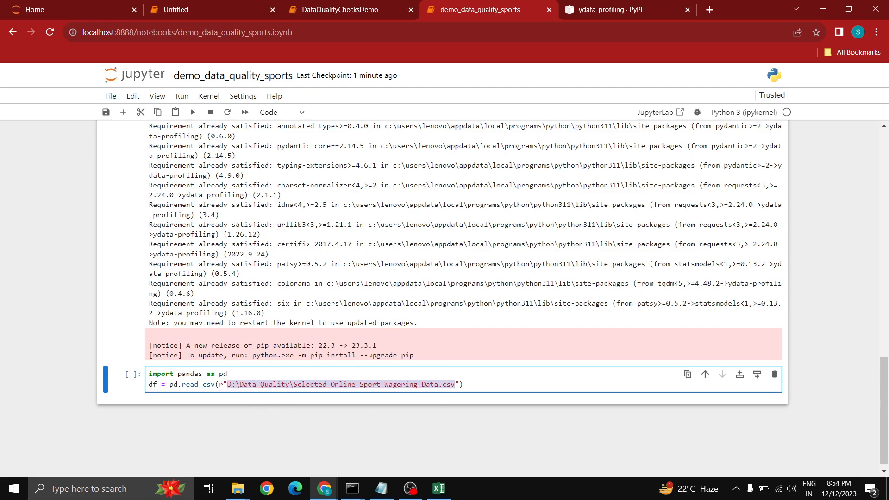
{"action": "type", "text": "r"}
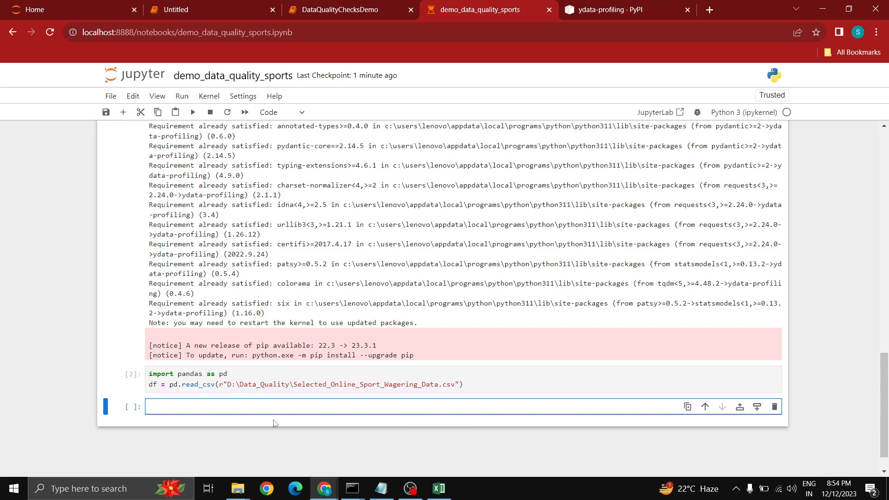
- Run display(df) and scroll the 75 rows × 15 columns table
{"action": "type", "text": "display(df"}
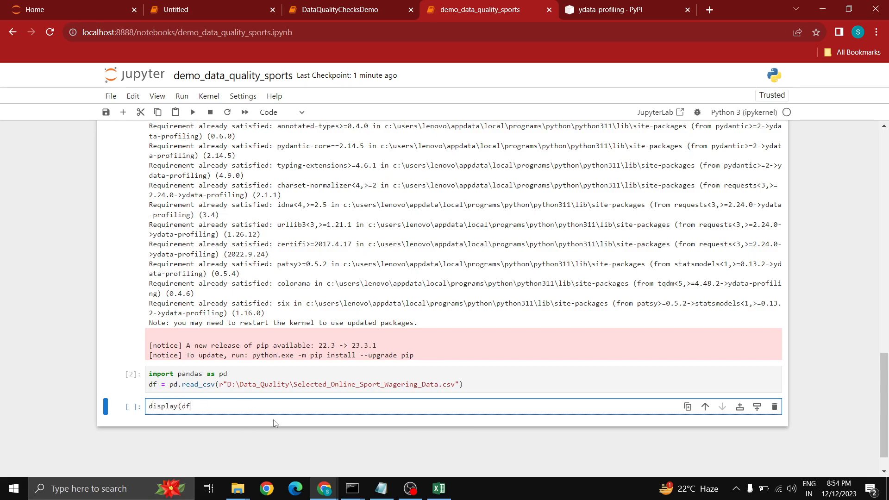
{"action": "type", "text": ")"}
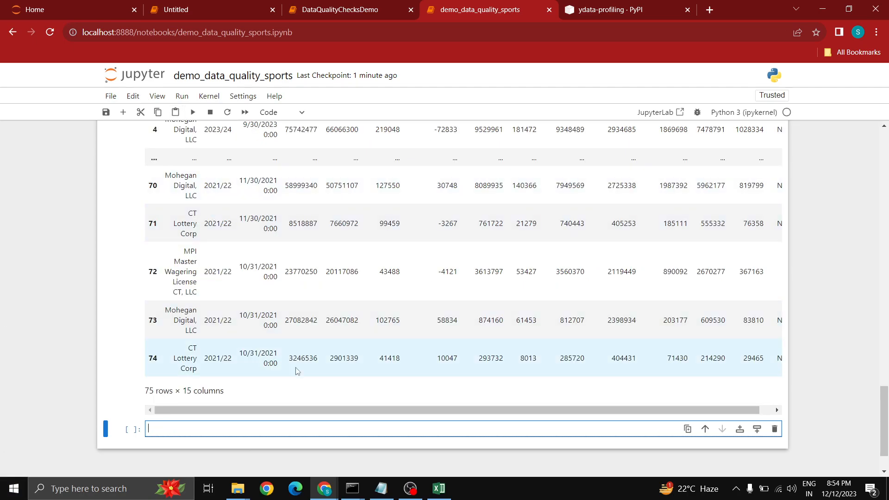
{"action": "scroll", "scroll_direction": "up", "scroll_amount": 3}
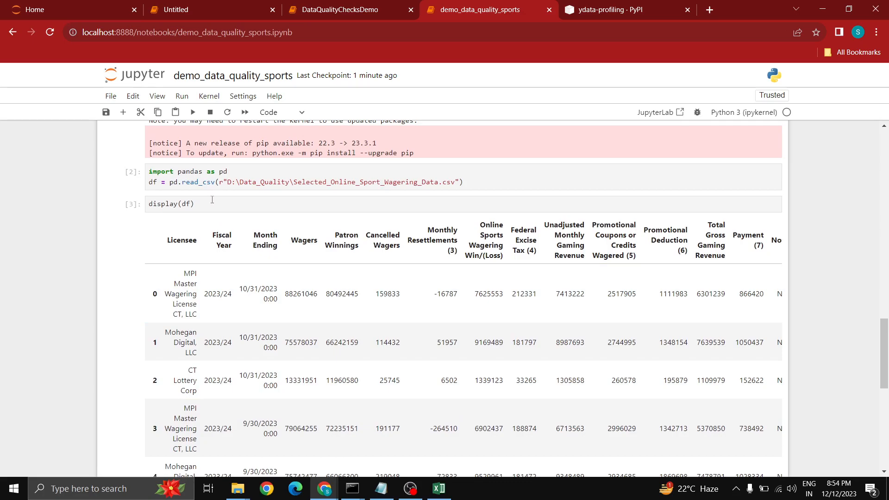
{"action": "scroll", "scroll_direction": "down", "scroll_amount": 3}
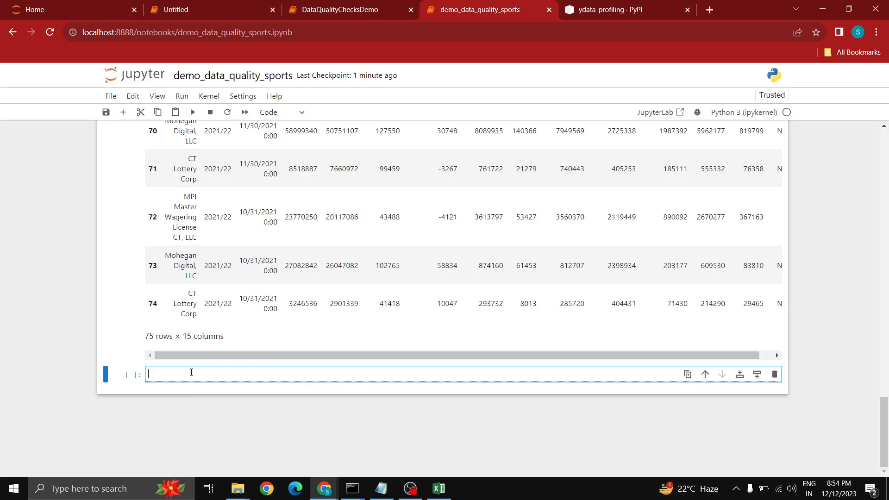
- Import ProfileReport from ydata_profiling and make the report use df instead of df1
{"action": "type", "text": "from ydata_profiling import ProfileReport"}
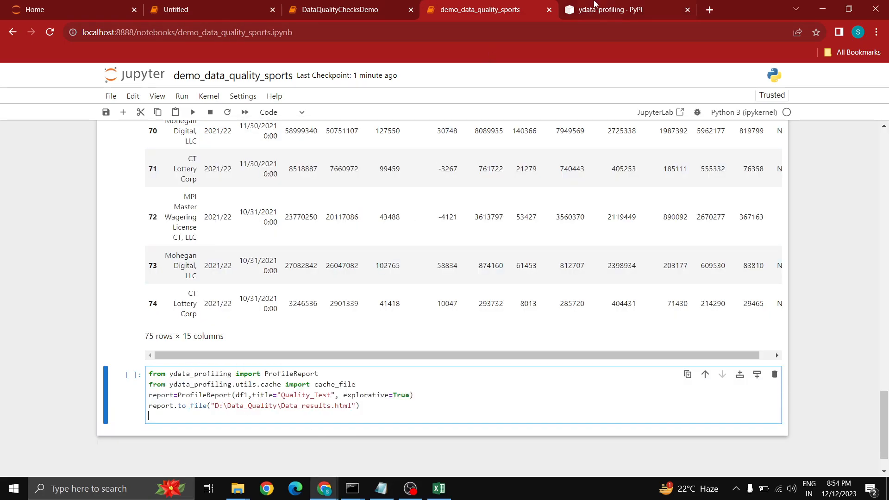
{"action": "scroll", "scroll_direction": "down", "scroll_amount": 3}
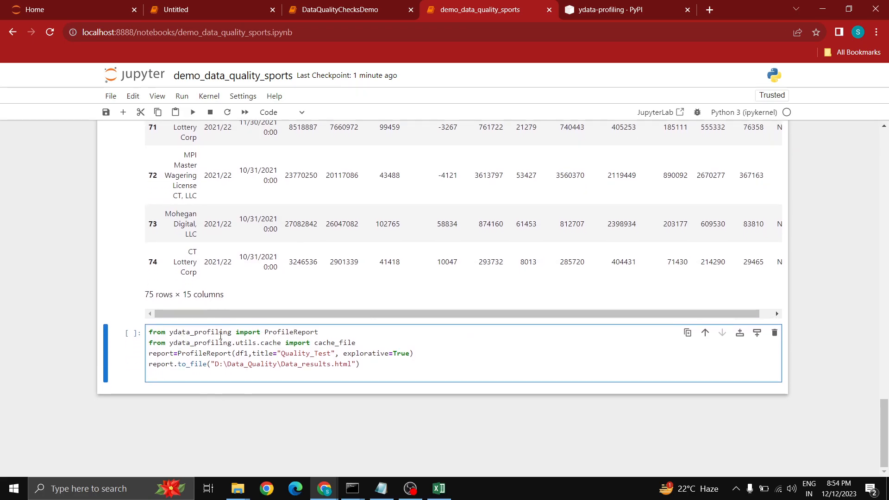
{"action": "double_click", "coordinate": [289, 331]}
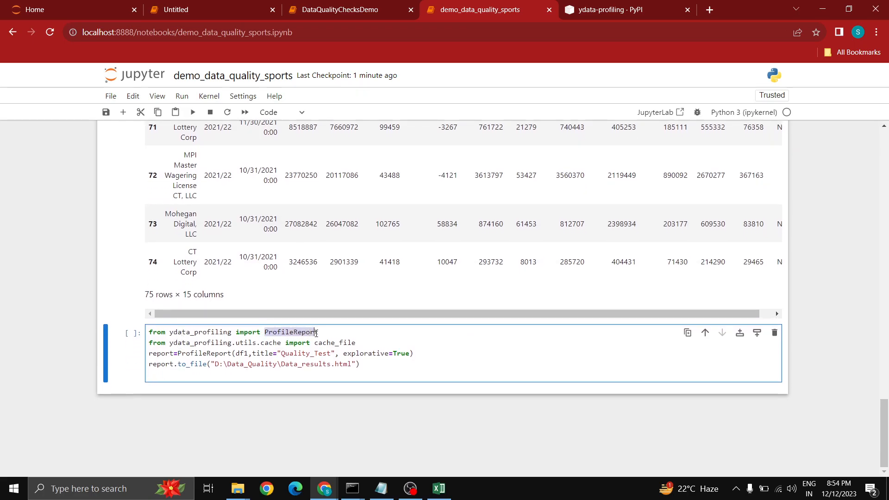
{"action": "double_click", "coordinate": [201, 332]}
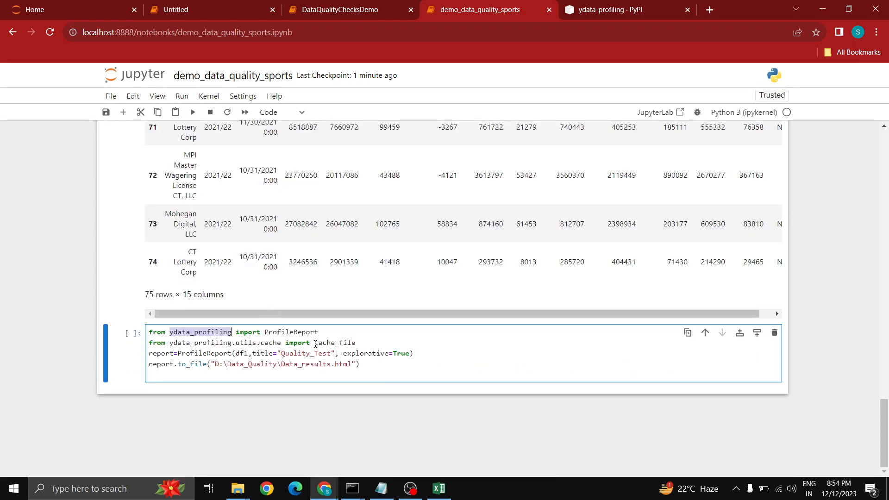
{"action": "double_click", "coordinate": [334, 342]}
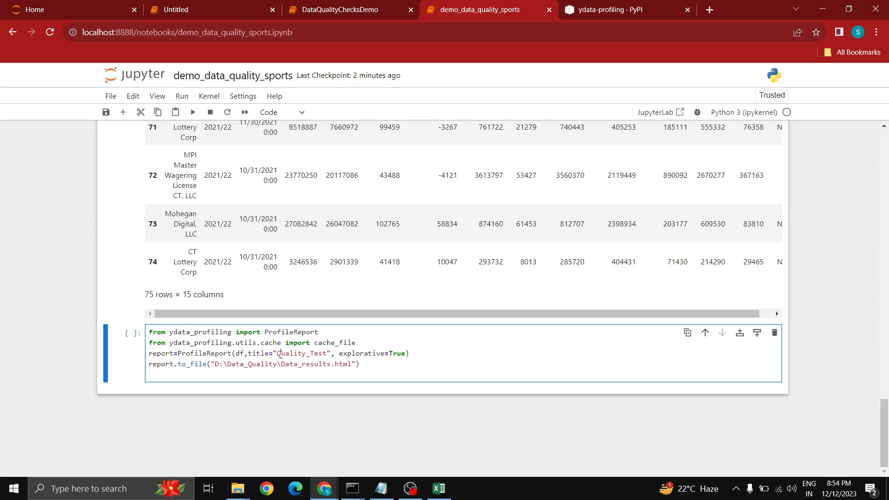
- Title the report Demo_Data_QualityResults and save it as Demo_Data_Quality_Sports.html
{"action": "double_click", "coordinate": [300, 353]}
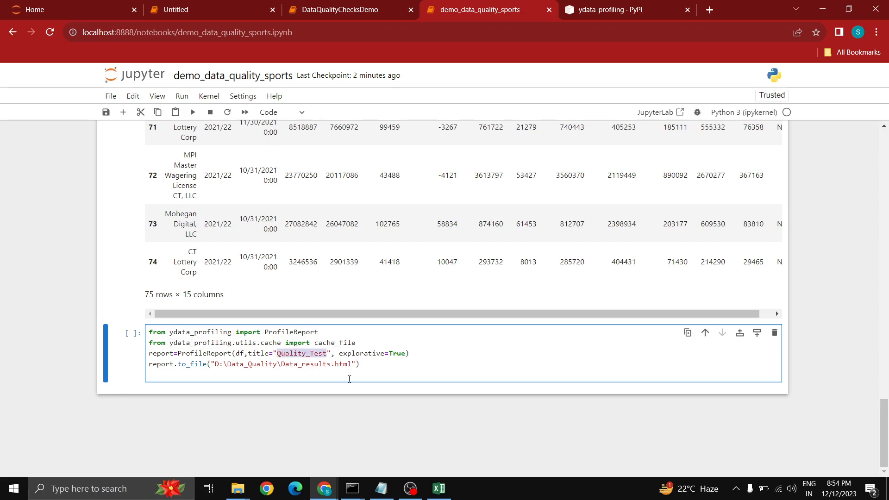
{"action": "type", "text": "Demo_Data_Qul"}
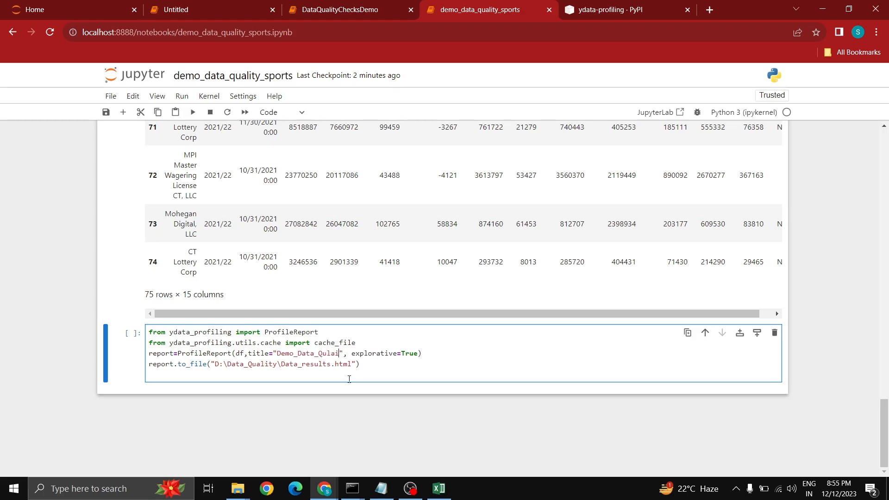
{"action": "key", "text": "Backspace"}
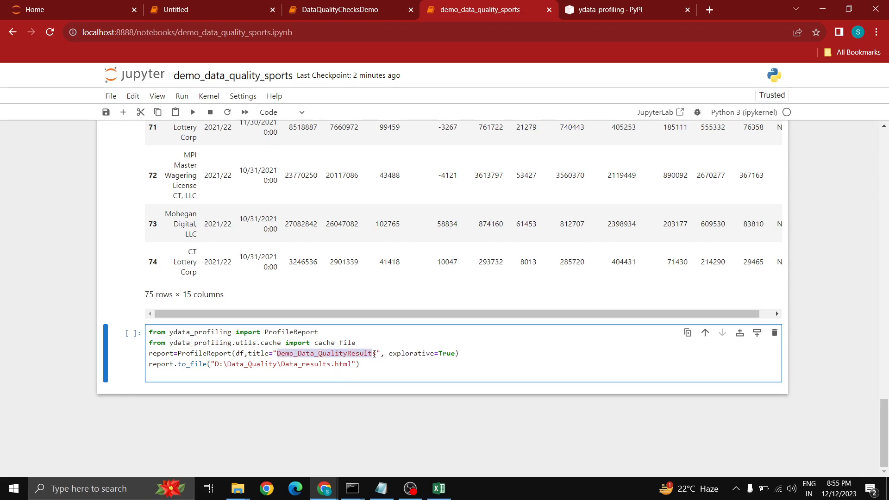
{"action": "type", "text": "s"}
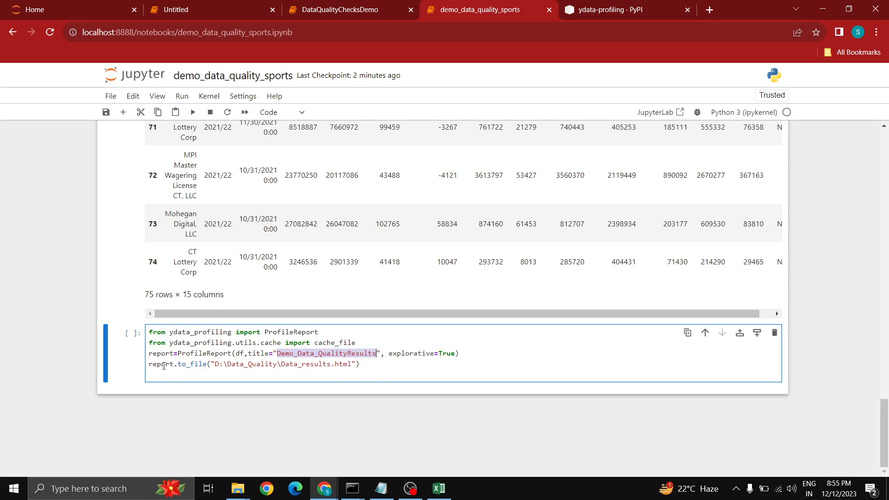
{"action": "double_click", "coordinate": [182, 364]}
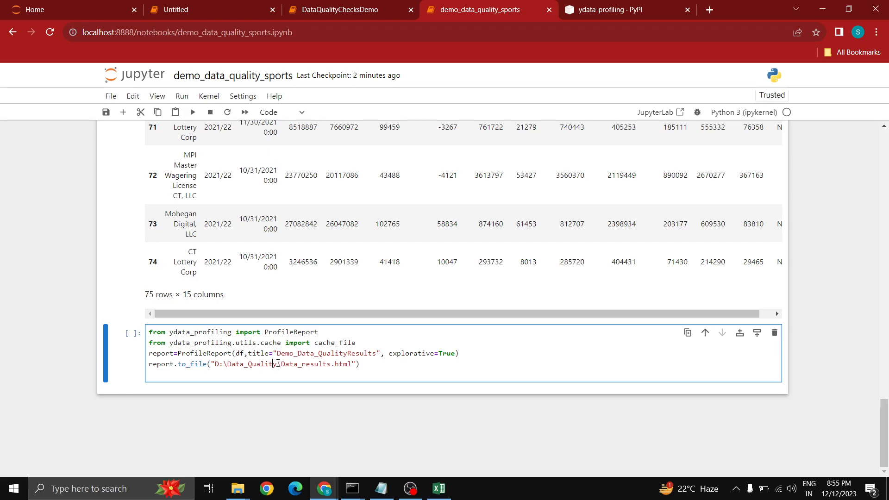
{"action": "type", "text": "\\dem"}
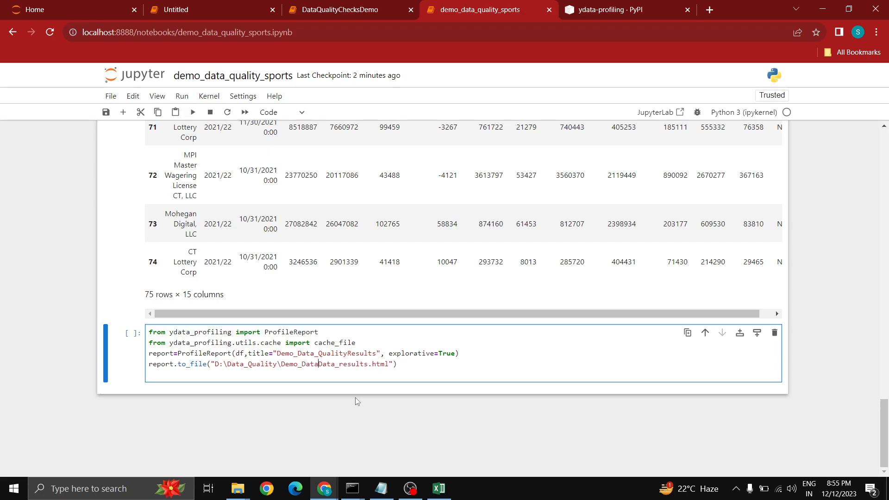
{"action": "type", "text": "lity"}
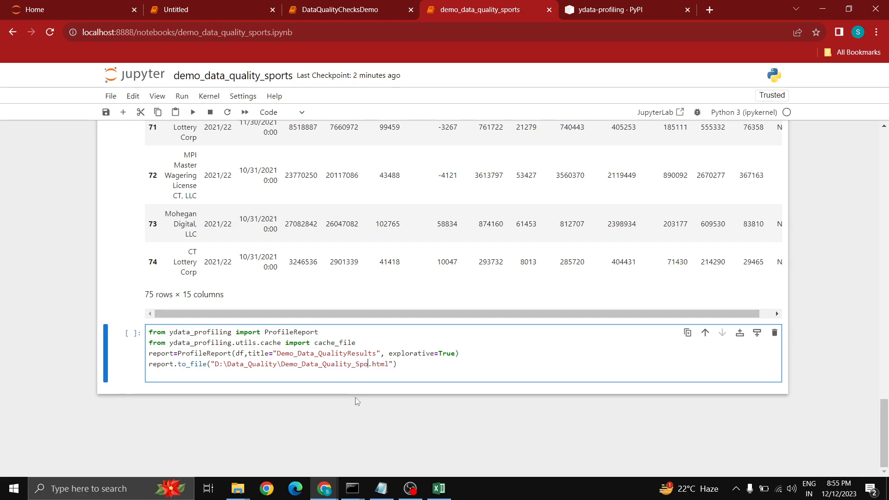
{"action": "type", "text": "rts"}
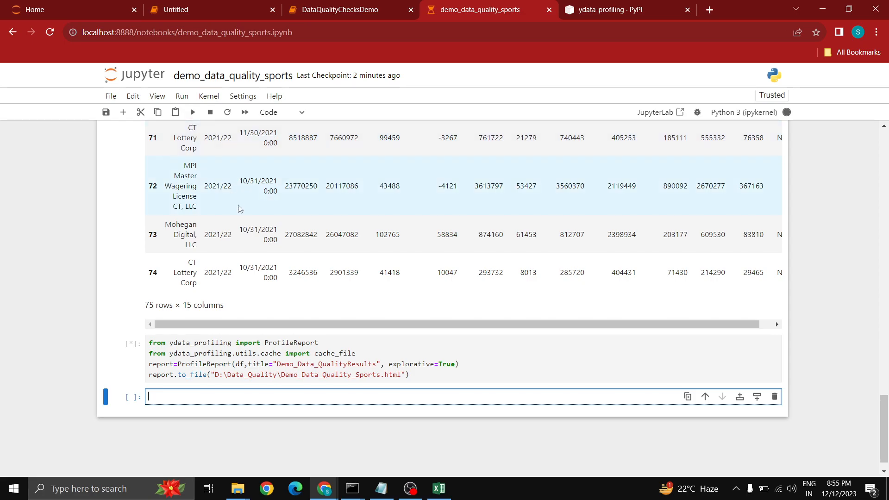
{"action": "mouse_move", "coordinate": [332, 390]}
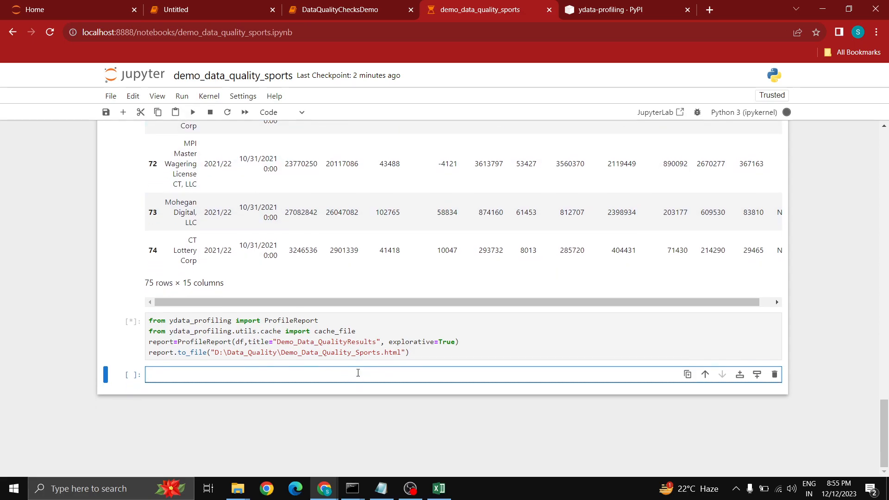
- Wait while the profiling run summarizes the dataset and begins building the report
{"action": "left_click", "coordinate": [357, 373]}
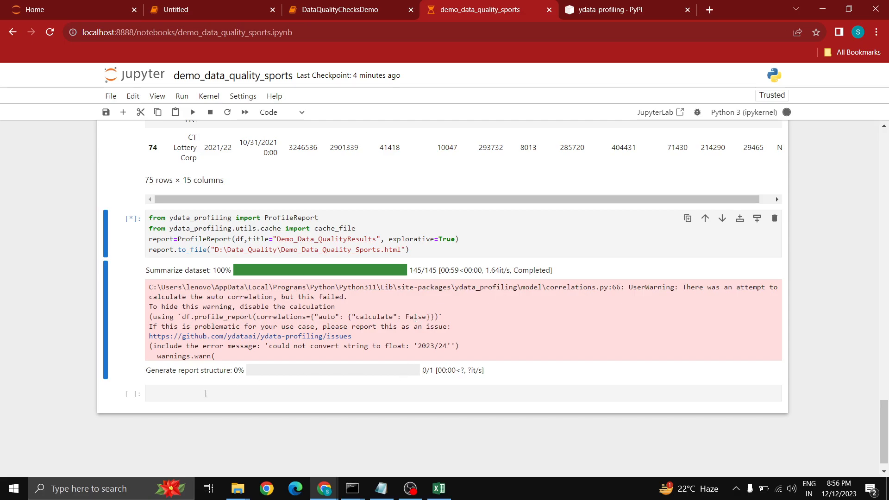
{"action": "mouse_move", "coordinate": [164, 295]}
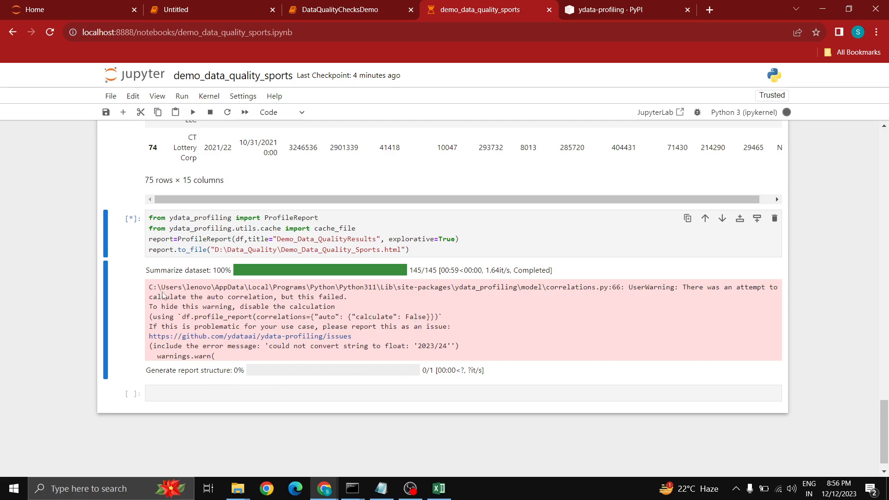
{"action": "mouse_move", "coordinate": [196, 278]}
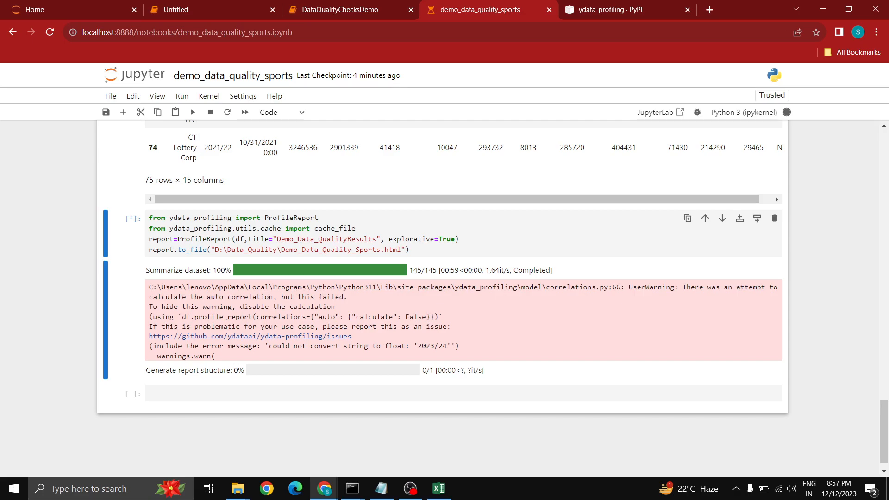
{"action": "mouse_move", "coordinate": [314, 363]}
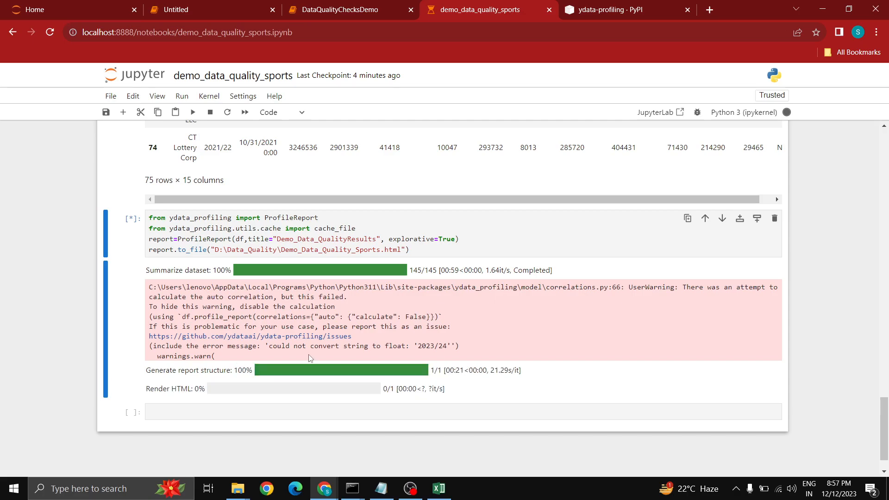
{"action": "mouse_move", "coordinate": [295, 430]}
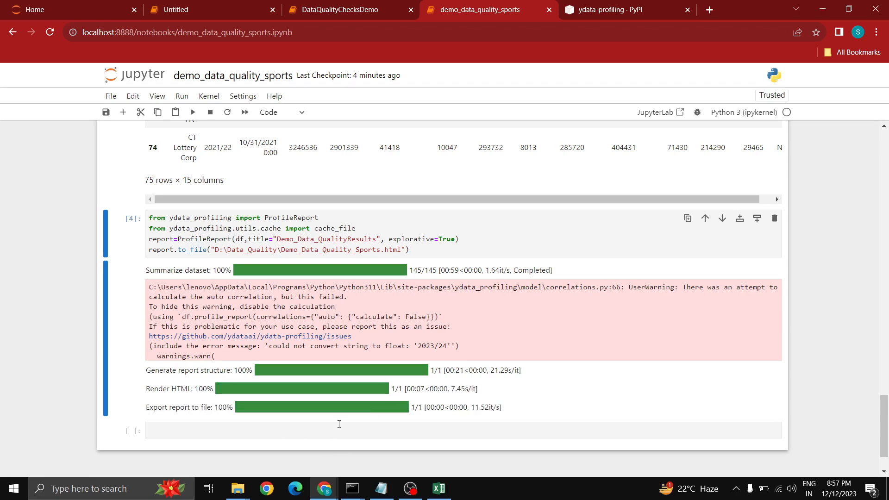
{"action": "mouse_move", "coordinate": [238, 488]}
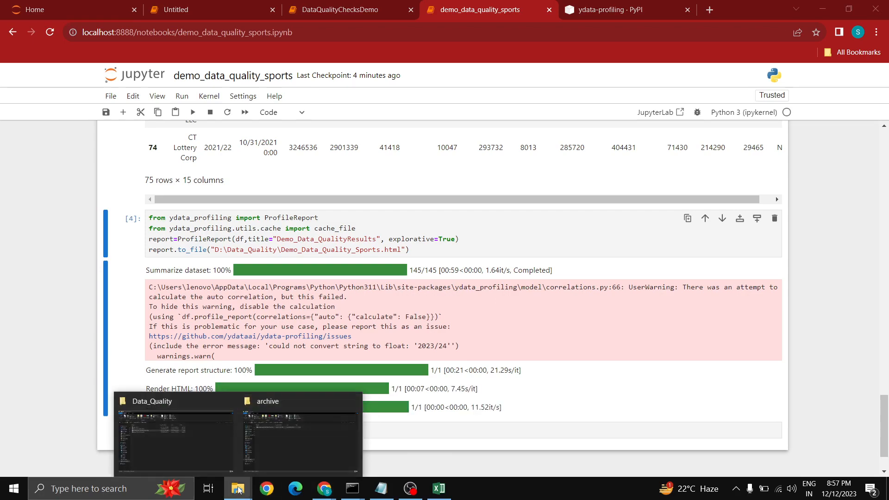
- Sort Data_Quality by Date modified and open the Demo_Data_Quality_Sports report
{"action": "left_click", "coordinate": [175, 439]}
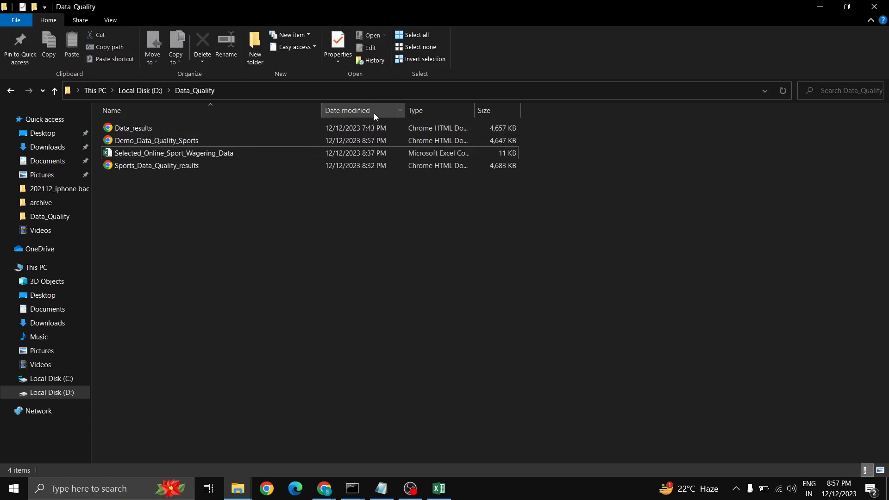
{"action": "left_click", "coordinate": [266, 488]}
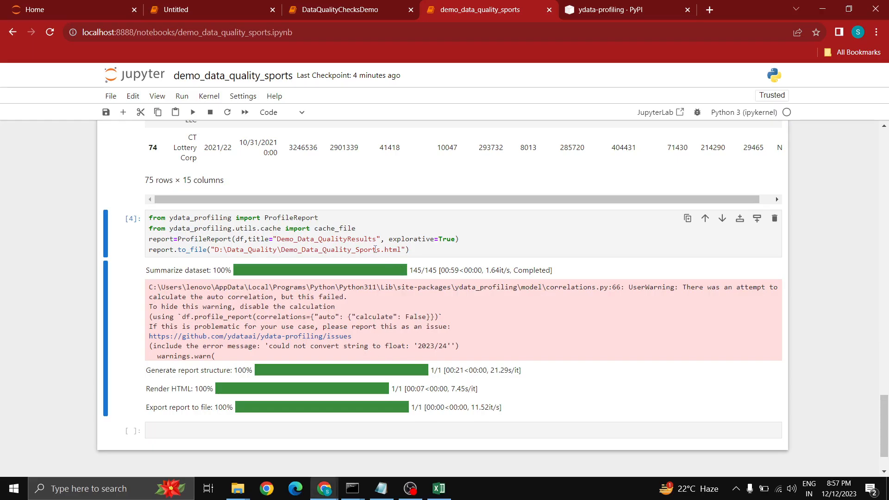
{"action": "left_click", "coordinate": [237, 488]}
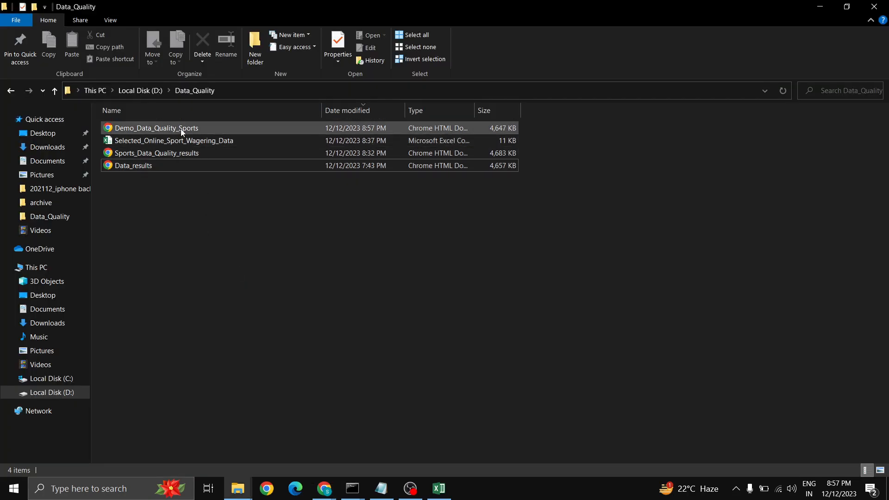
{"action": "left_click", "coordinate": [156, 128]}
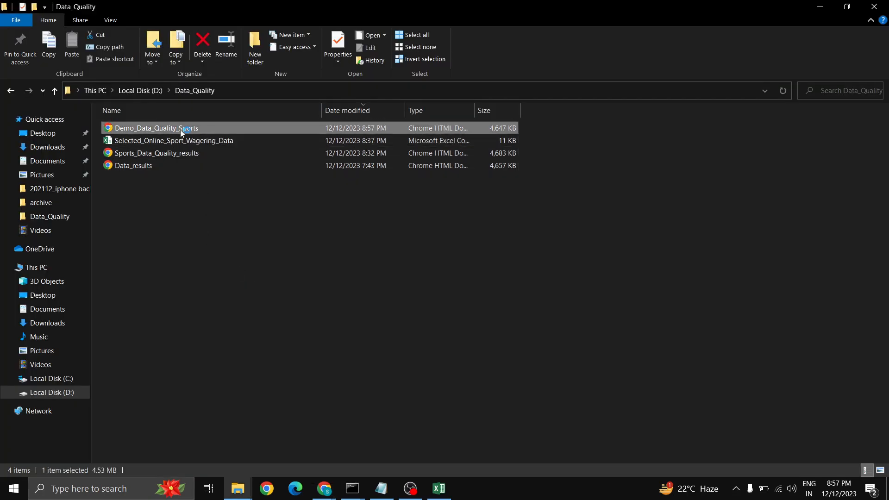
{"action": "double_click", "coordinate": [155, 127]}
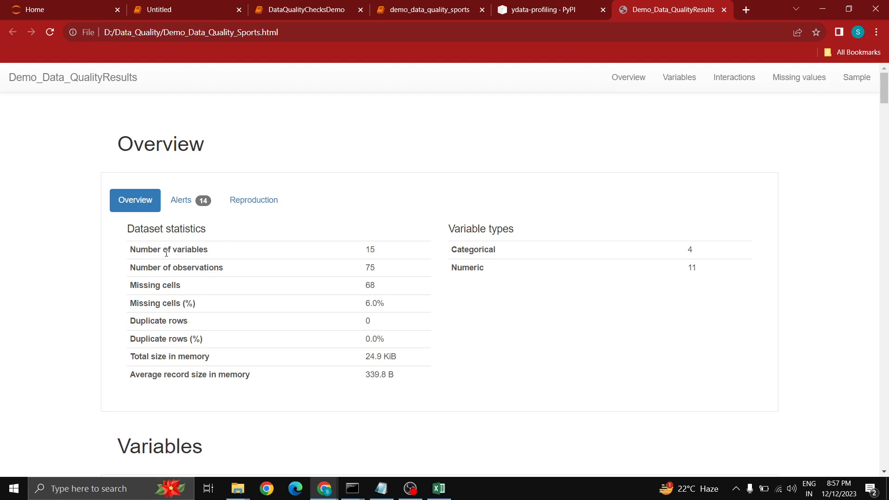
{"action": "mouse_move", "coordinate": [177, 247]}
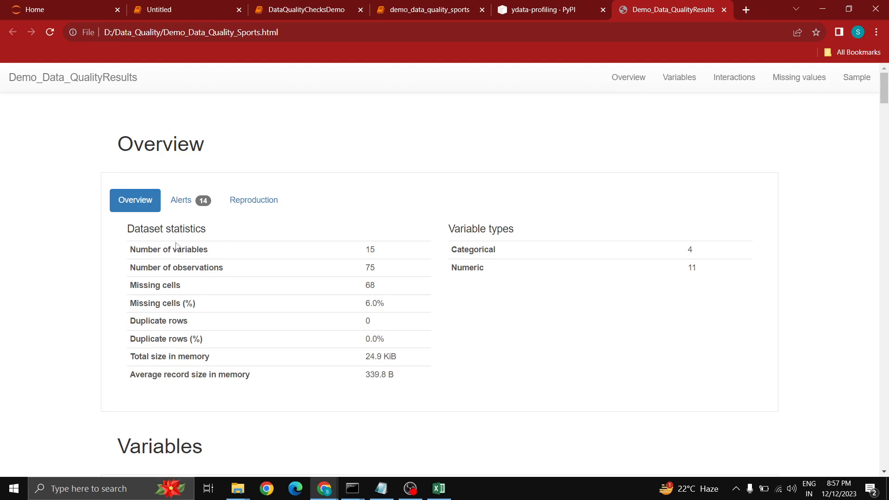
{"action": "mouse_move", "coordinate": [138, 145]}
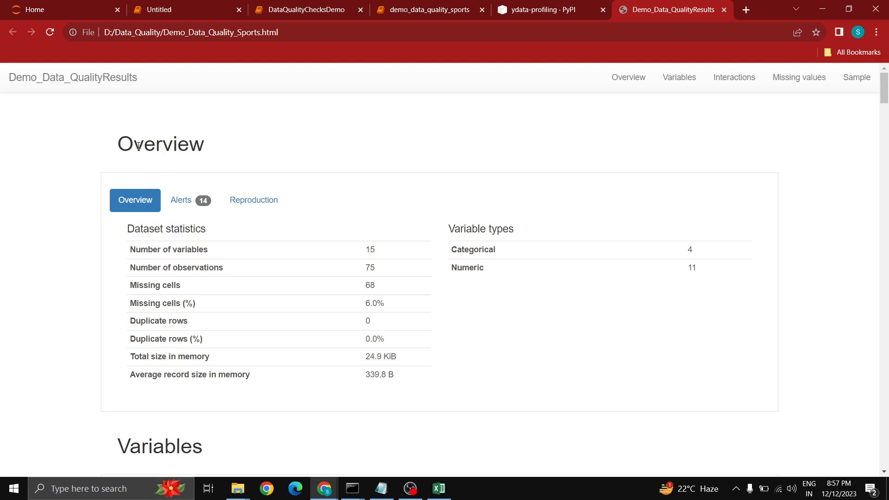
{"action": "double_click", "coordinate": [161, 144]}
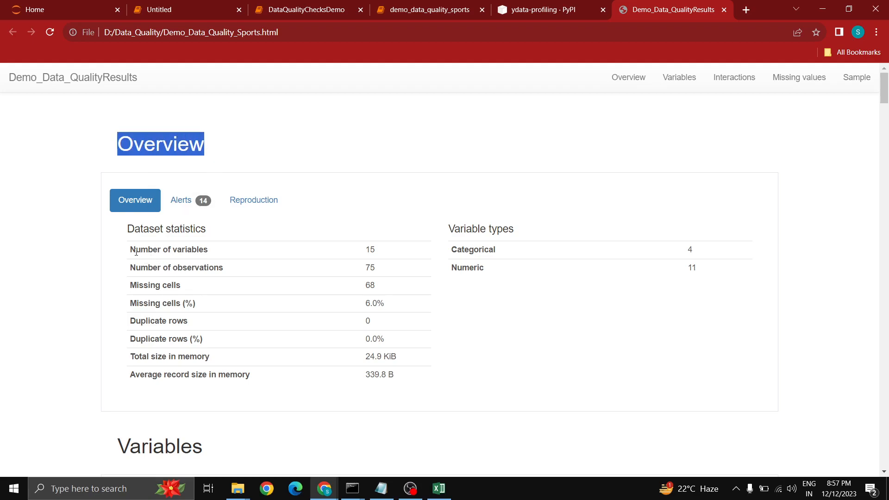
{"action": "double_click", "coordinate": [184, 267]}
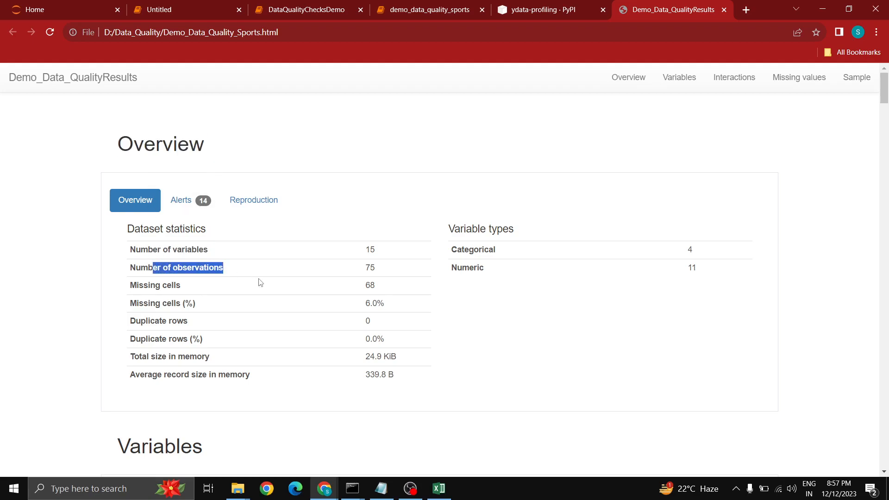
{"action": "double_click", "coordinate": [155, 285]}
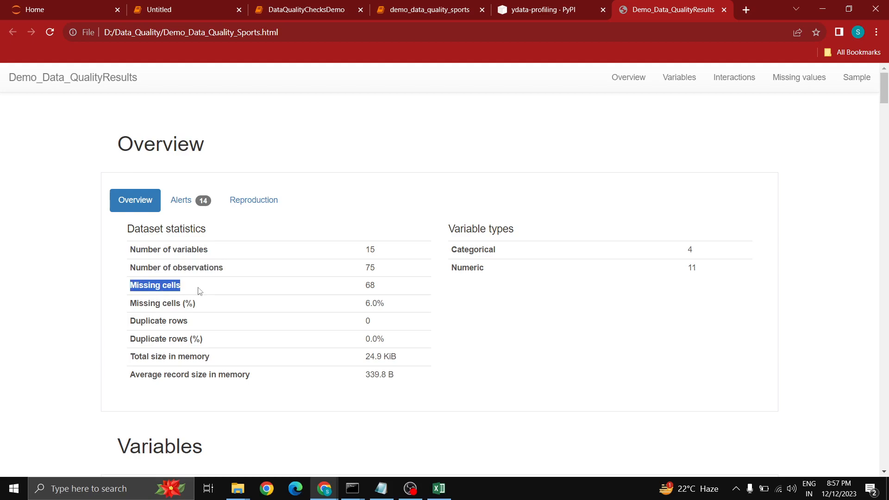
{"action": "double_click", "coordinate": [159, 321]}
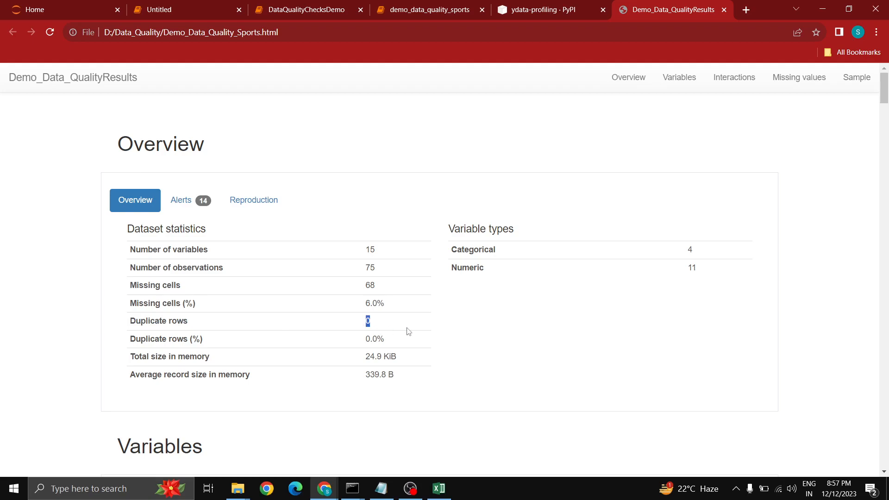
{"action": "mouse_move", "coordinate": [631, 249]}
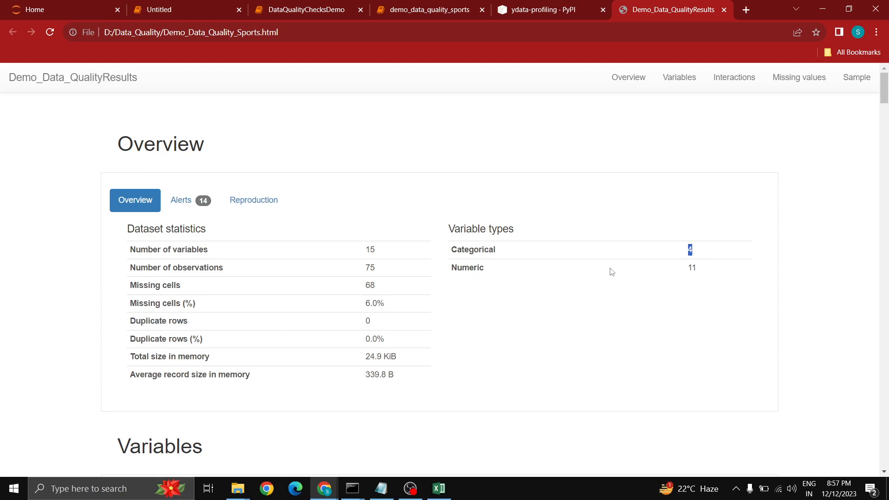
{"action": "mouse_move", "coordinate": [606, 270]}
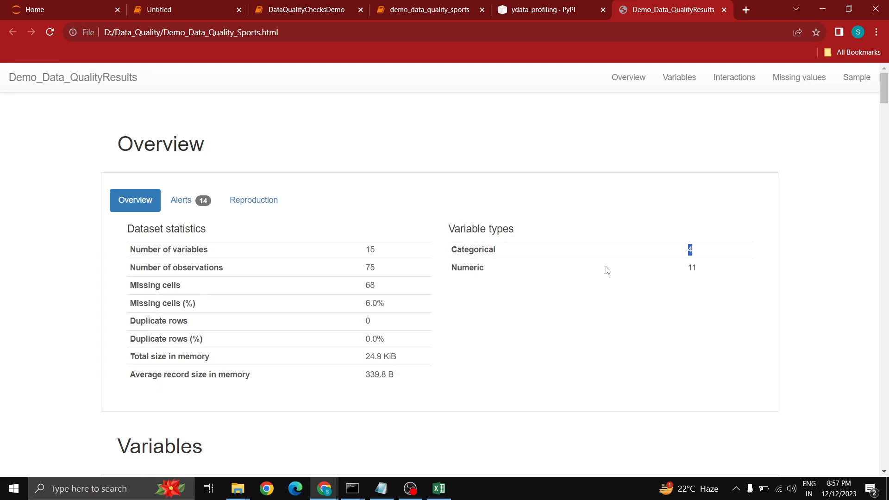
{"action": "mouse_move", "coordinate": [578, 264]}
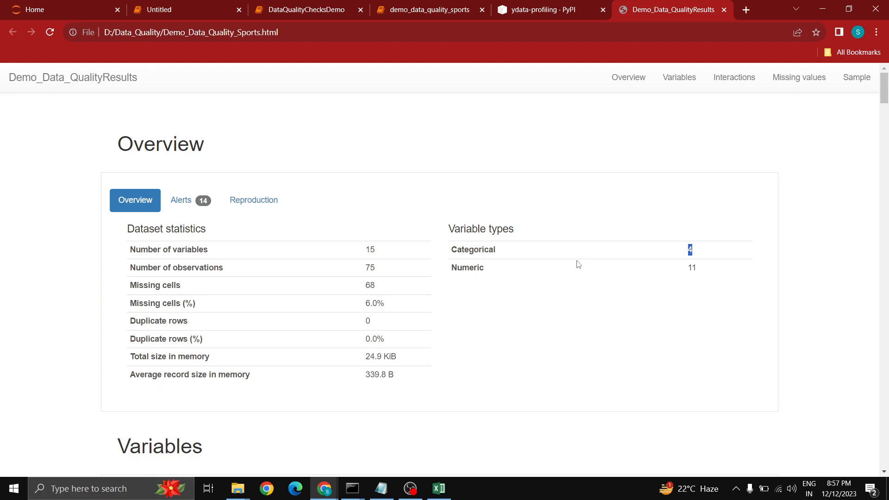
- View the Monthly Resettlements (3) variable statistics, noting 17 negative values
{"action": "left_click", "coordinate": [197, 266]}
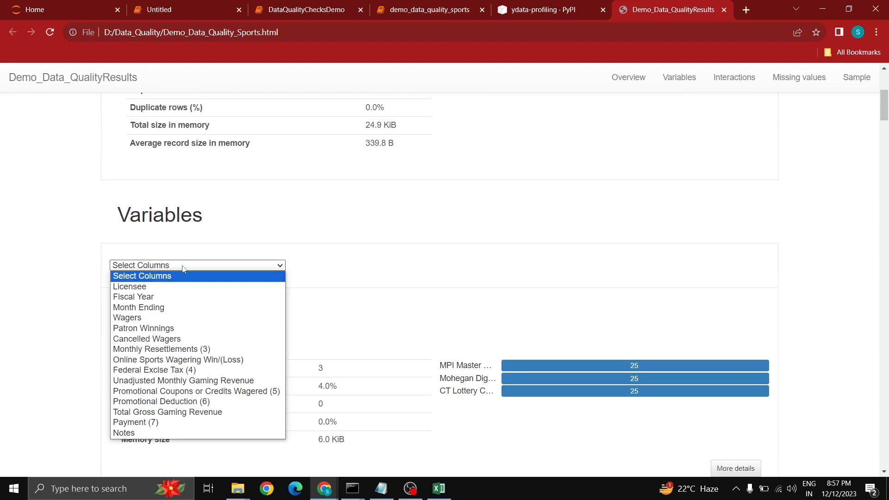
{"action": "mouse_move", "coordinate": [138, 307]}
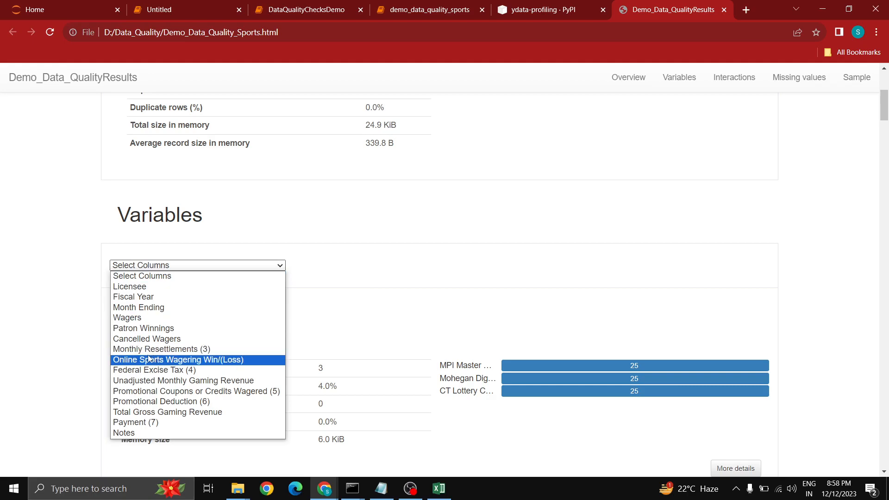
{"action": "left_click", "coordinate": [161, 349]}
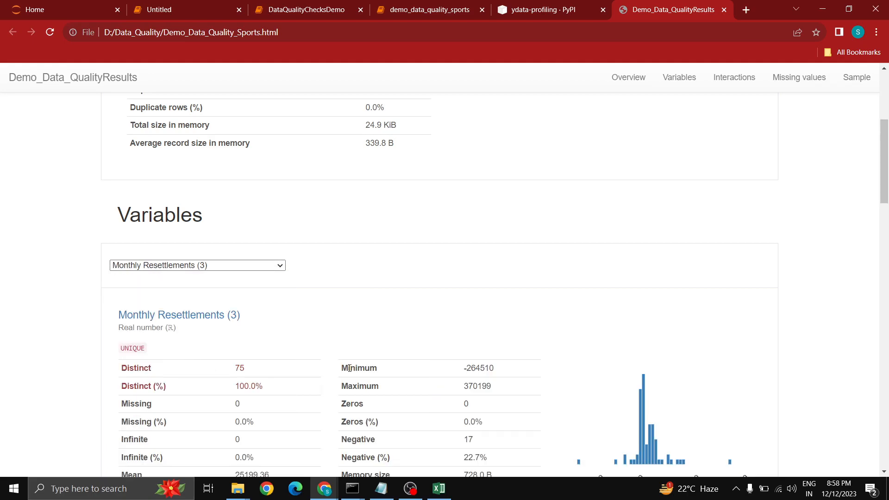
{"action": "left_click", "coordinate": [197, 265]}
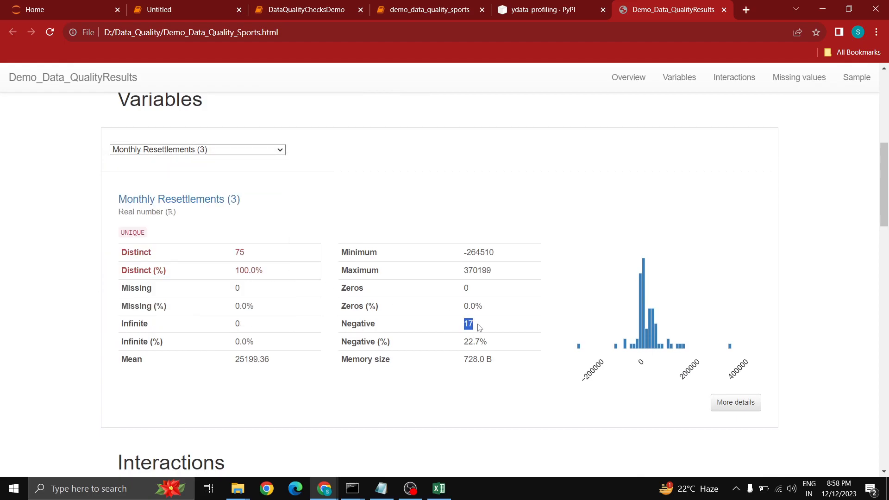
{"action": "scroll", "scroll_direction": "down", "scroll_amount": 3}
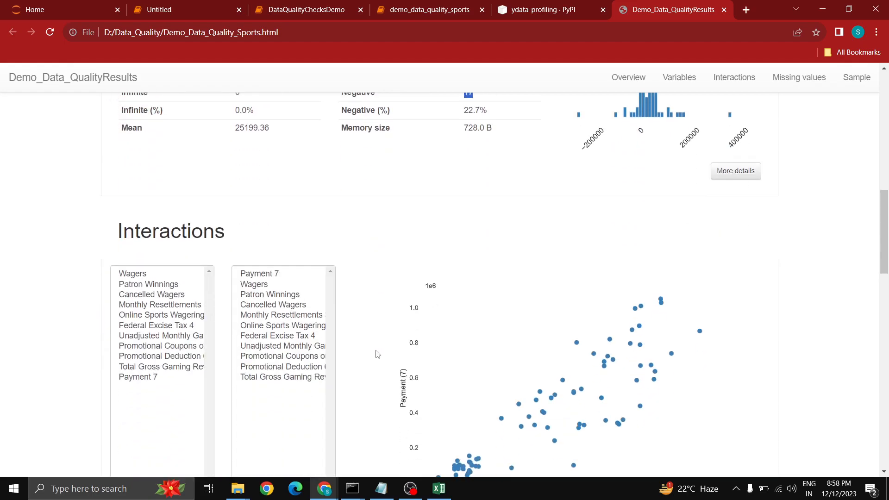
{"action": "scroll", "scroll_direction": "down", "scroll_amount": 3}
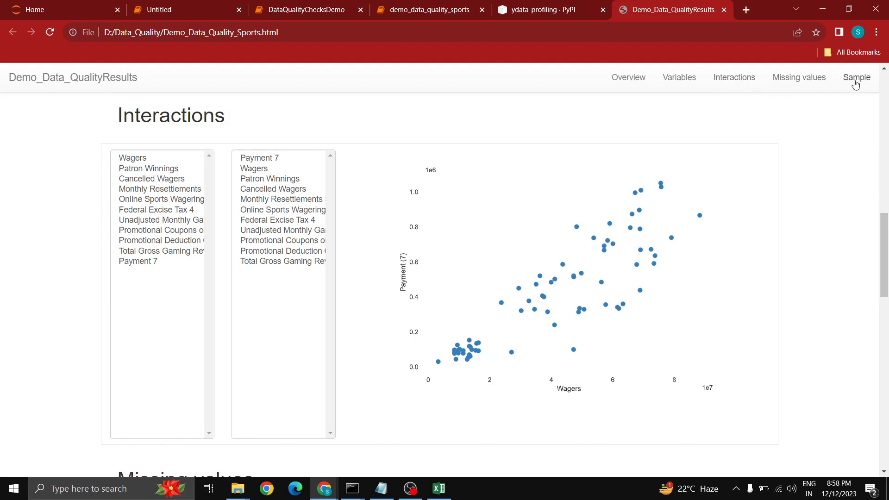
- Jump to the Missing values and Sample sections of the report
{"action": "left_click", "coordinate": [798, 77]}
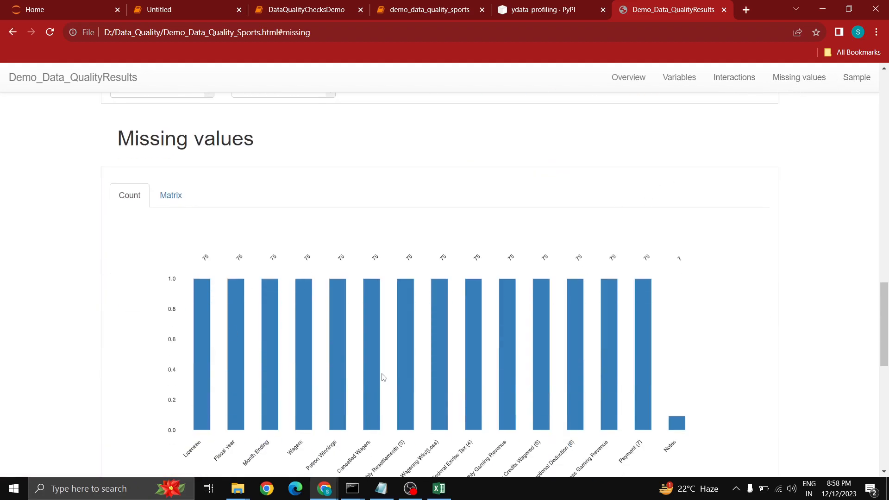
{"action": "scroll", "scroll_direction": "down", "scroll_amount": 3}
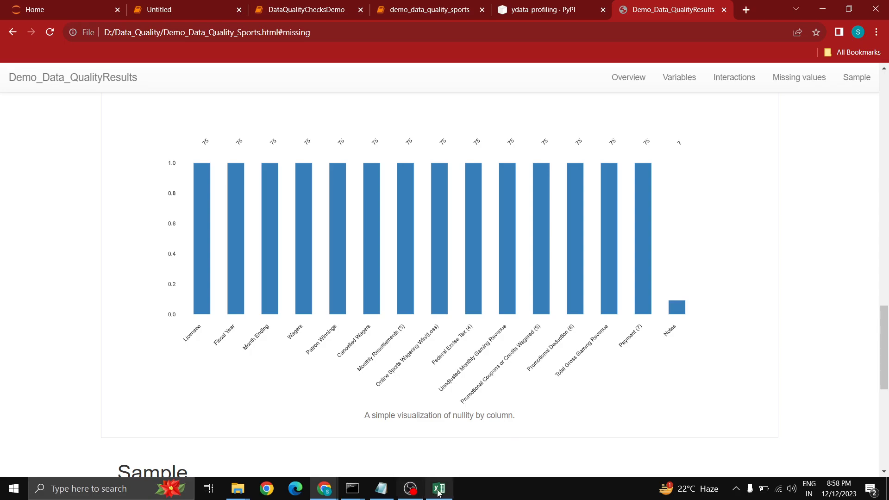
{"action": "left_click", "coordinate": [440, 488]}
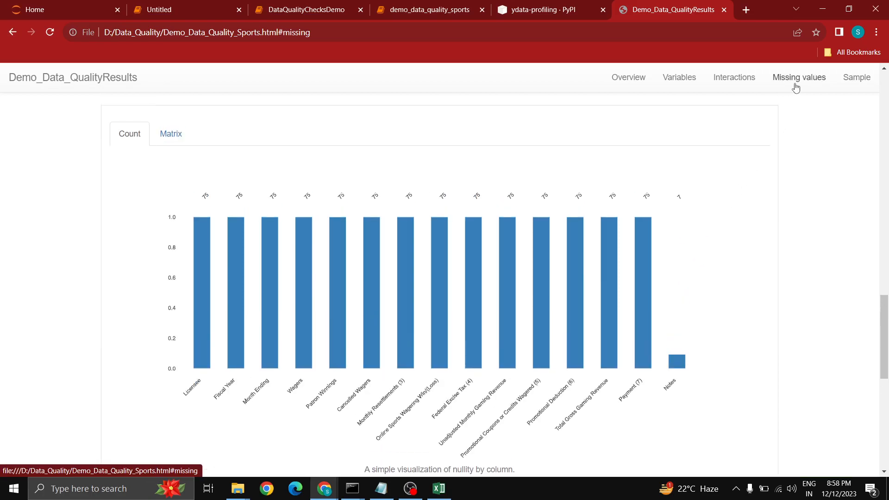
{"action": "left_click", "coordinate": [856, 78]}
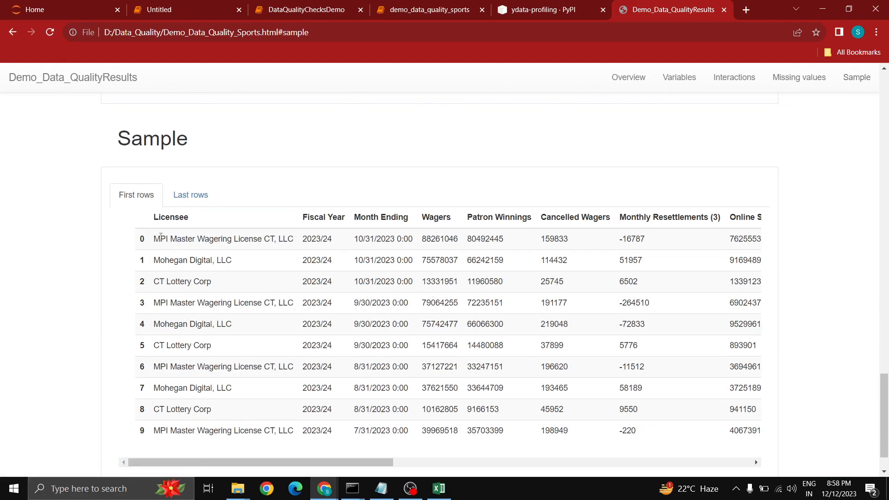
{"action": "scroll", "scroll_direction": "right", "scroll_amount": 3}
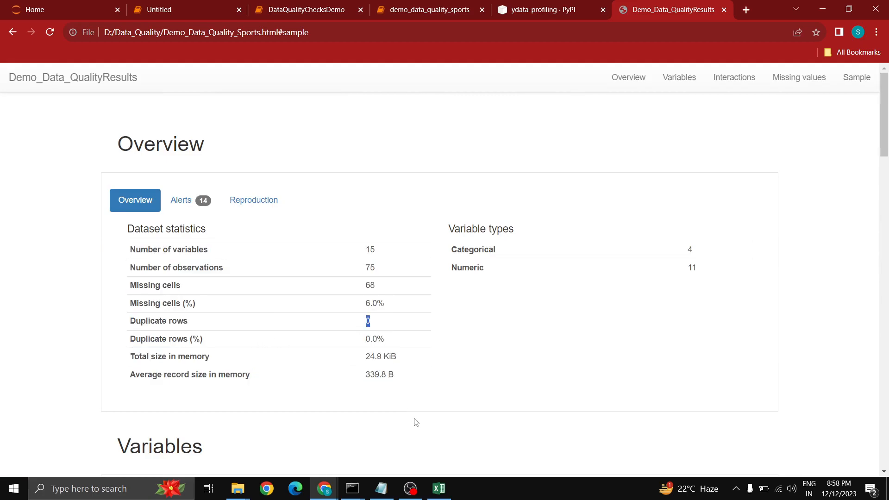
- Duplicate the October 2023 Mohegan Digital and July 2023 CT Lottery Corp rows
{"action": "left_click", "coordinate": [438, 488]}
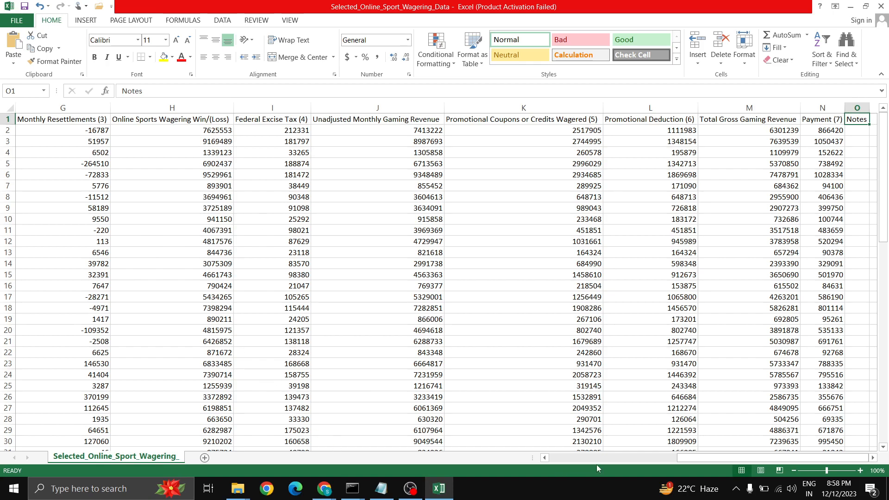
{"action": "scroll", "scroll_direction": "left", "scroll_amount": 3}
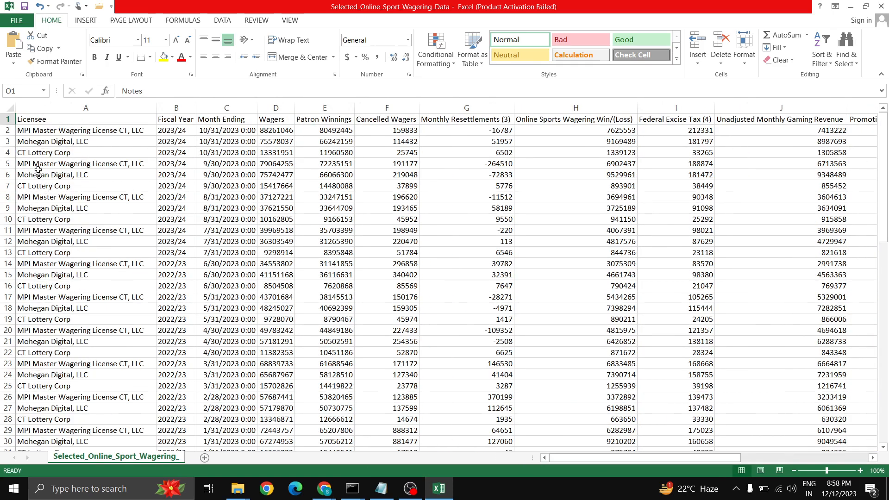
{"action": "right_click", "coordinate": [85, 141]}
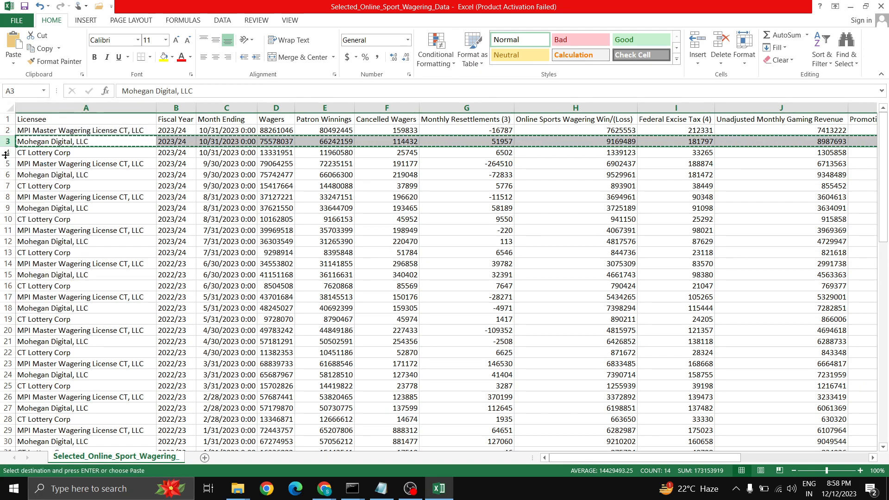
{"action": "right_click", "coordinate": [43, 152]}
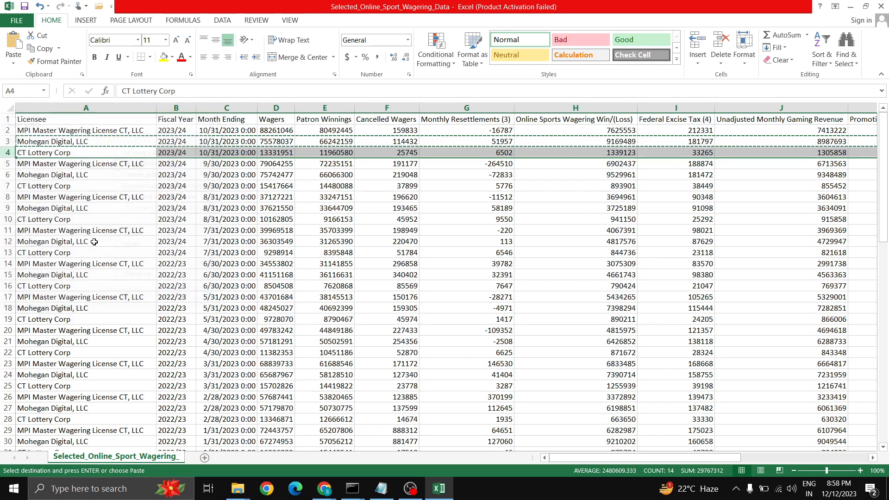
{"action": "left_click", "coordinate": [87, 141]}
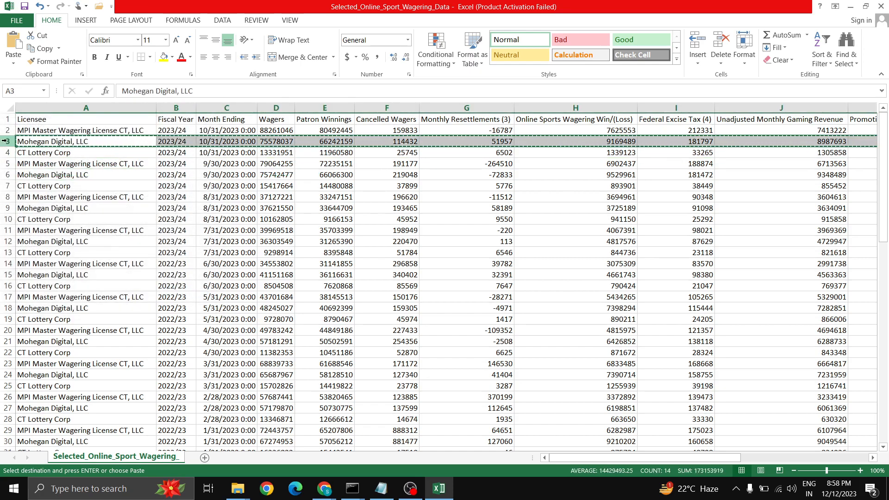
{"action": "right_click", "coordinate": [43, 152]}
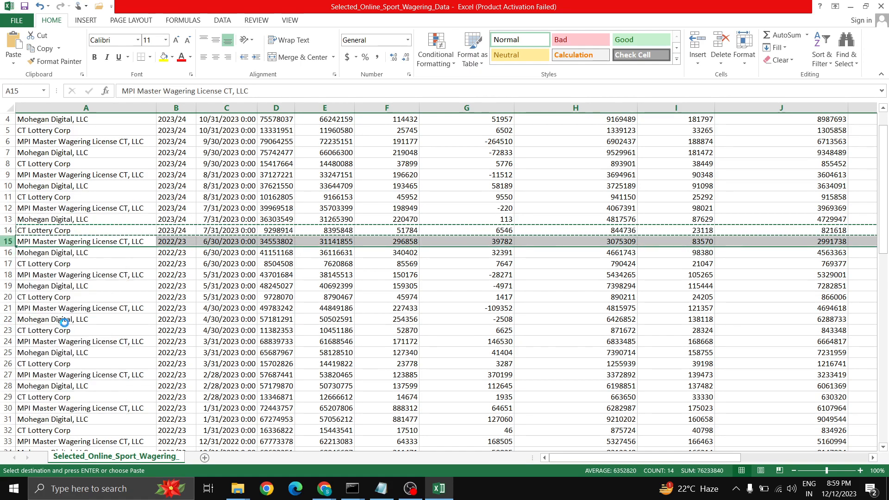
- Save the data file in CSV format under its existing name and close the workbook
{"action": "key", "text": "ctrl+s"}
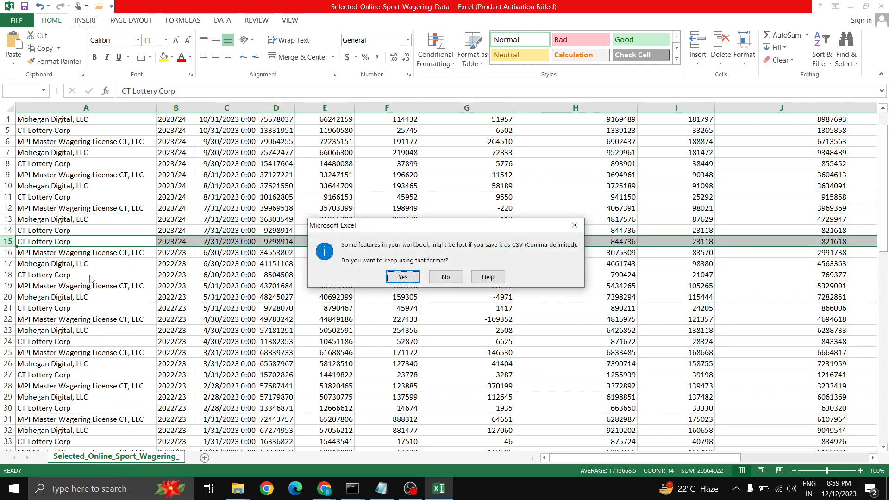
{"action": "left_click", "coordinate": [401, 277]}
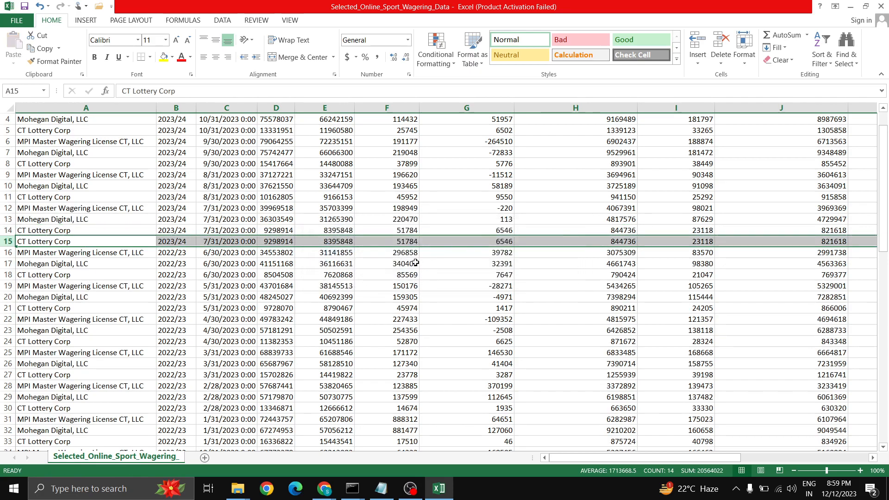
{"action": "left_click", "coordinate": [266, 488]}
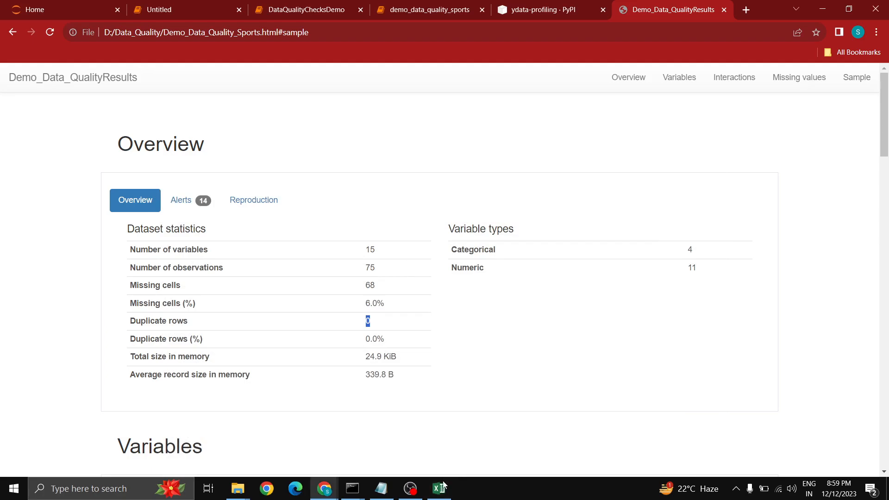
{"action": "left_click", "coordinate": [438, 488]}
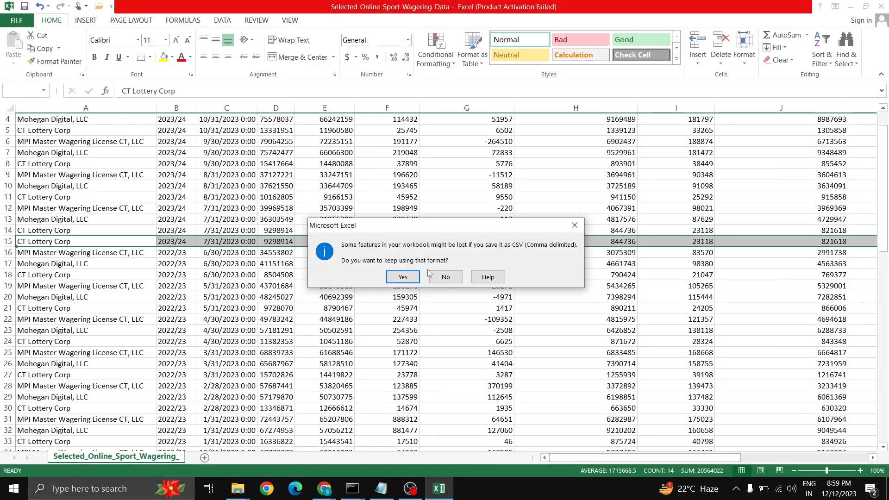
{"action": "left_click", "coordinate": [445, 277]}
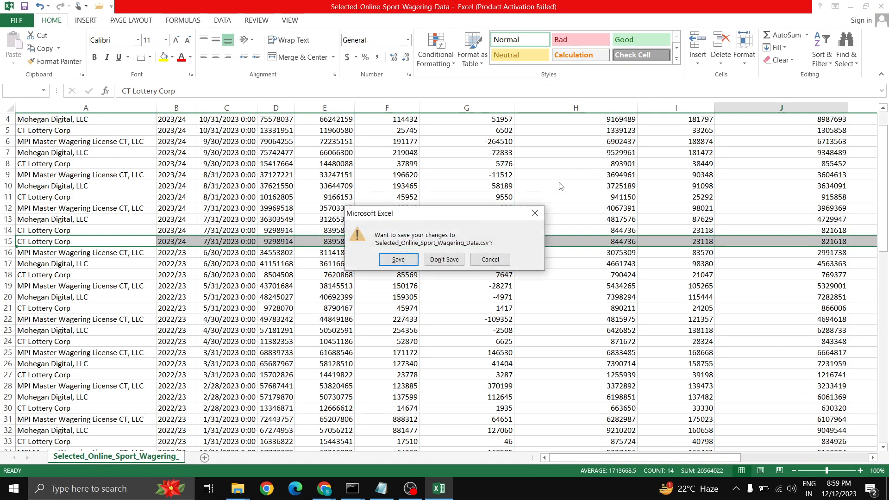
{"action": "left_click", "coordinate": [444, 259]}
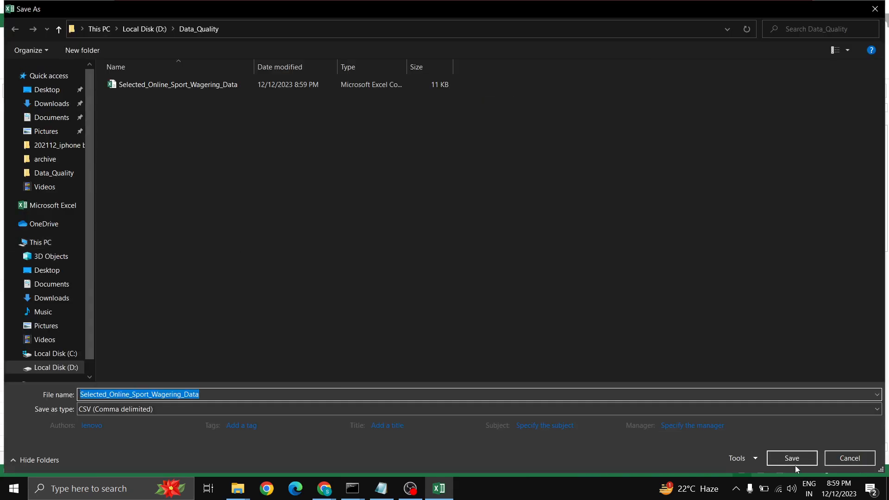
{"action": "left_click", "coordinate": [792, 457]}
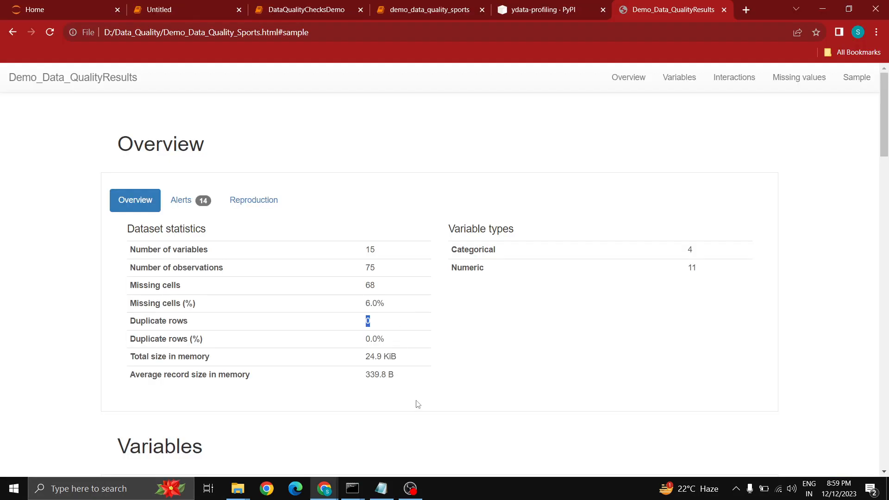
- Reload the edited CSV and scroll through the 77-row dataframe with the repeated Mohegan Digital row
{"action": "left_click", "coordinate": [429, 10]}
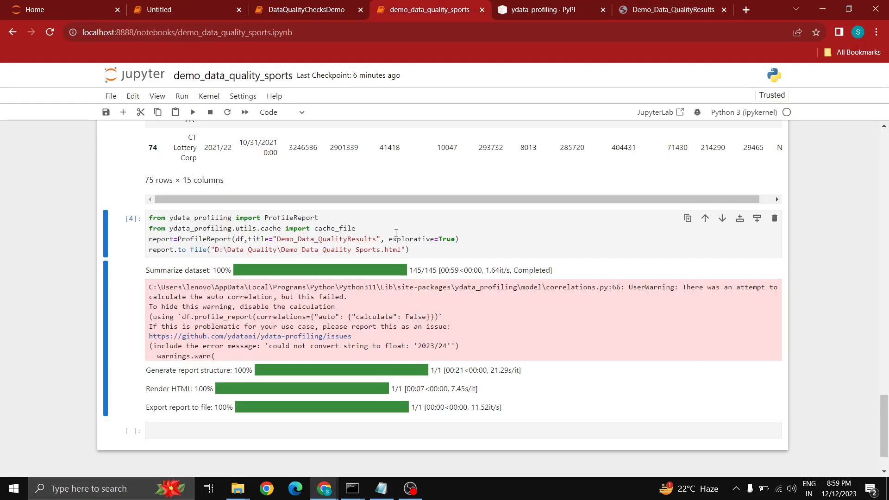
{"action": "scroll", "scroll_direction": "up", "scroll_amount": 3}
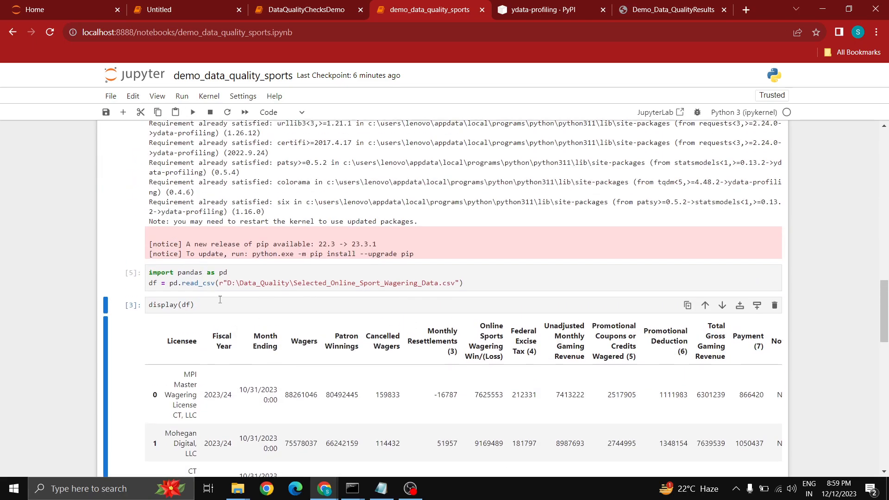
{"action": "mouse_move", "coordinate": [192, 111]}
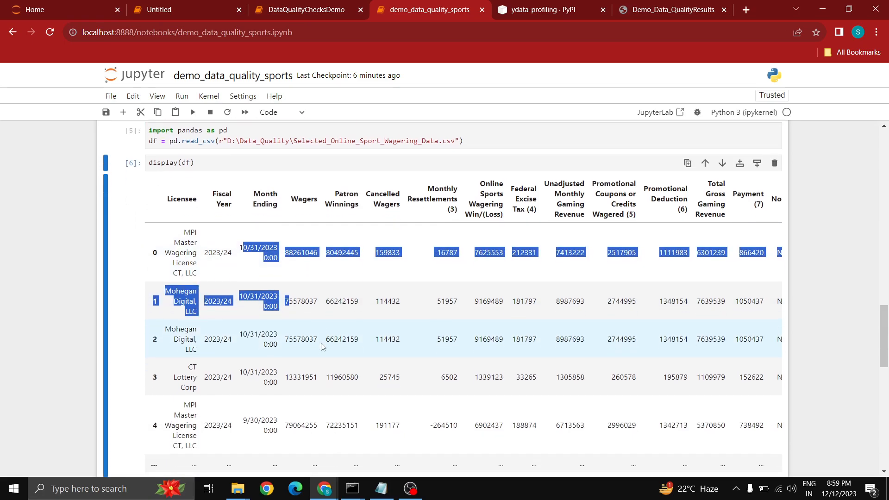
{"action": "scroll", "scroll_direction": "down", "scroll_amount": 3}
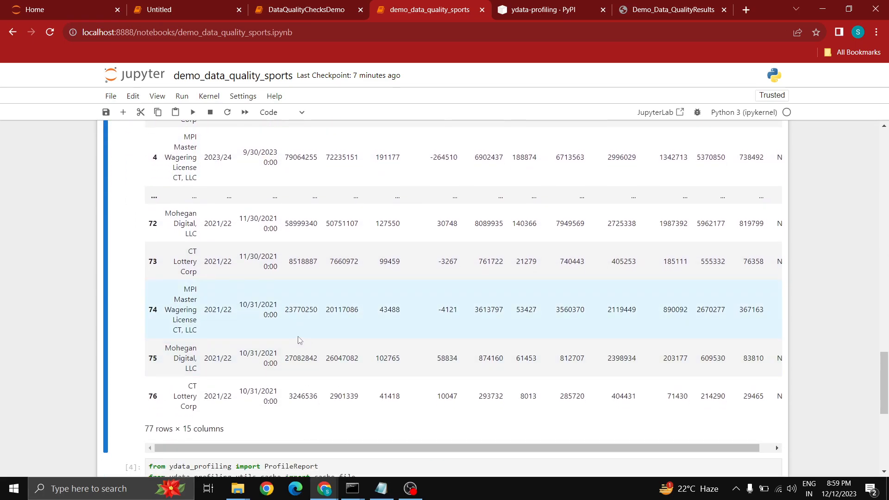
{"action": "scroll", "scroll_direction": "down", "scroll_amount": 3}
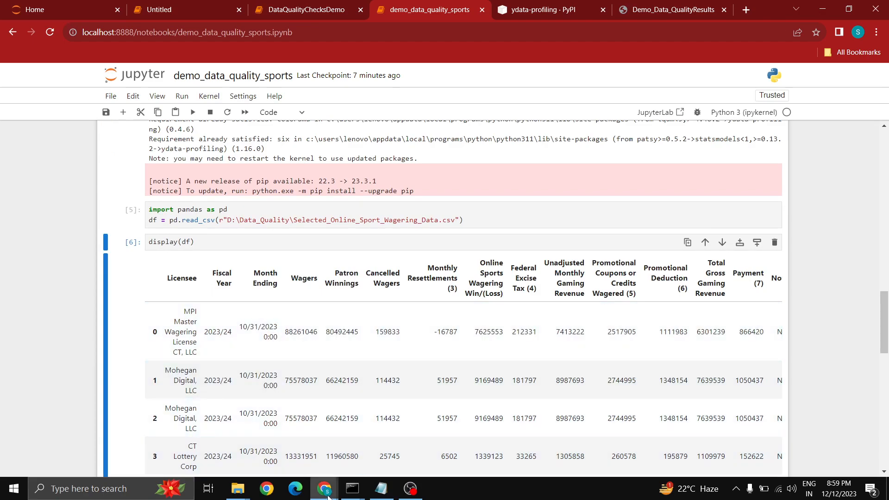
- Reopen the wagering CSV from File Explorer, then close Excel with Don't Save
{"action": "left_click", "coordinate": [237, 487]}
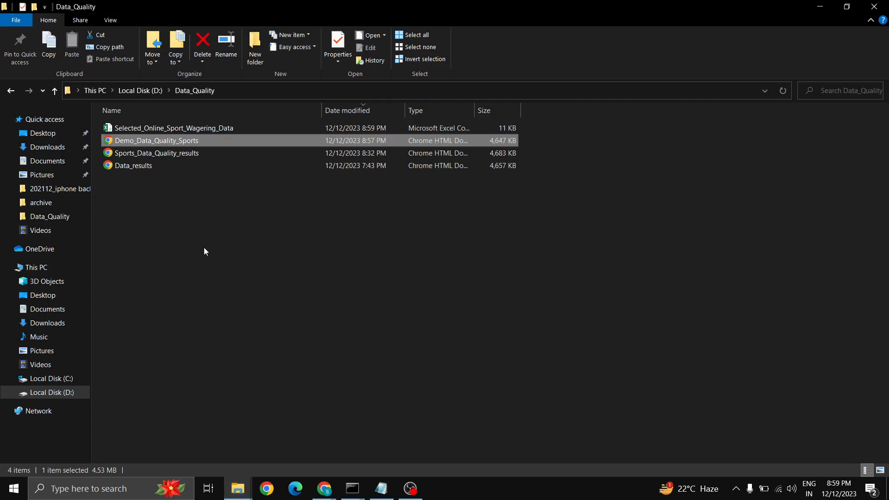
{"action": "double_click", "coordinate": [174, 128]}
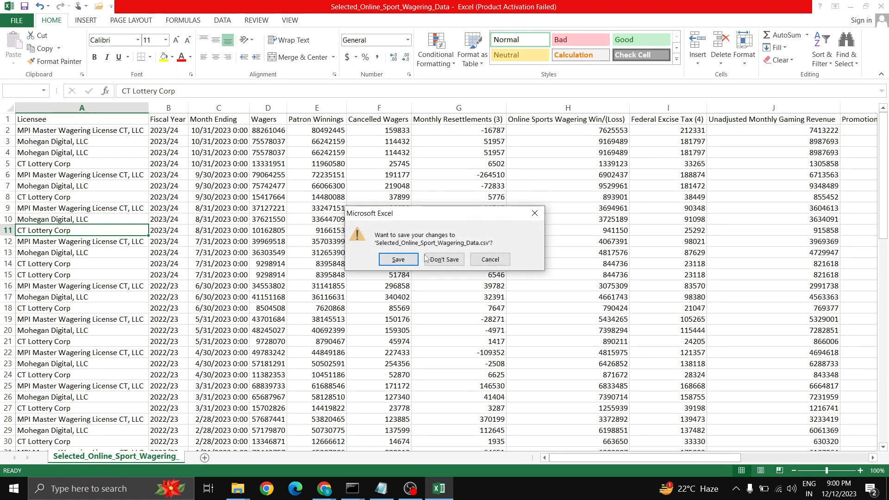
{"action": "left_click", "coordinate": [444, 259]}
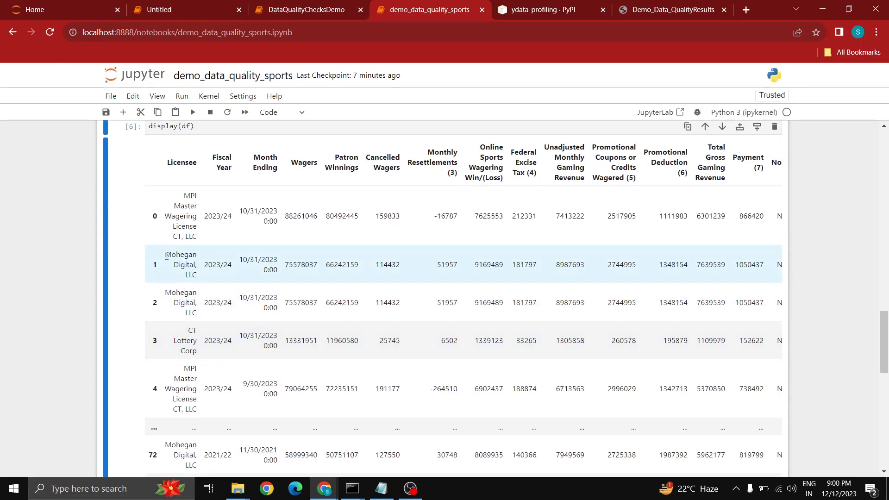
- Scroll past the dataframe output, rerun the ProfileReport cell and view the ydata-profiling PyPI page
{"action": "scroll", "scroll_direction": "down", "scroll_amount": 3}
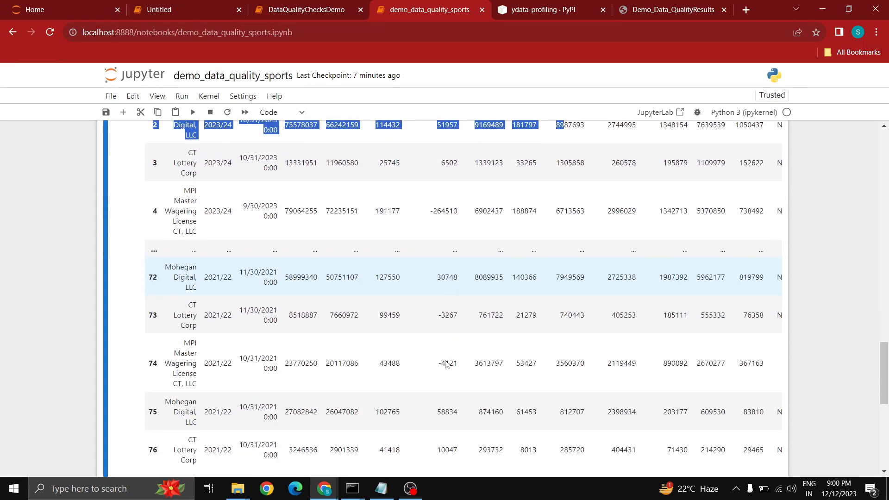
{"action": "scroll", "scroll_direction": "down", "scroll_amount": 3}
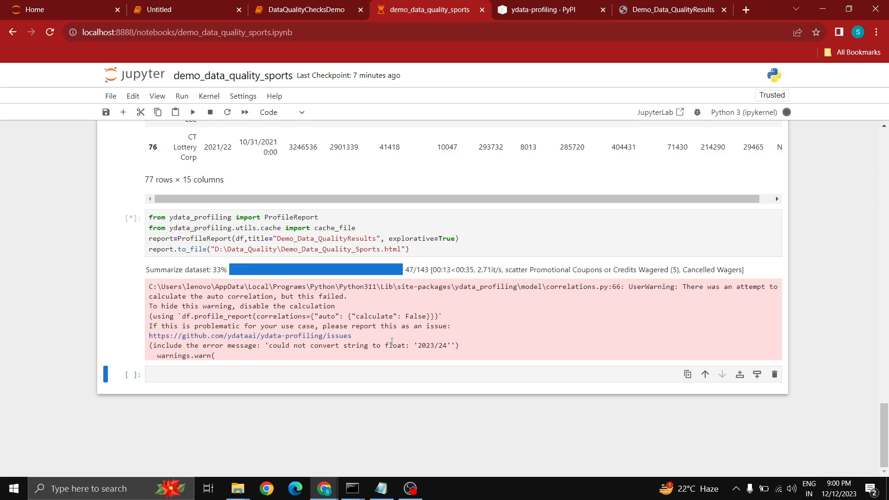
{"action": "mouse_move", "coordinate": [656, 83]}
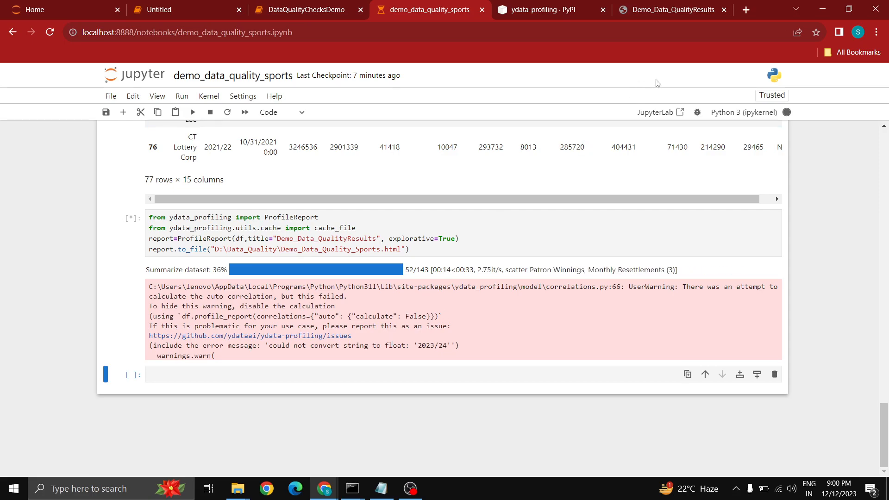
{"action": "left_click", "coordinate": [536, 10]}
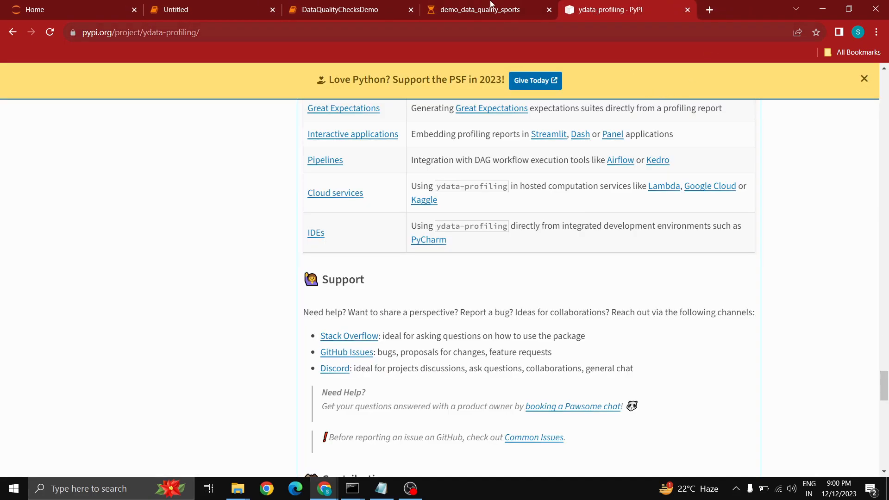
- Return to the notebook and wait for the profiling progress bars to reach 100%
{"action": "left_click", "coordinate": [482, 9]}
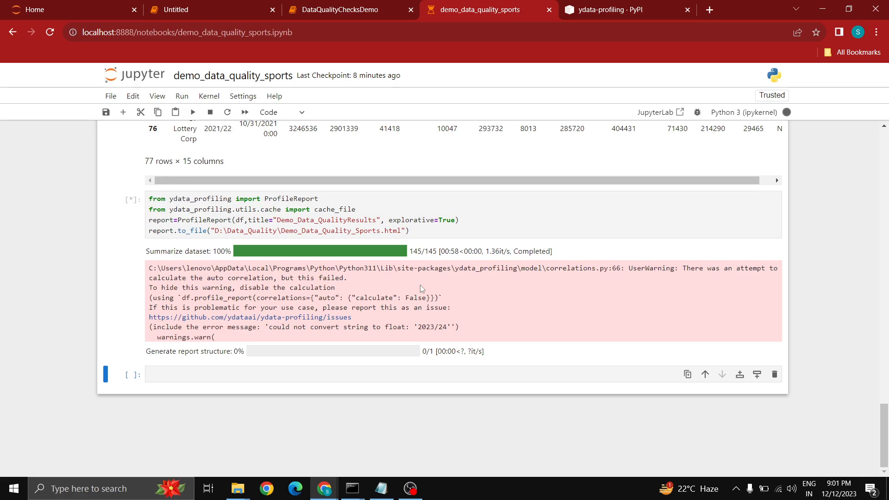
{"action": "mouse_move", "coordinate": [381, 422]}
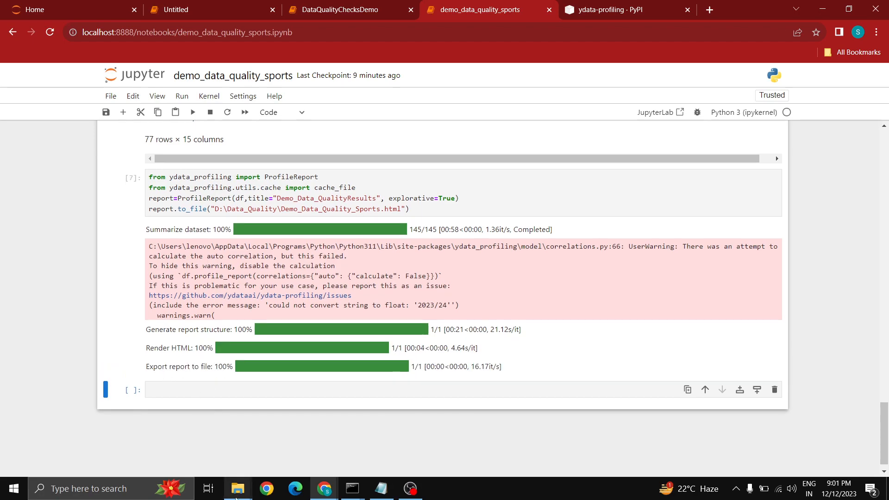
- Open Demo_Data_Quality_Sports.html from D:\Data_Quality in Chrome
{"action": "left_click", "coordinate": [237, 488]}
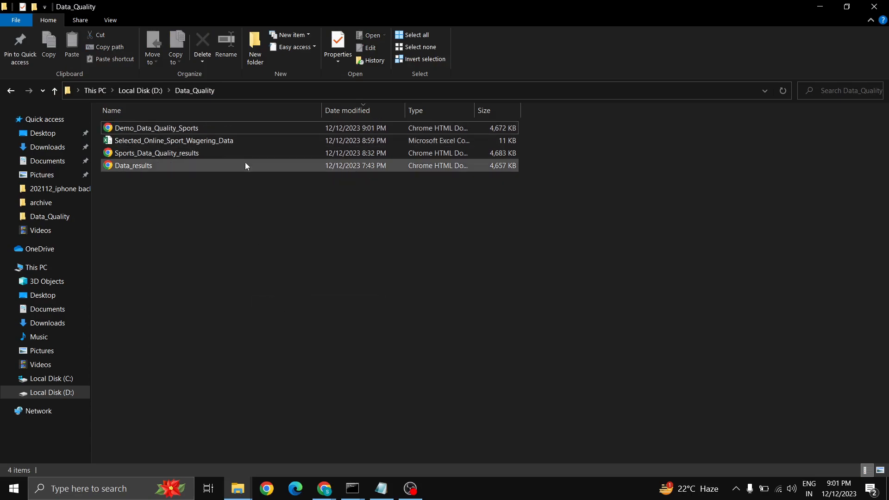
{"action": "left_click", "coordinate": [156, 128]}
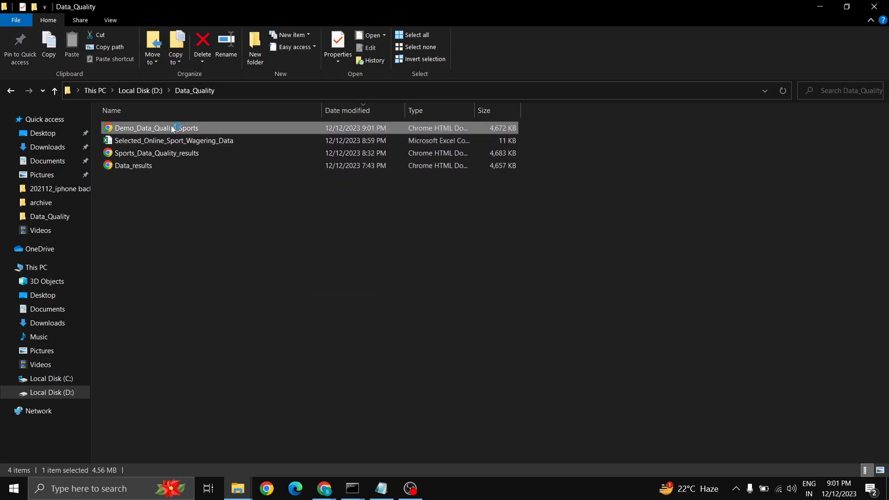
{"action": "double_click", "coordinate": [150, 128]}
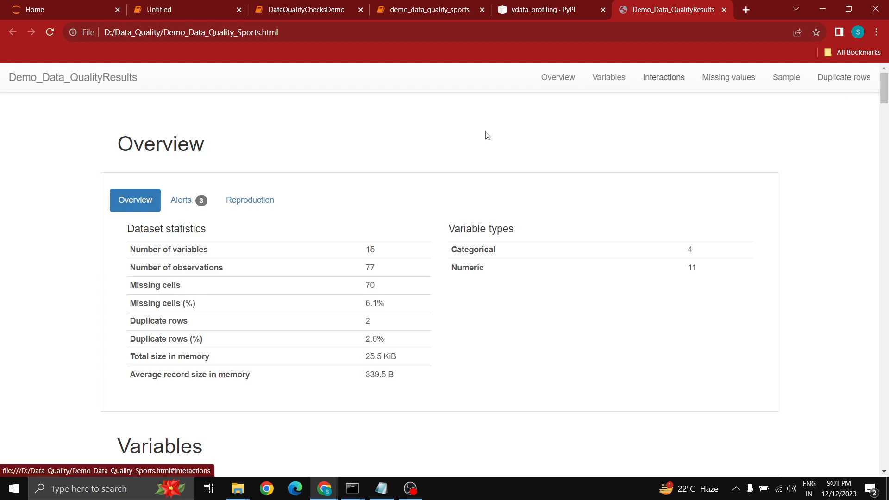
{"action": "double_click", "coordinate": [139, 321]}
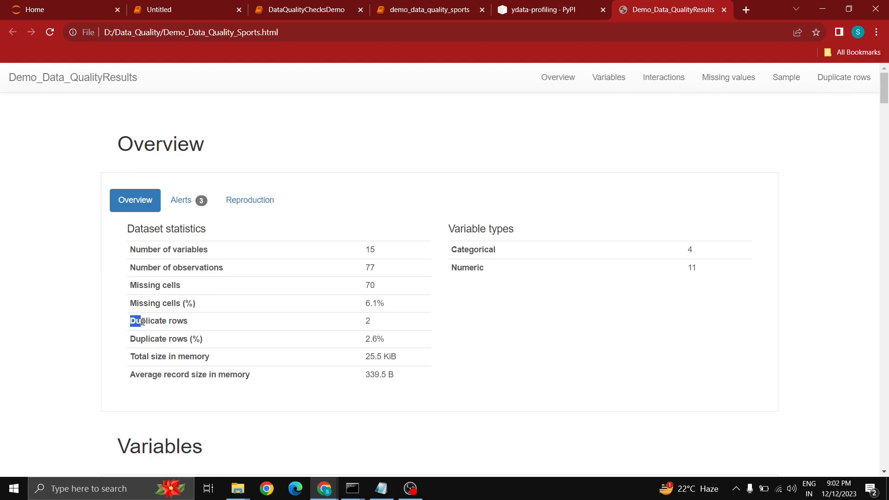
{"action": "double_click", "coordinate": [158, 321]}
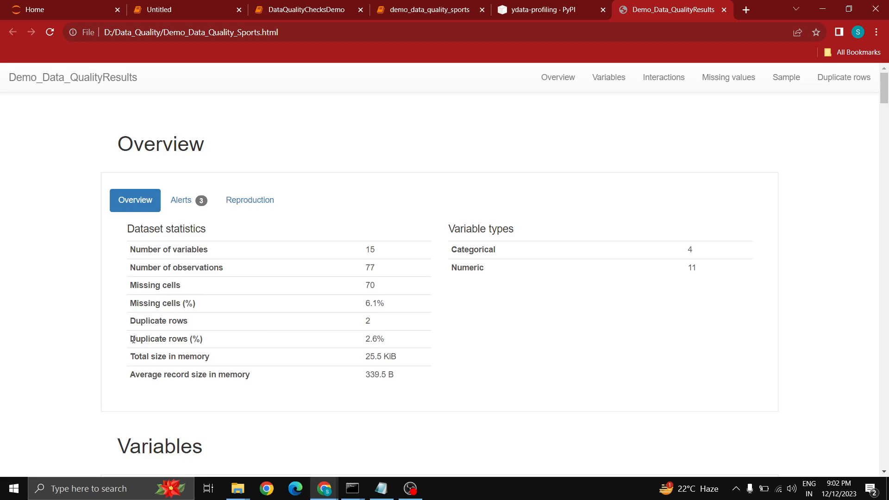
{"action": "double_click", "coordinate": [166, 339]}
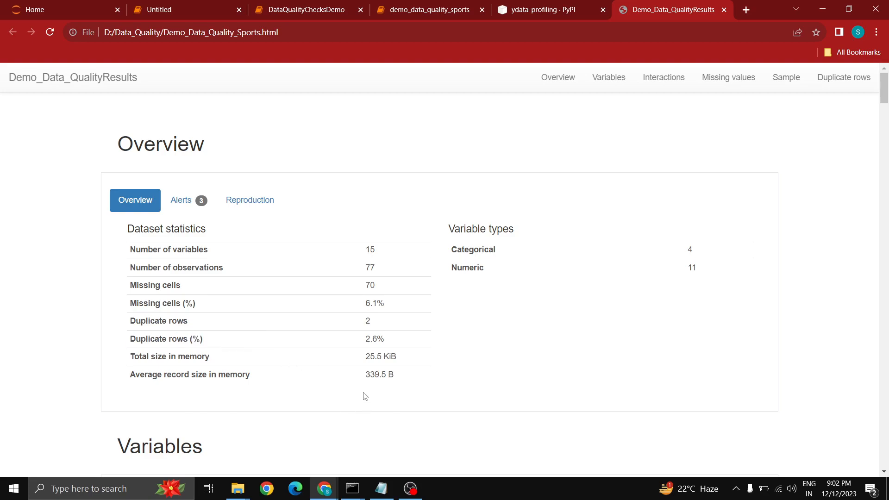
{"action": "mouse_move", "coordinate": [137, 268]}
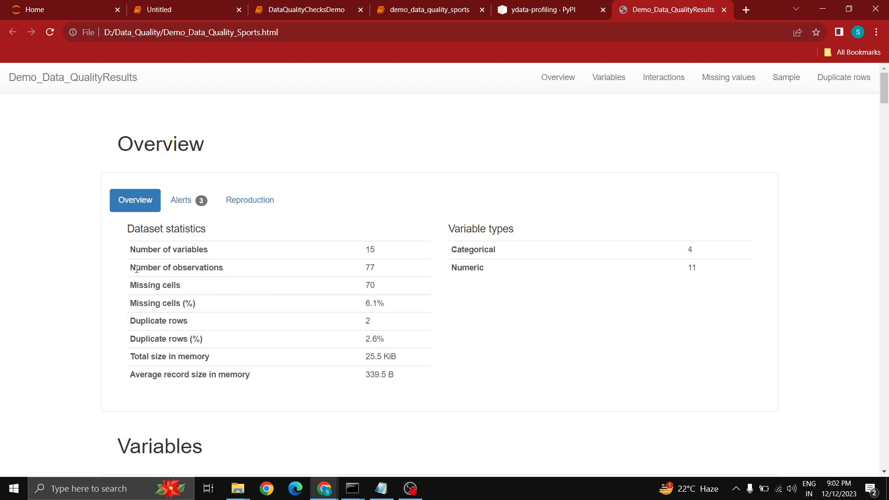
{"action": "double_click", "coordinate": [176, 267]}
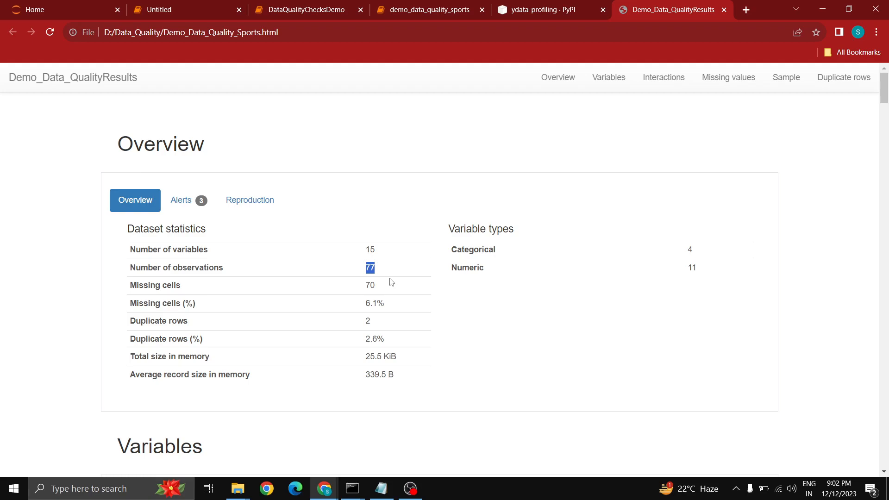
{"action": "mouse_move", "coordinate": [505, 340]}
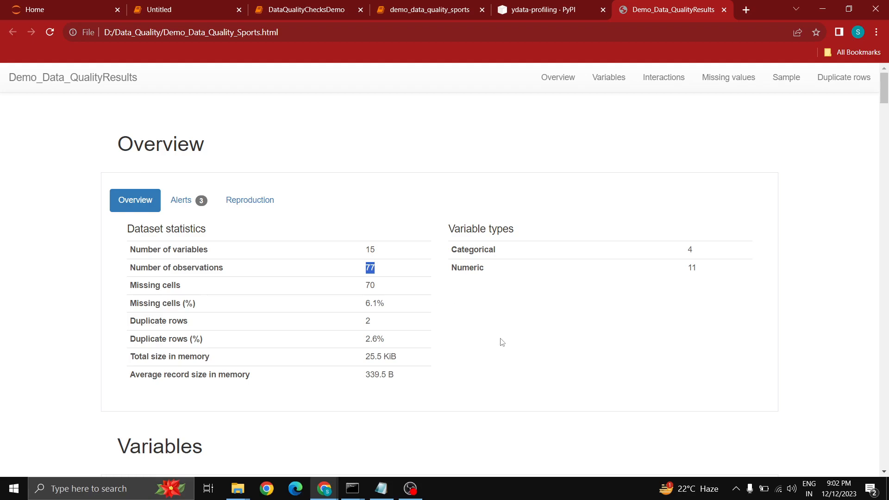
{"action": "mouse_move", "coordinate": [843, 78]}
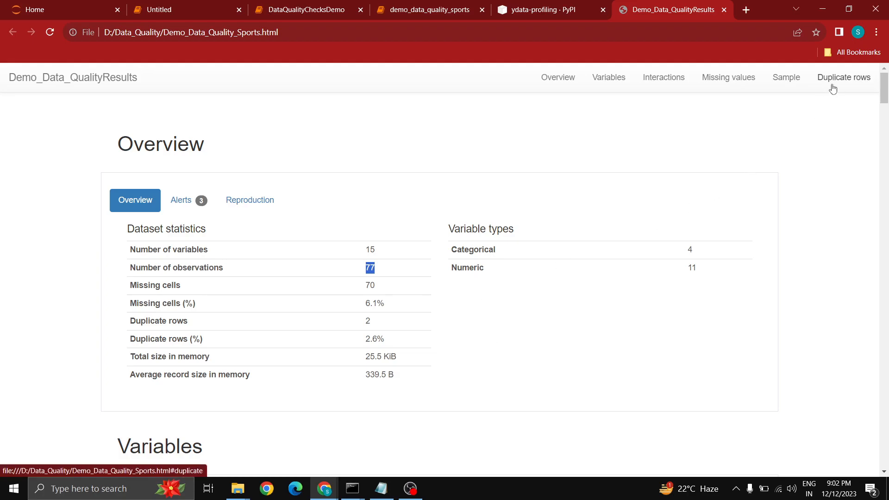
- Jump through the report's Duplicate rows, Missing values, Interactions and Variables sections
{"action": "left_click", "coordinate": [844, 77]}
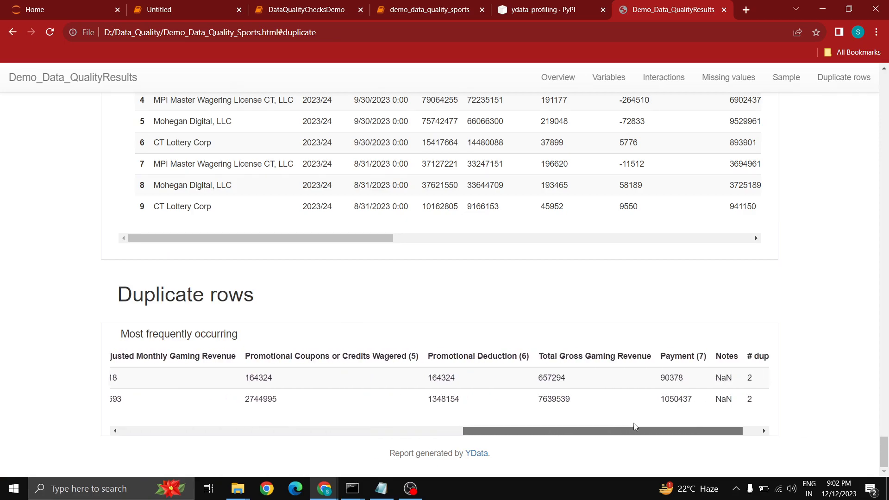
{"action": "scroll", "scroll_direction": "left", "scroll_amount": 3}
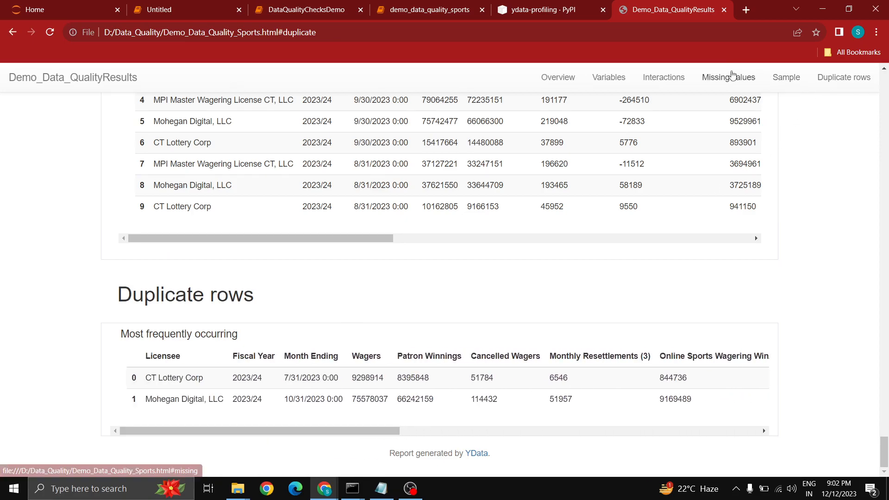
{"action": "left_click", "coordinate": [729, 77]}
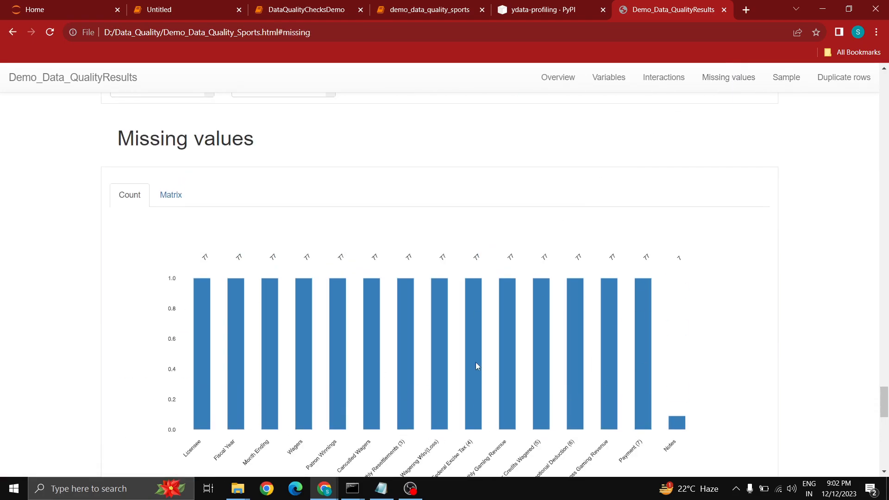
{"action": "mouse_move", "coordinate": [664, 77]}
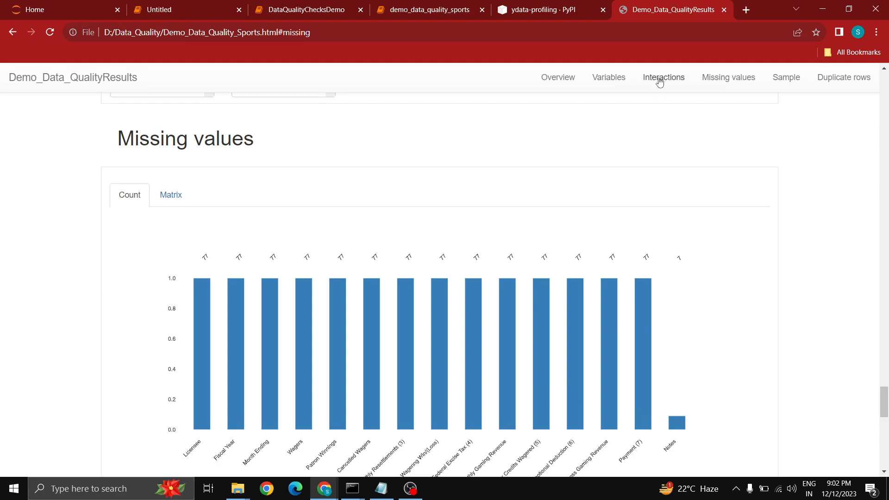
{"action": "left_click", "coordinate": [663, 77]}
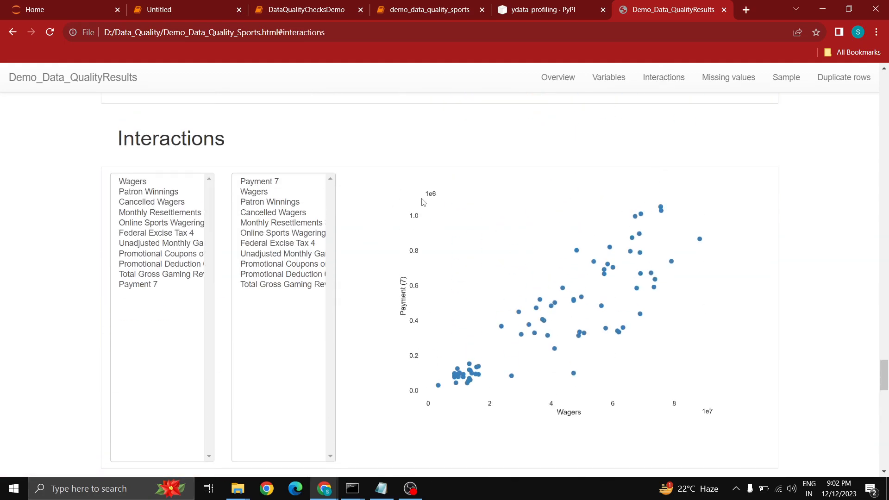
{"action": "left_click", "coordinate": [608, 78]}
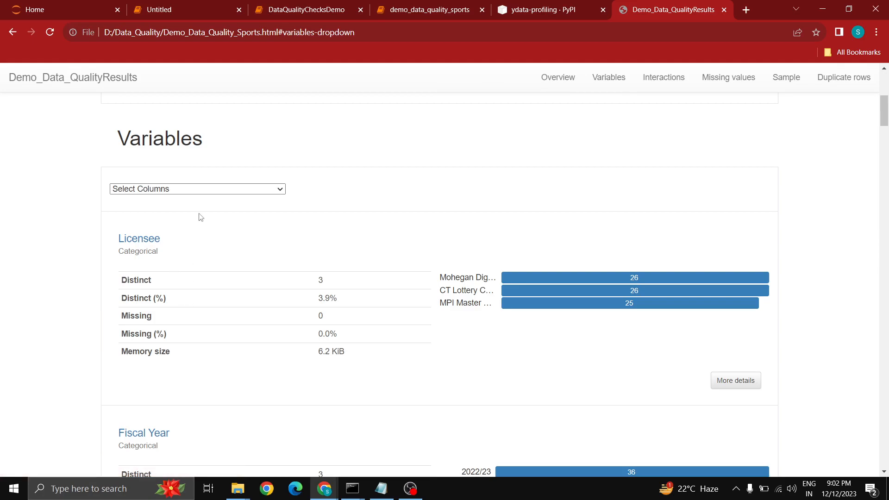
{"action": "mouse_move", "coordinate": [310, 281]}
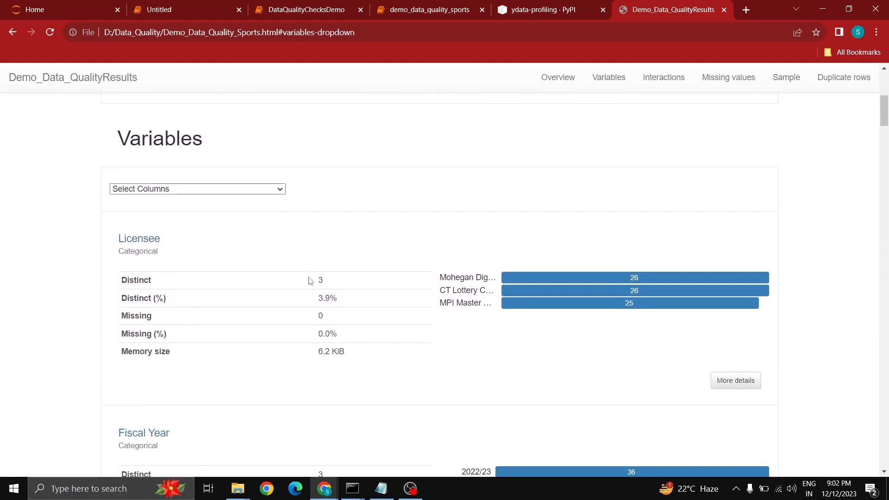
- Choose Notes in the variables dropdown and expand its More details statistics
{"action": "left_click", "coordinate": [197, 188]}
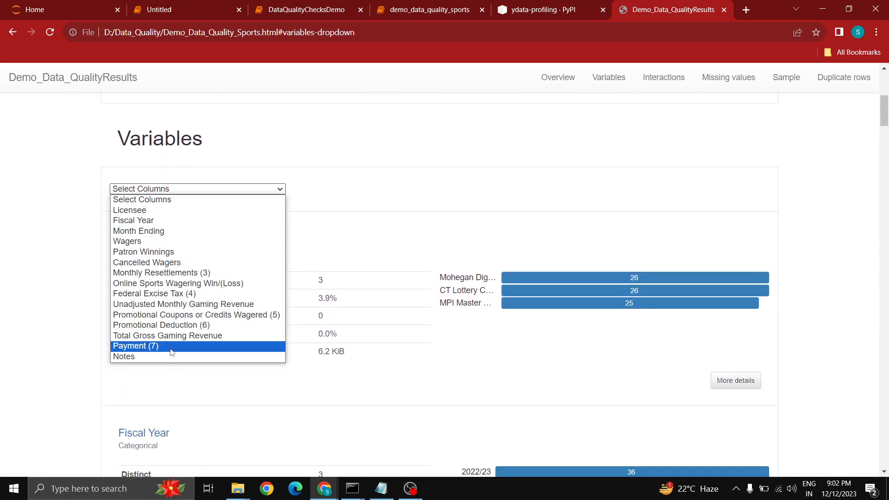
{"action": "mouse_move", "coordinate": [167, 240]}
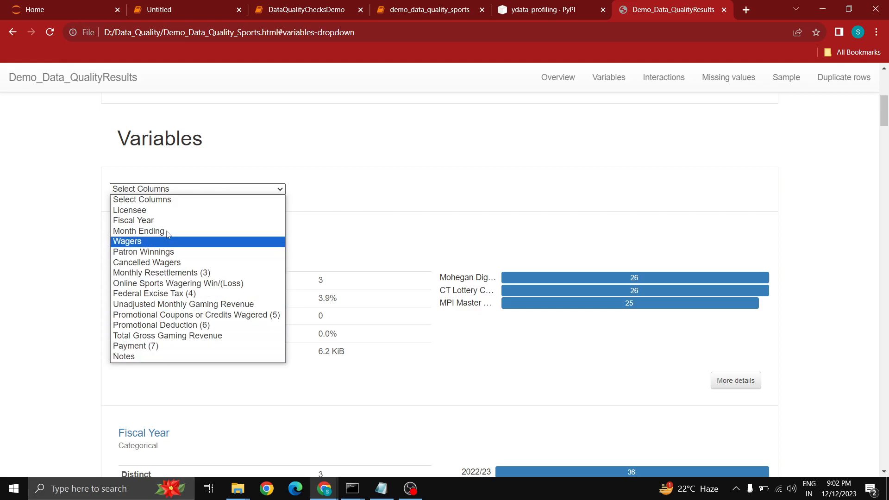
{"action": "mouse_move", "coordinate": [139, 357]}
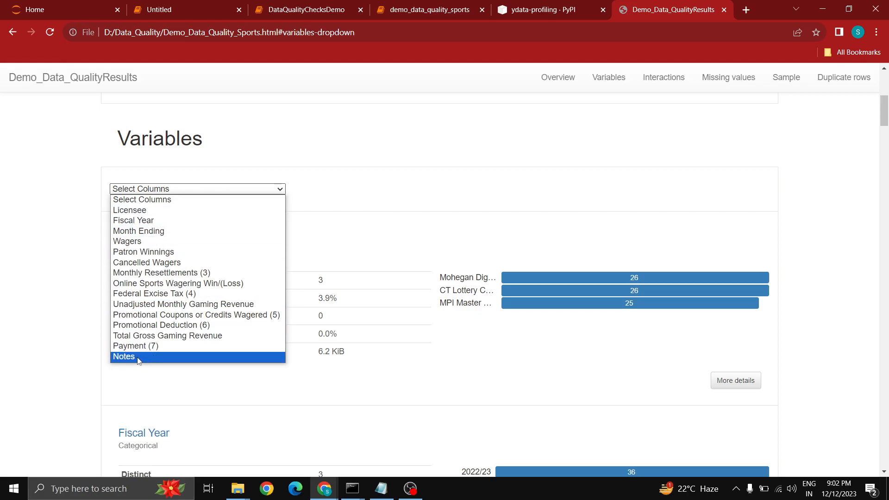
{"action": "left_click", "coordinate": [124, 356]}
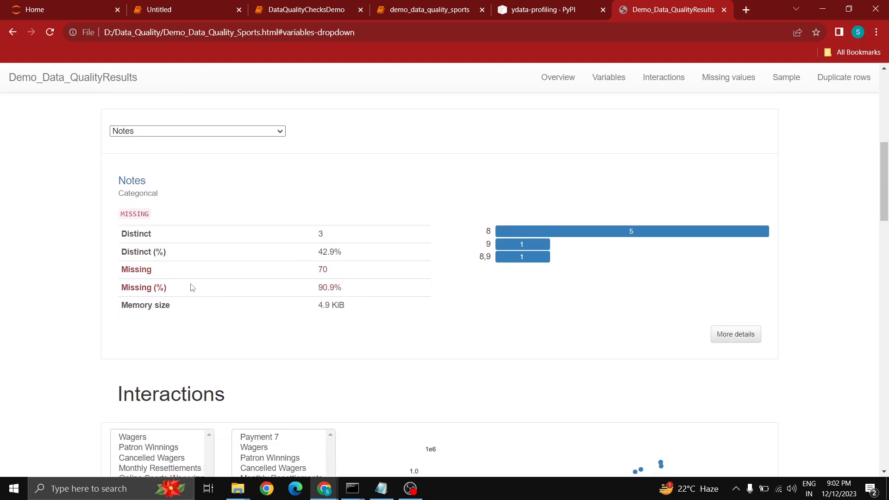
{"action": "double_click", "coordinate": [136, 270]}
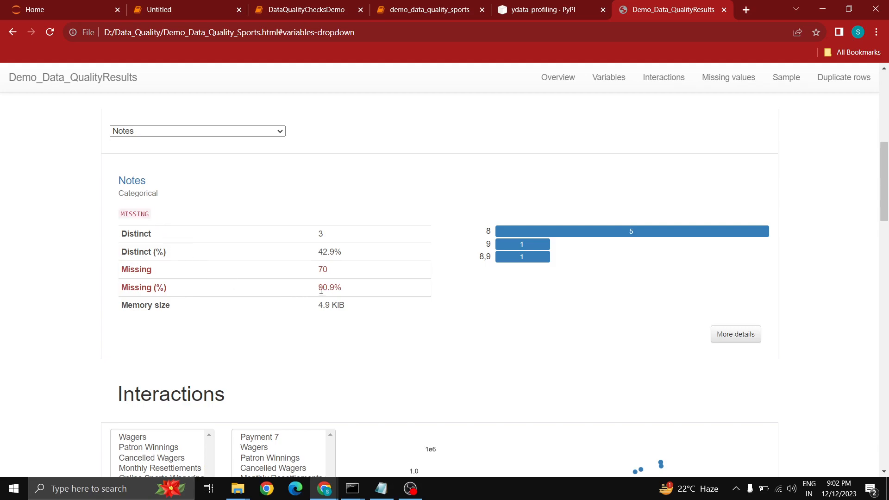
{"action": "mouse_move", "coordinate": [172, 278]}
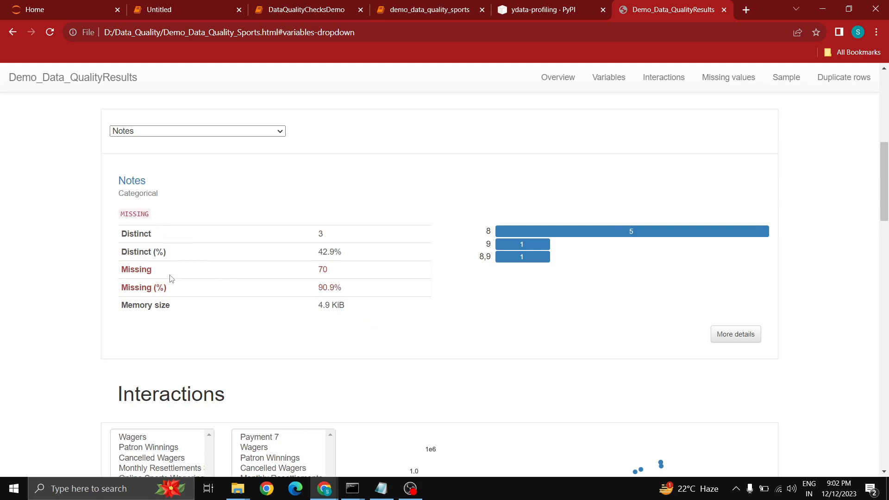
{"action": "mouse_move", "coordinate": [192, 292]}
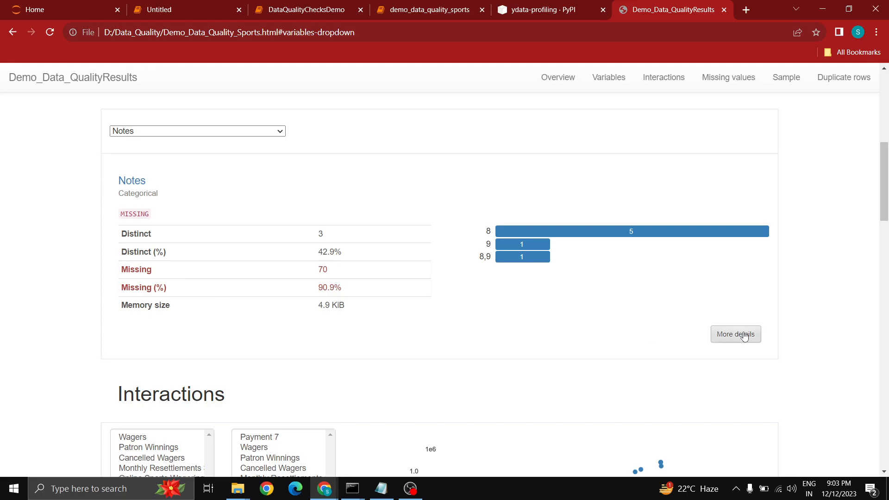
{"action": "left_click", "coordinate": [736, 334]}
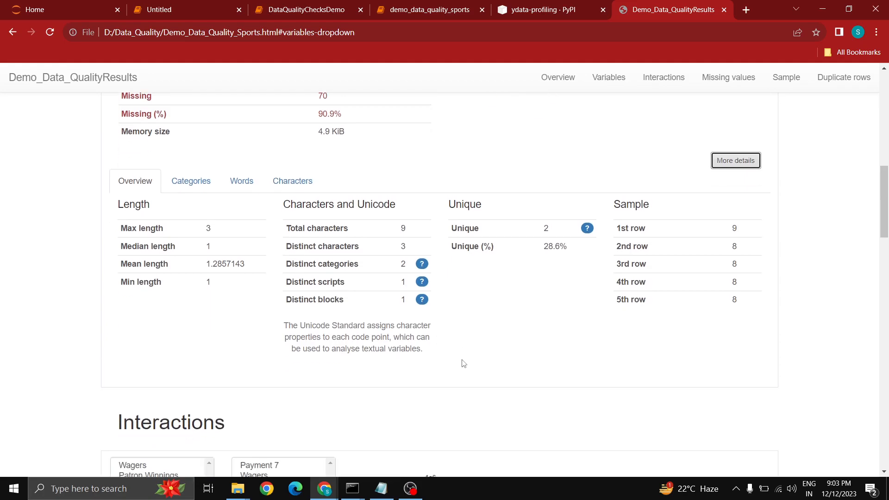
{"action": "mouse_move", "coordinate": [421, 300]}
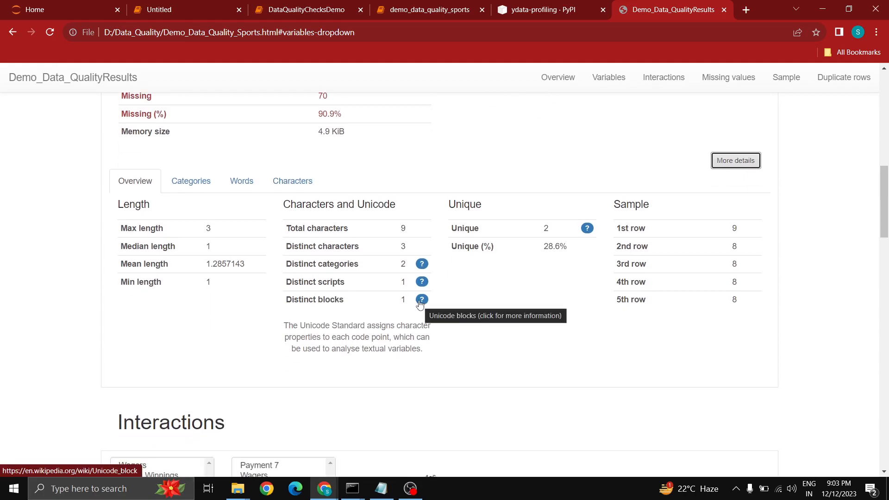
- Step through Payment, Month Ending, Monthly Resettlements, Federal Excise Tax and Promotional Coupons statistics
{"action": "left_click", "coordinate": [197, 189]}
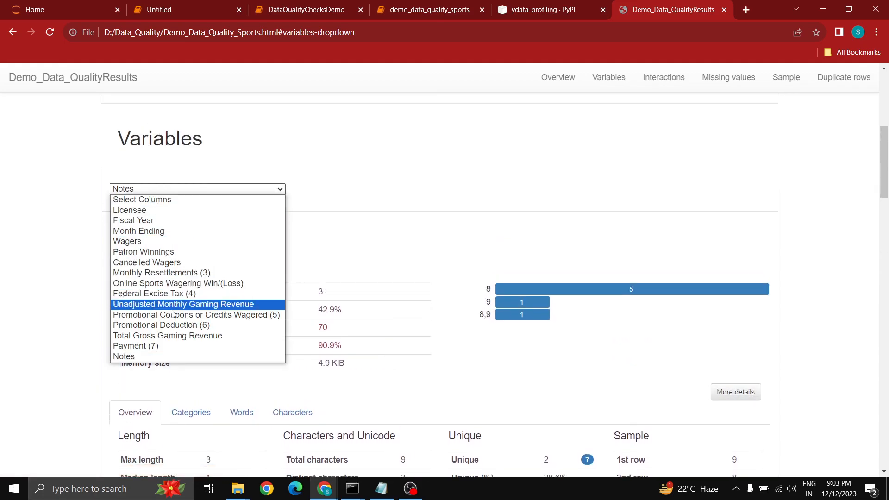
{"action": "mouse_move", "coordinate": [170, 346]}
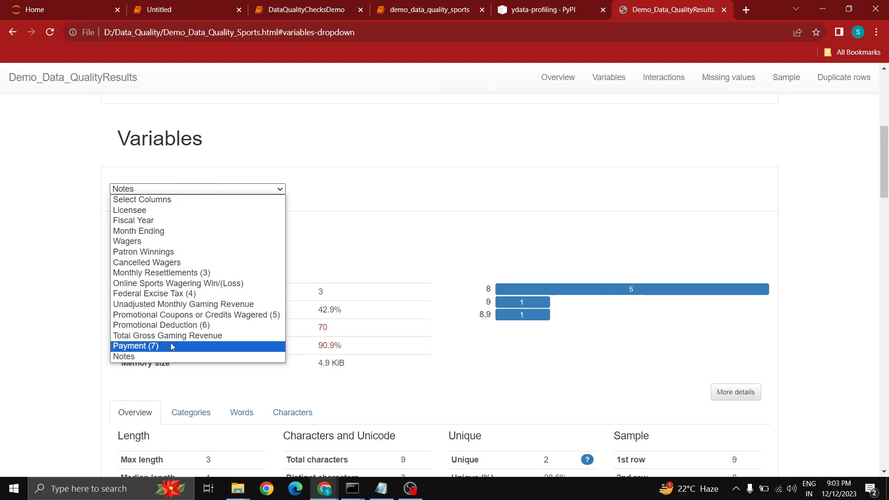
{"action": "left_click", "coordinate": [134, 346]}
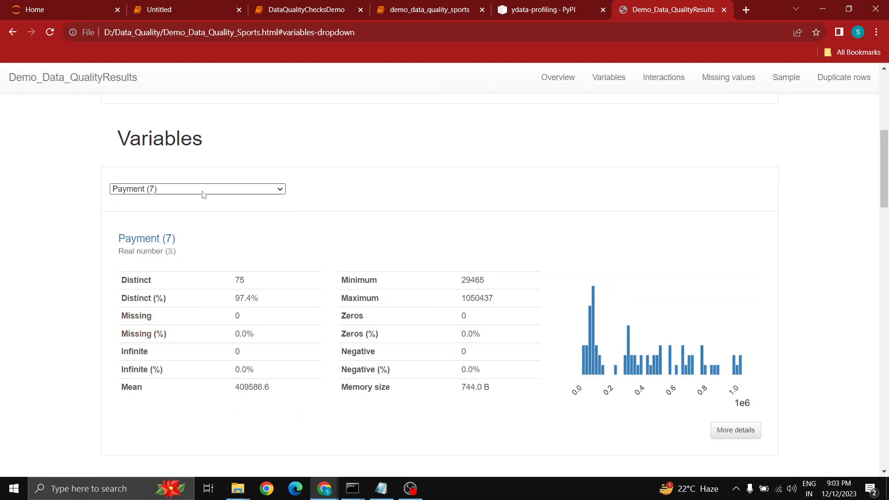
{"action": "left_click", "coordinate": [197, 189]}
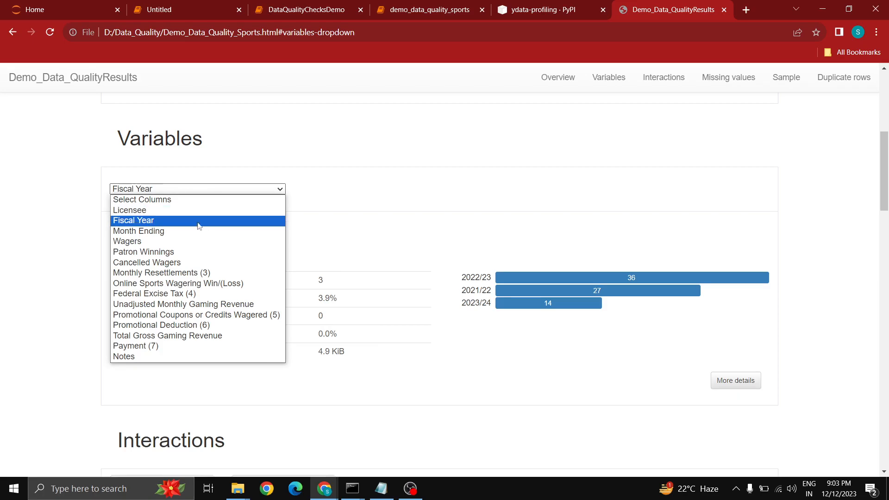
{"action": "left_click", "coordinate": [138, 231]}
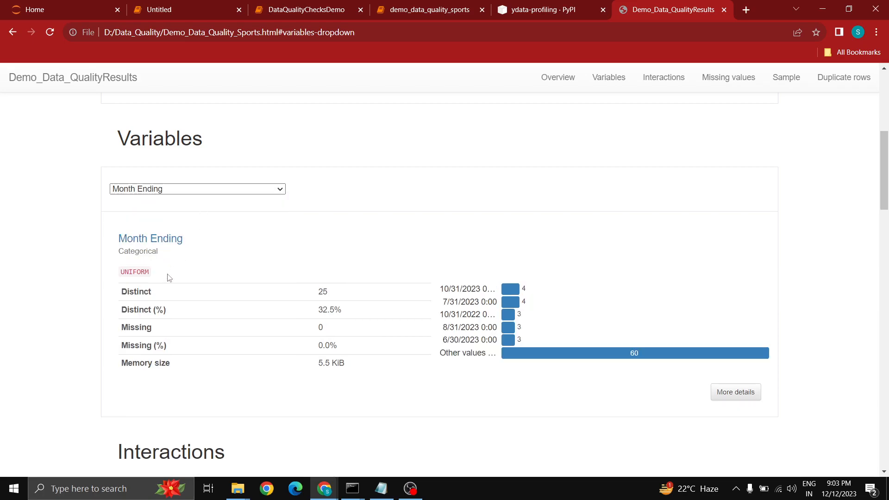
{"action": "mouse_move", "coordinate": [204, 274]}
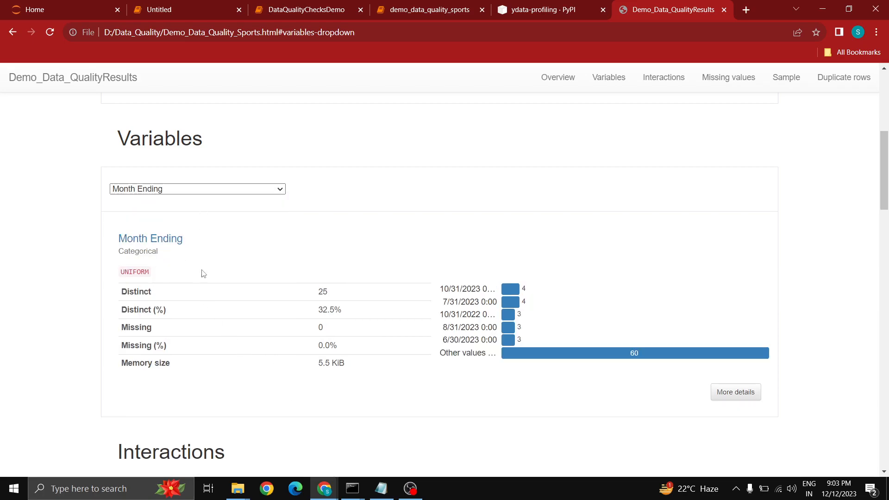
{"action": "mouse_move", "coordinate": [187, 267]}
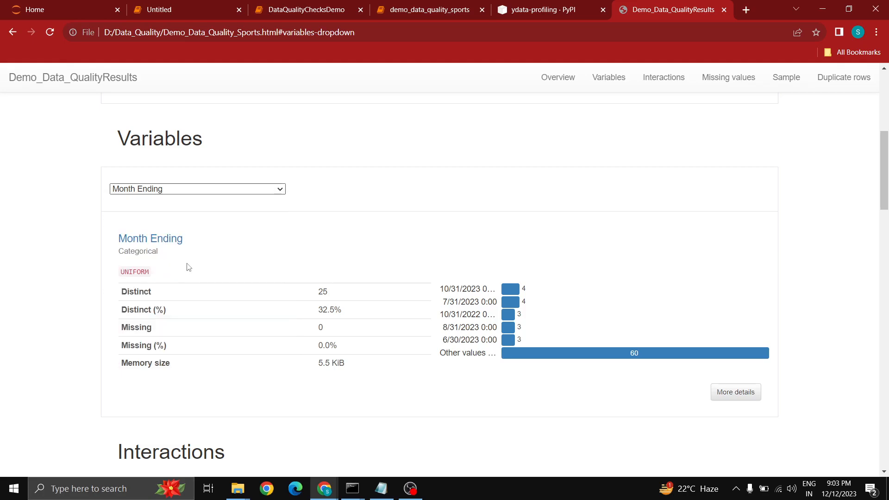
{"action": "left_click", "coordinate": [196, 189]}
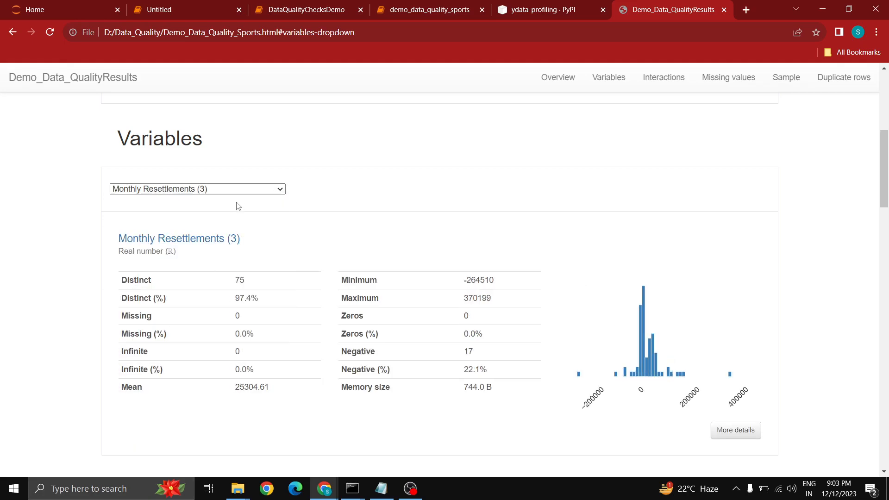
{"action": "left_click", "coordinate": [197, 189]}
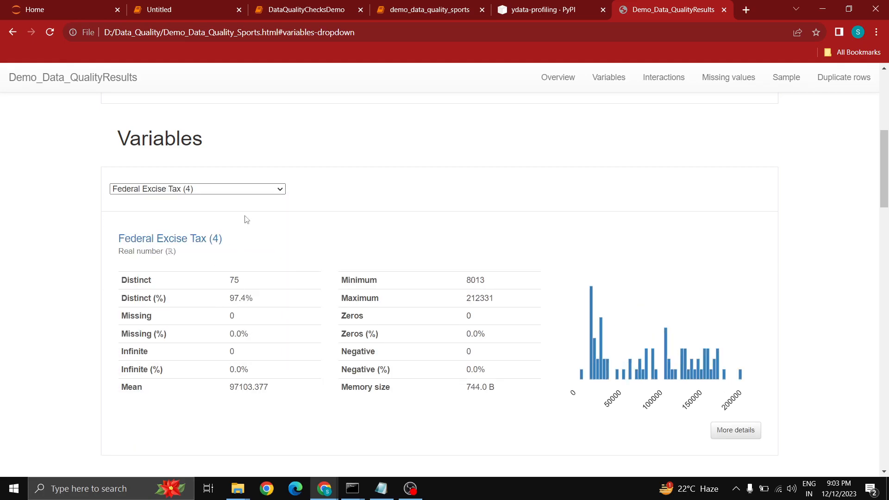
{"action": "left_click", "coordinate": [197, 189]}
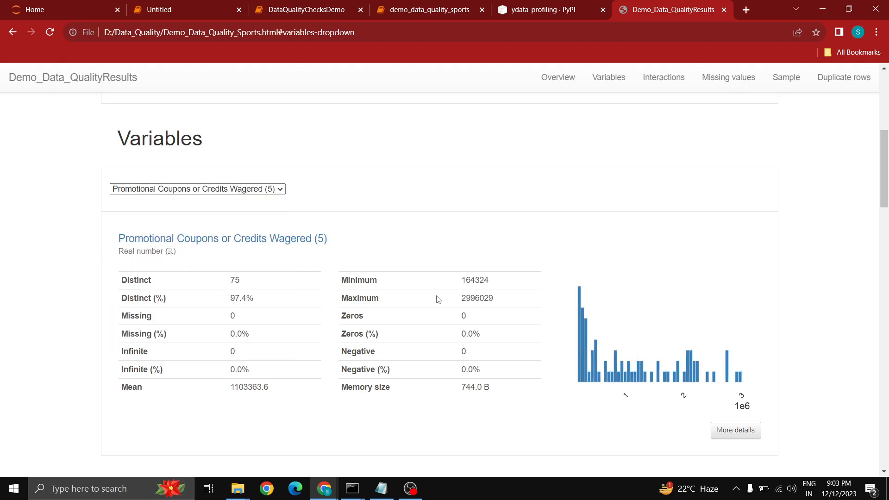
{"action": "mouse_move", "coordinate": [14, 78]}
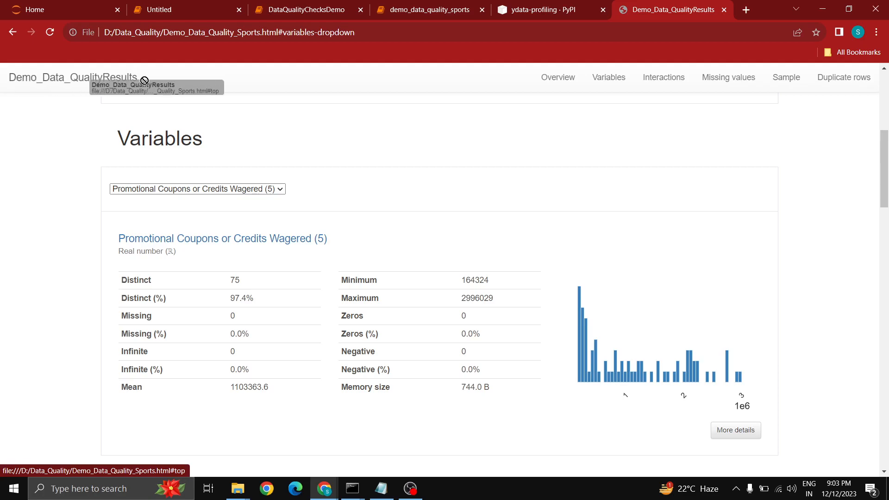
{"action": "scroll", "scroll_direction": "down", "scroll_amount": 3}
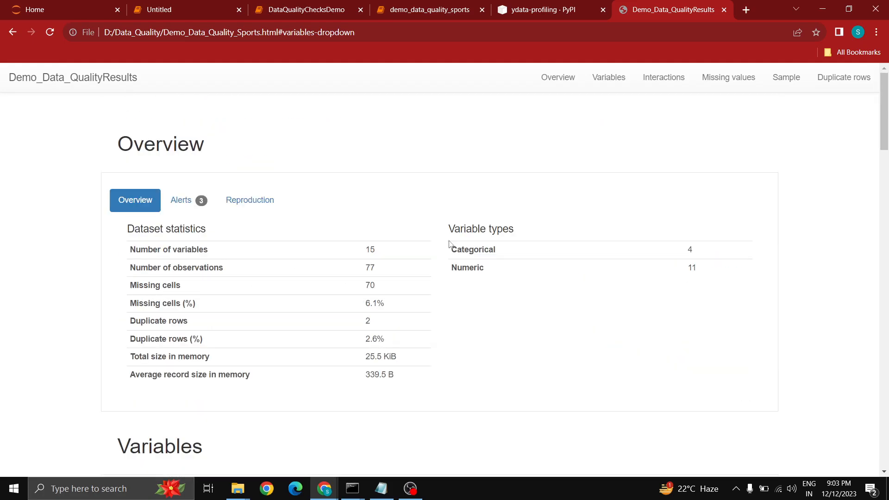
{"action": "mouse_move", "coordinate": [594, 371]}
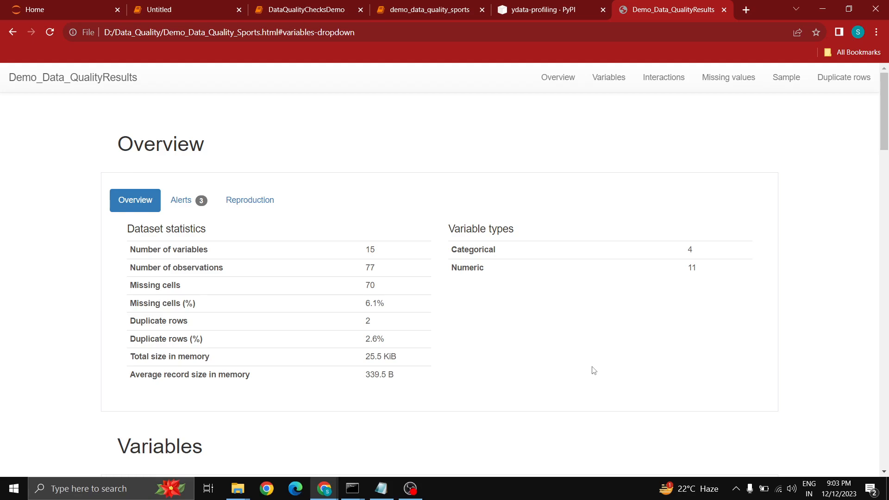
{"action": "mouse_move", "coordinate": [443, 304]}
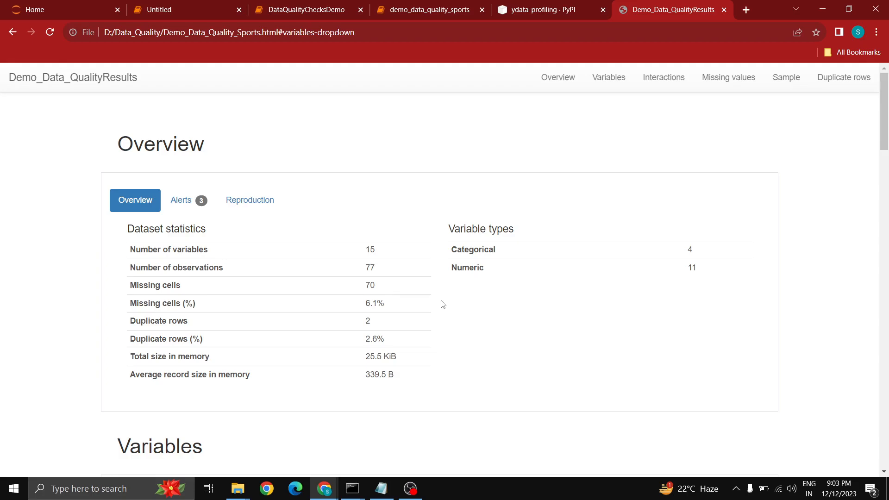
{"action": "mouse_move", "coordinate": [182, 200]}
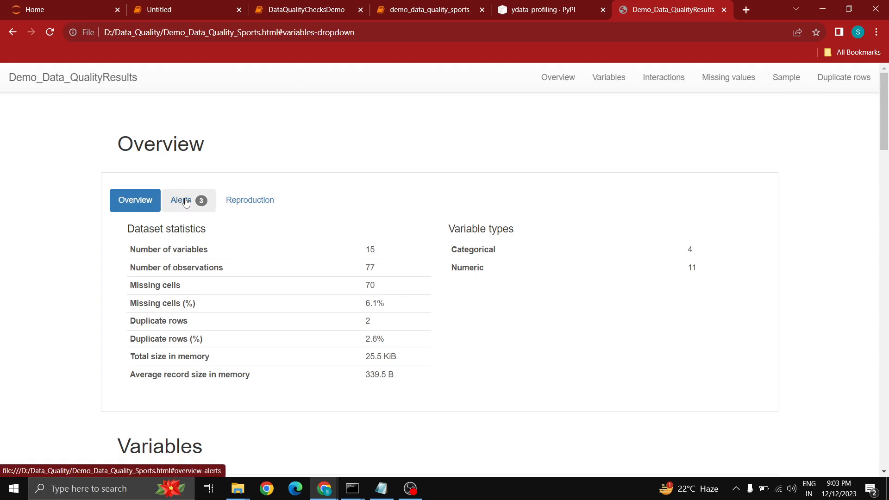
- Open the Alerts tab and highlight the duplicate rows and Month Ending uniformly distributed alerts
{"action": "left_click", "coordinate": [181, 200]}
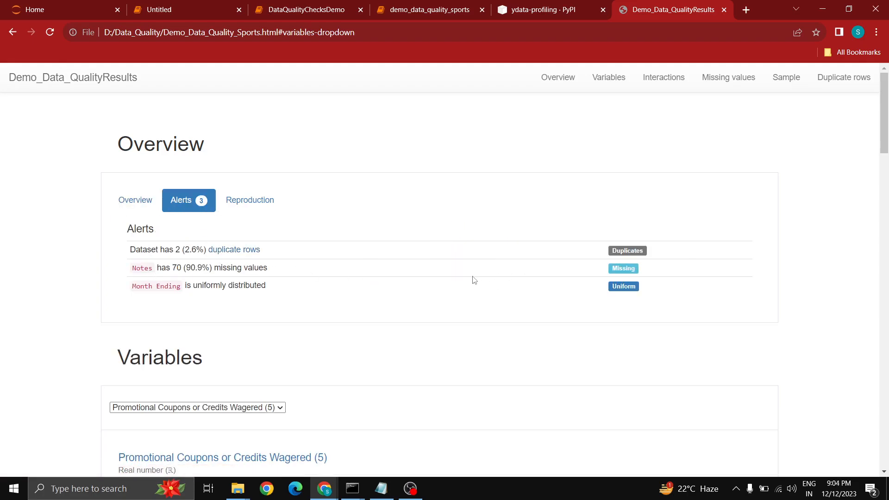
{"action": "double_click", "coordinate": [151, 249]}
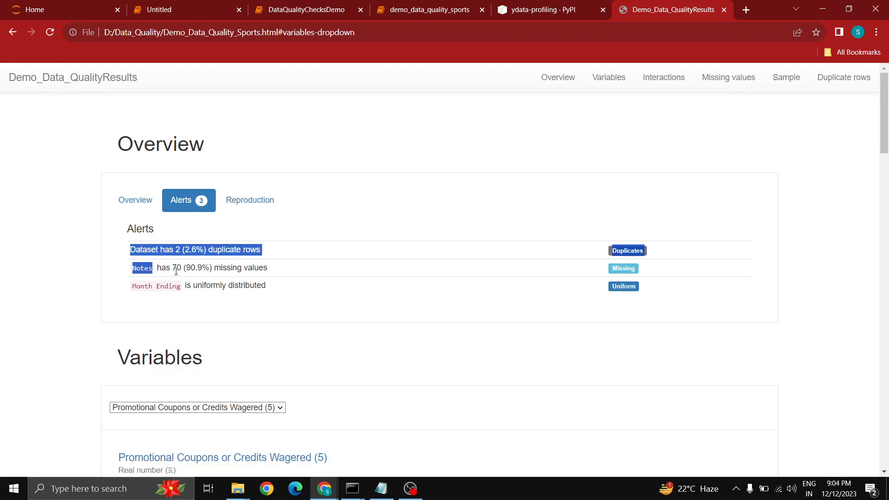
{"action": "left_click", "coordinate": [124, 288]}
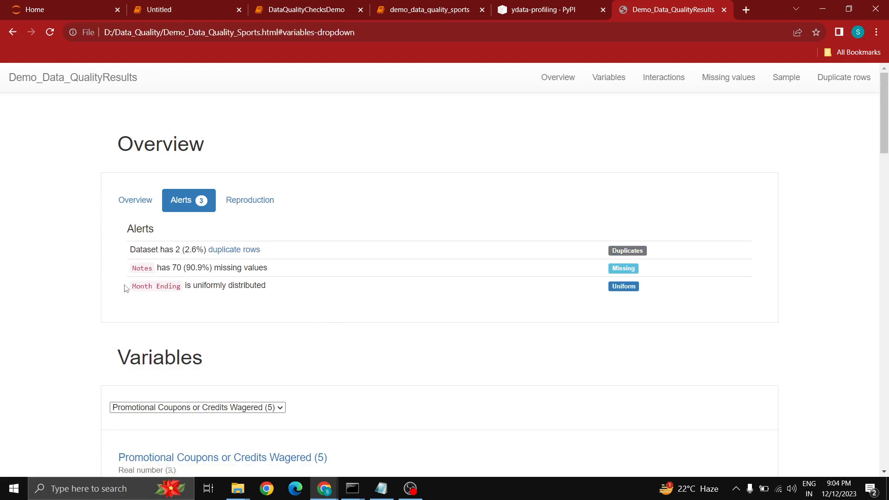
{"action": "double_click", "coordinate": [246, 286]}
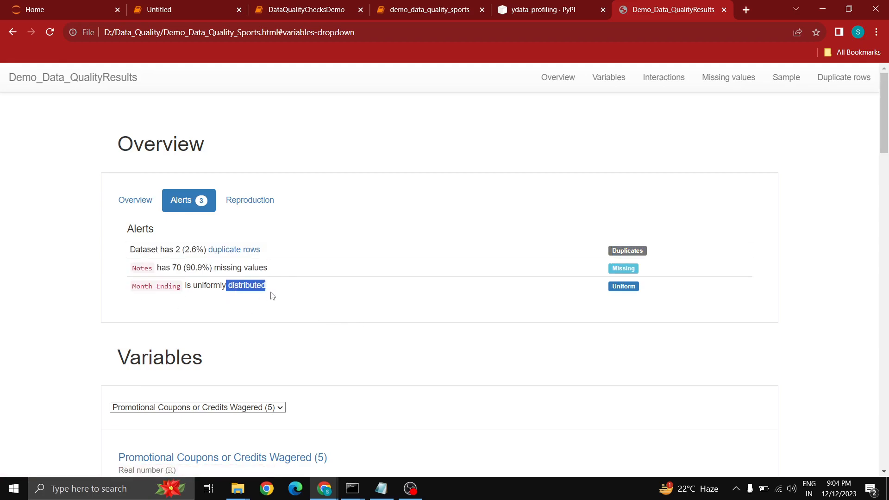
{"action": "scroll", "scroll_direction": "down", "scroll_amount": 3}
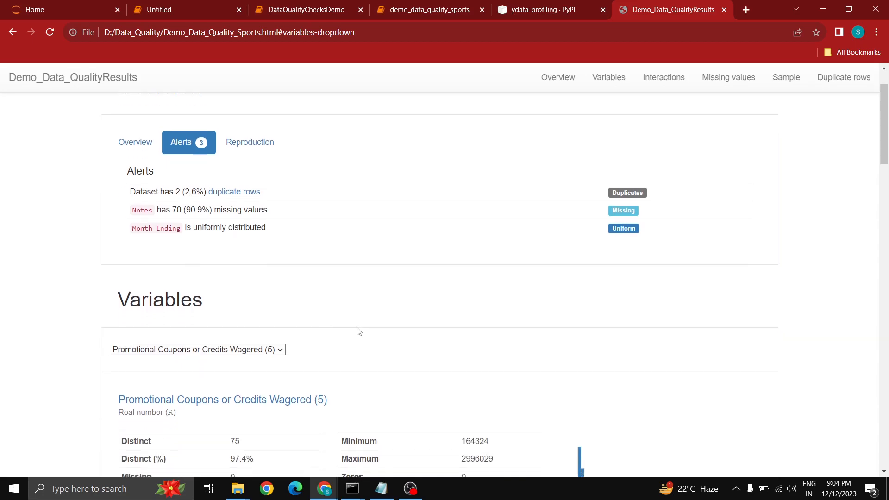
{"action": "scroll", "scroll_direction": "up", "scroll_amount": 3}
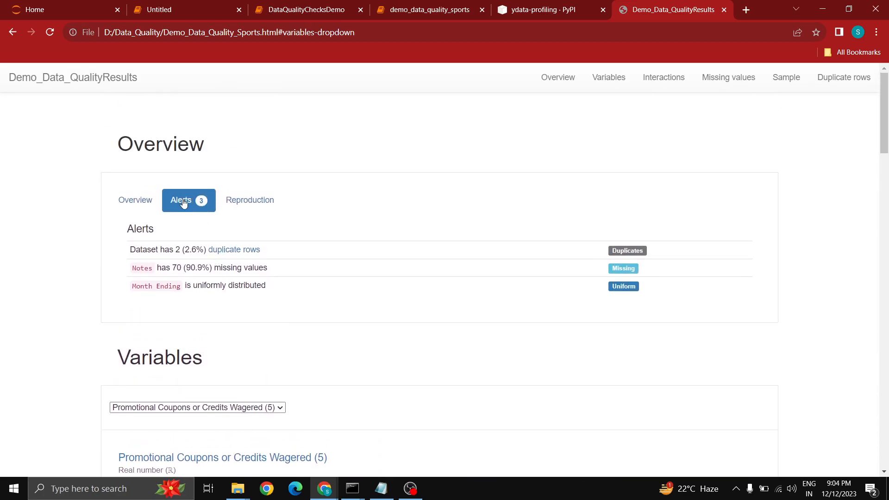
- Highlight the Reproduction start, finish and 58.58-second duration, then open config.json
{"action": "left_click", "coordinate": [250, 200]}
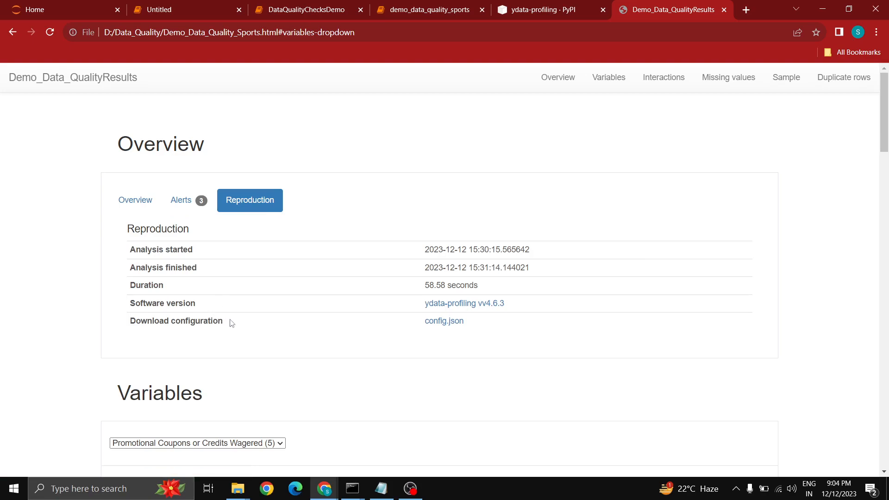
{"action": "mouse_move", "coordinate": [132, 251]}
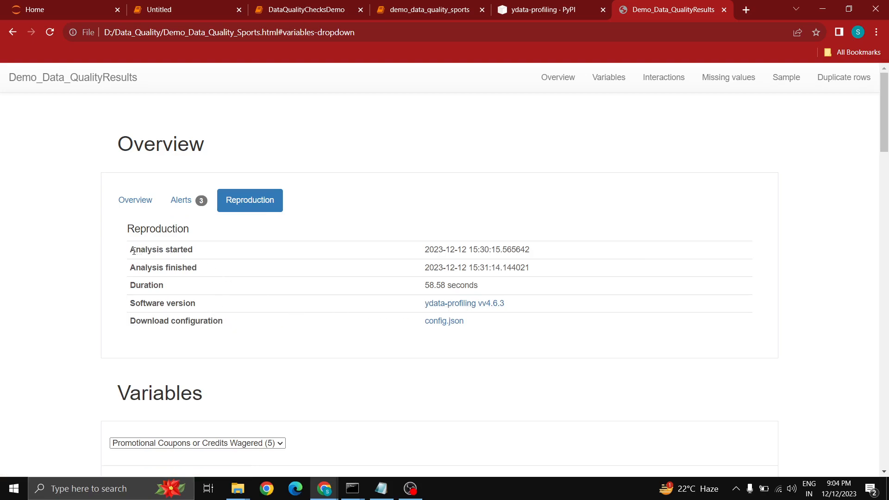
{"action": "double_click", "coordinate": [161, 249]}
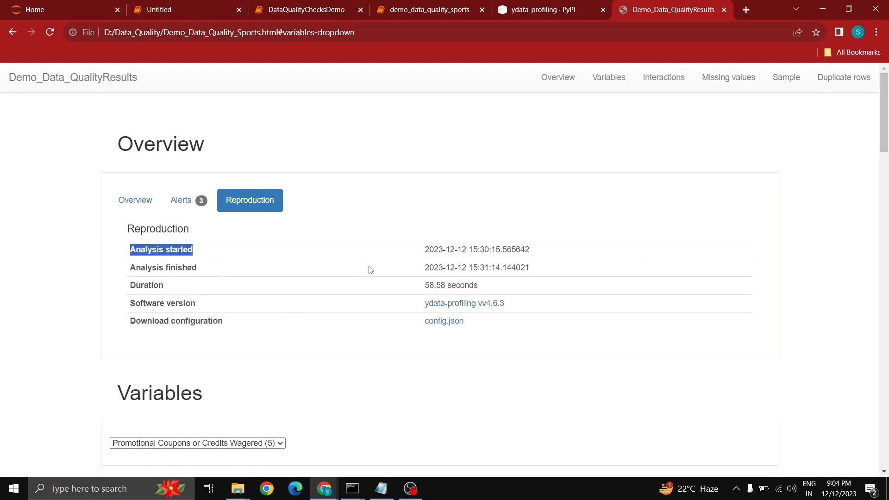
{"action": "double_click", "coordinate": [477, 250]}
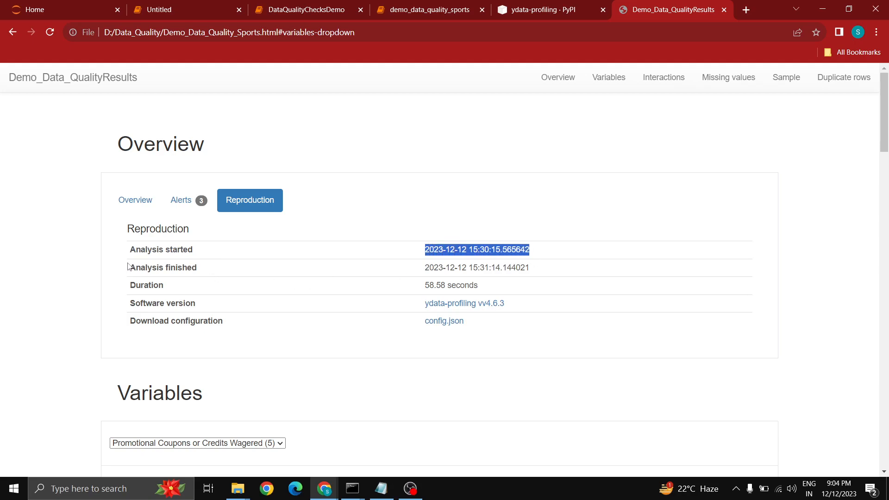
{"action": "double_click", "coordinate": [477, 267]}
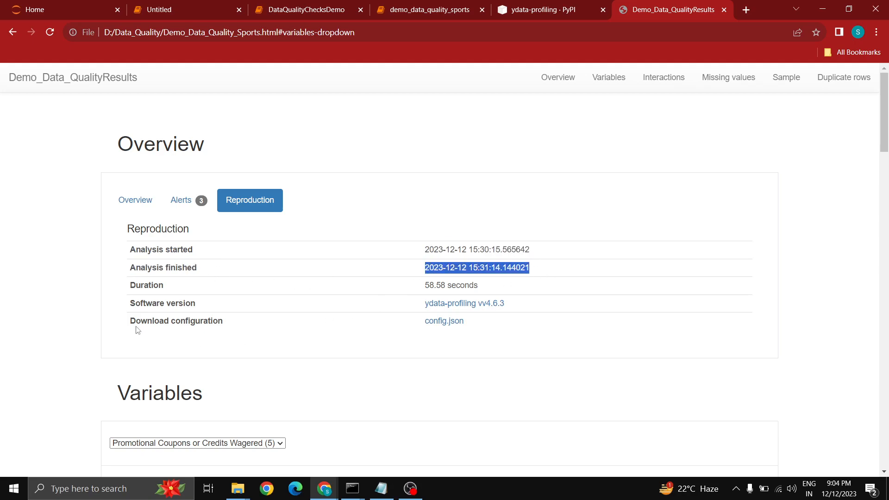
{"action": "double_click", "coordinate": [450, 285]}
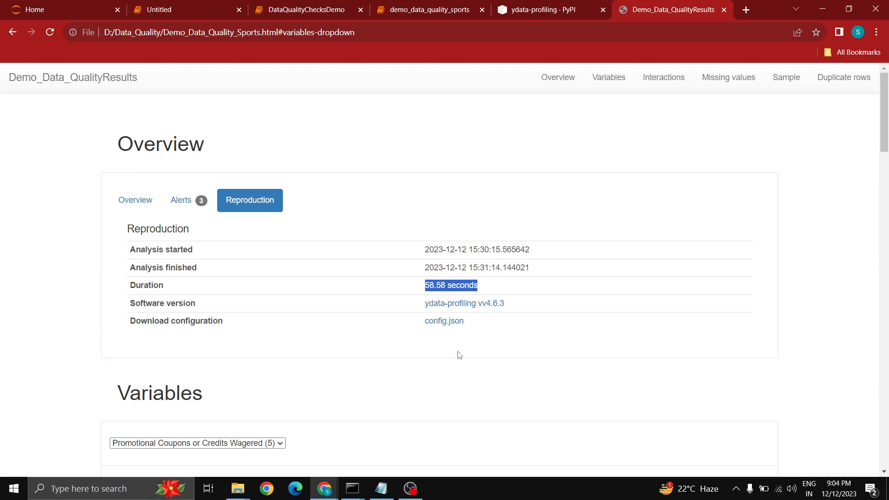
{"action": "mouse_move", "coordinate": [179, 305]}
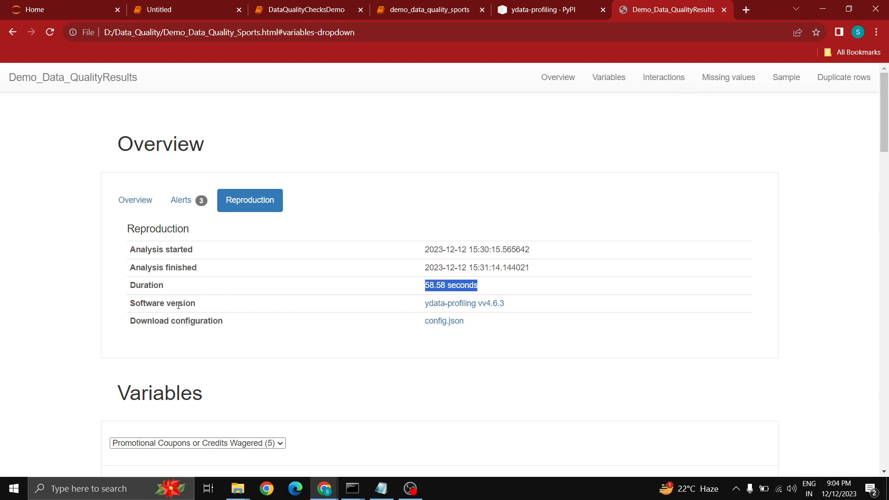
{"action": "left_click", "coordinate": [272, 342]}
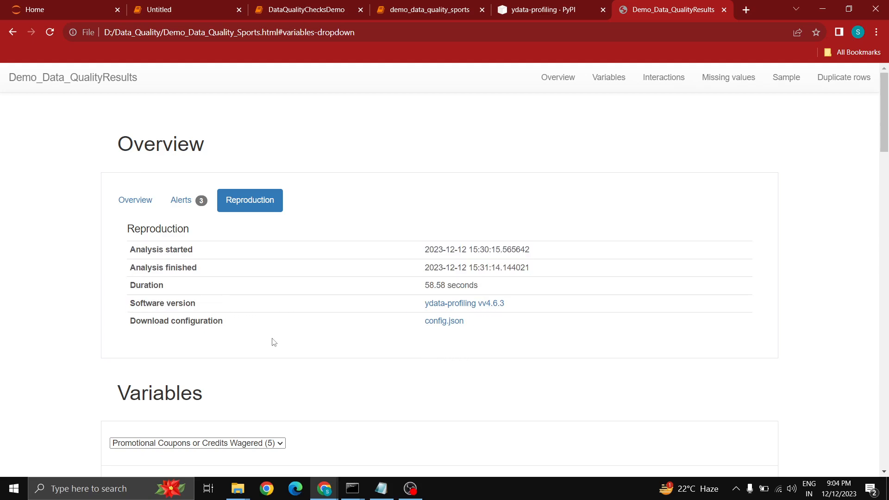
{"action": "mouse_move", "coordinate": [273, 318]}
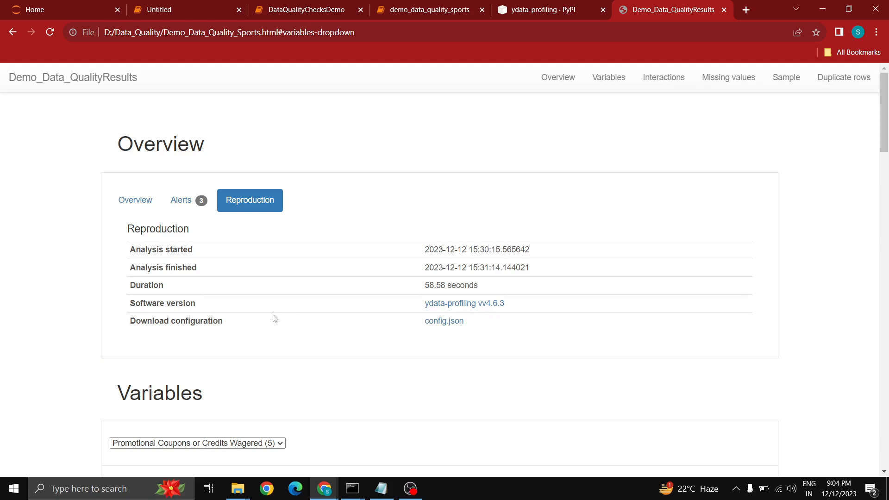
{"action": "mouse_move", "coordinate": [502, 312]}
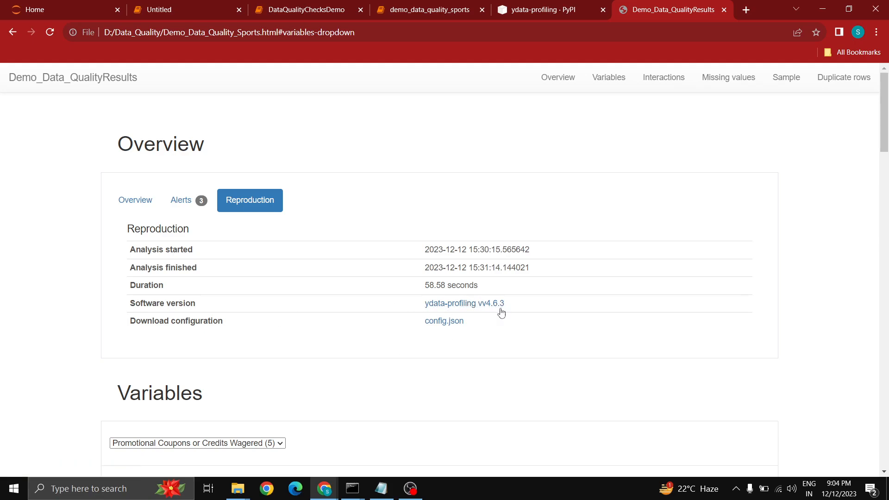
{"action": "mouse_move", "coordinate": [444, 320]}
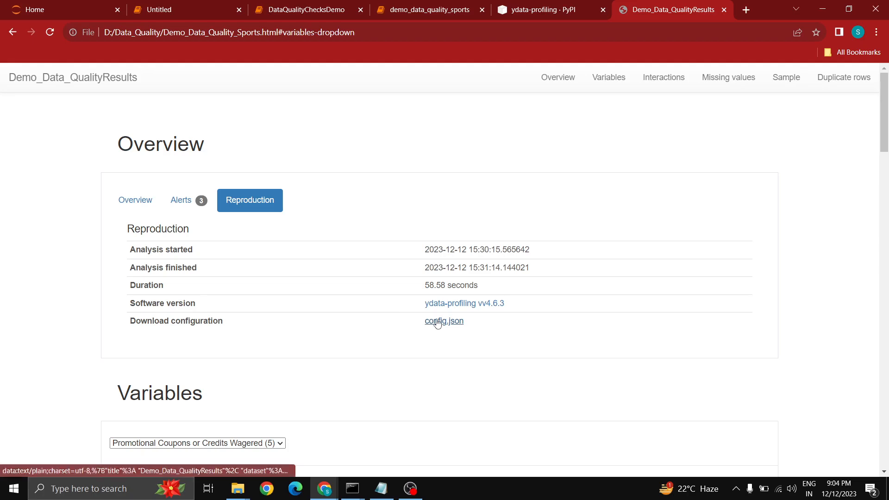
{"action": "left_click", "coordinate": [444, 320]}
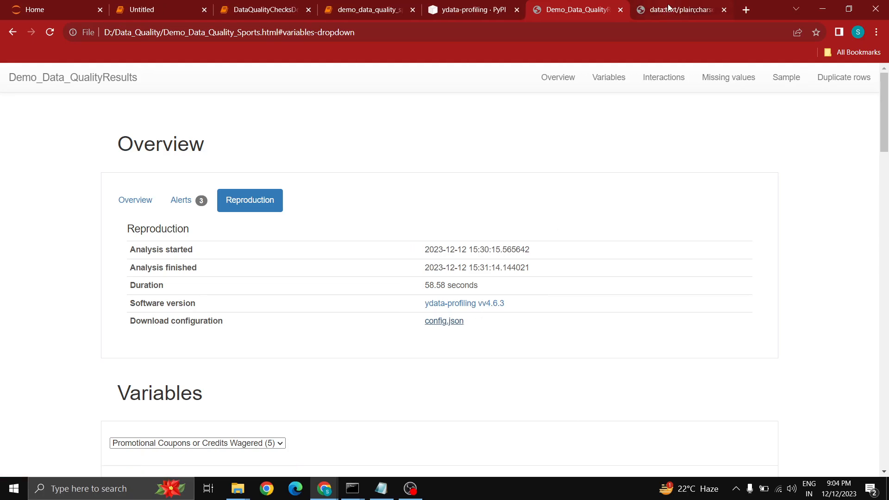
- Review and select all the config.json settings, then return to the profiling report
{"action": "left_click", "coordinate": [681, 10]}
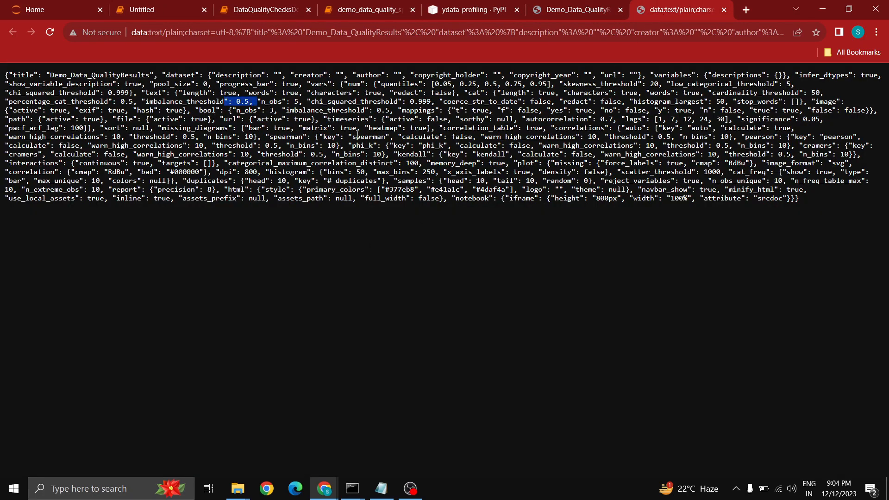
{"action": "mouse_move", "coordinate": [837, 210]}
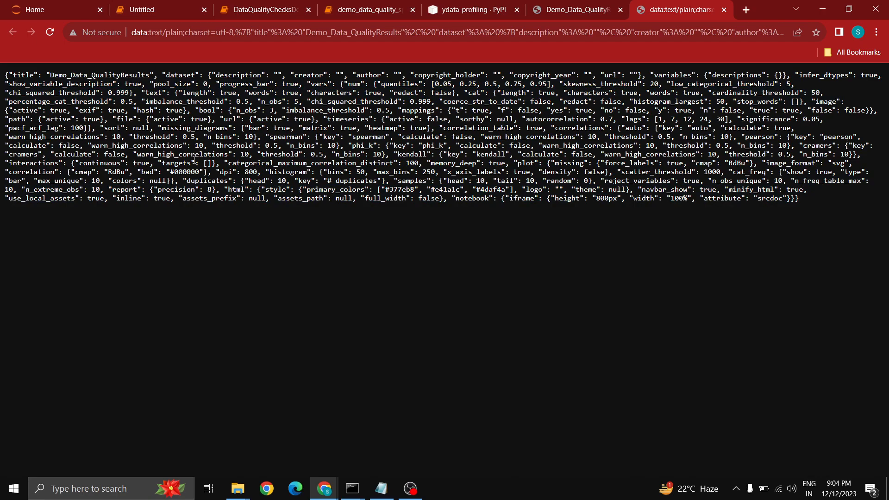
{"action": "mouse_move", "coordinate": [532, 250]}
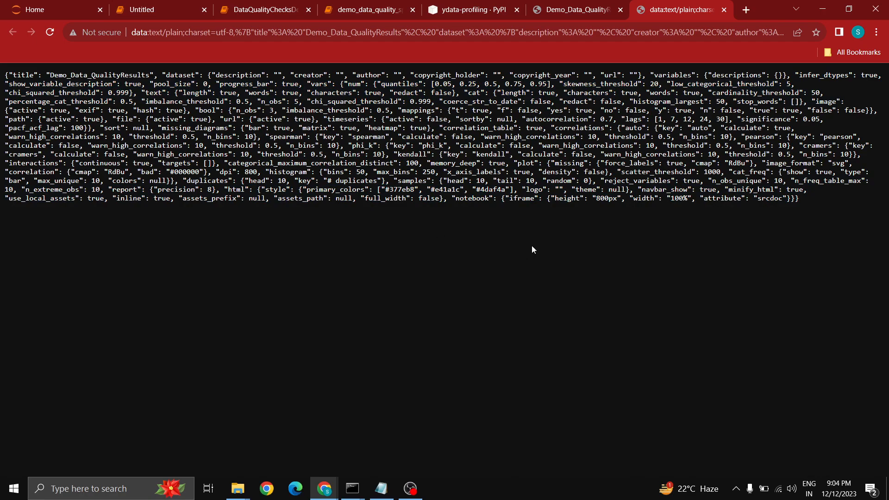
{"action": "mouse_move", "coordinate": [524, 243]}
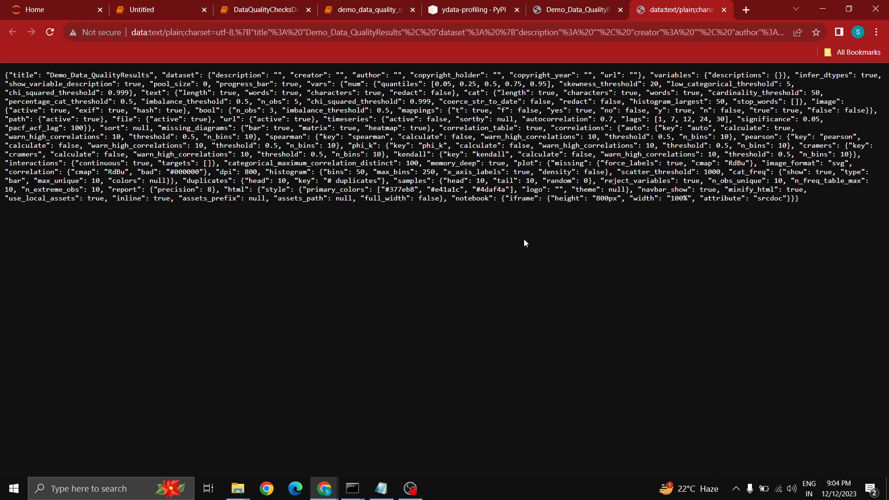
{"action": "mouse_move", "coordinate": [529, 243]}
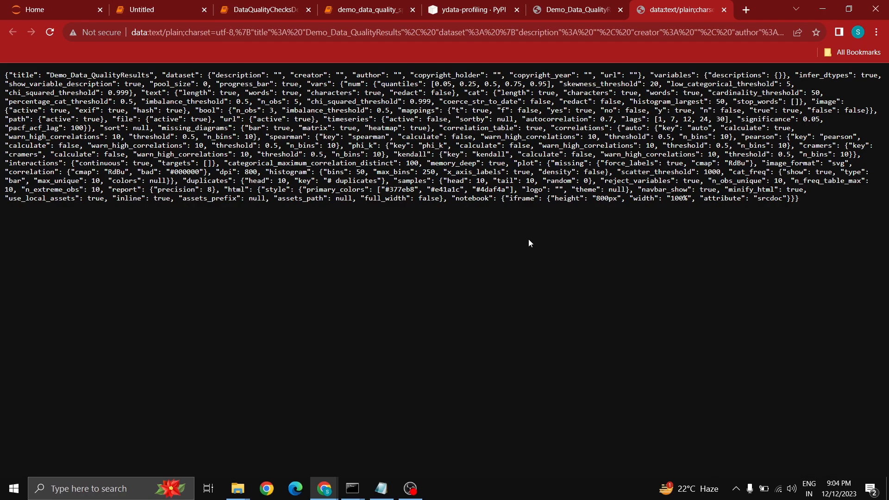
{"action": "double_click", "coordinate": [628, 164]}
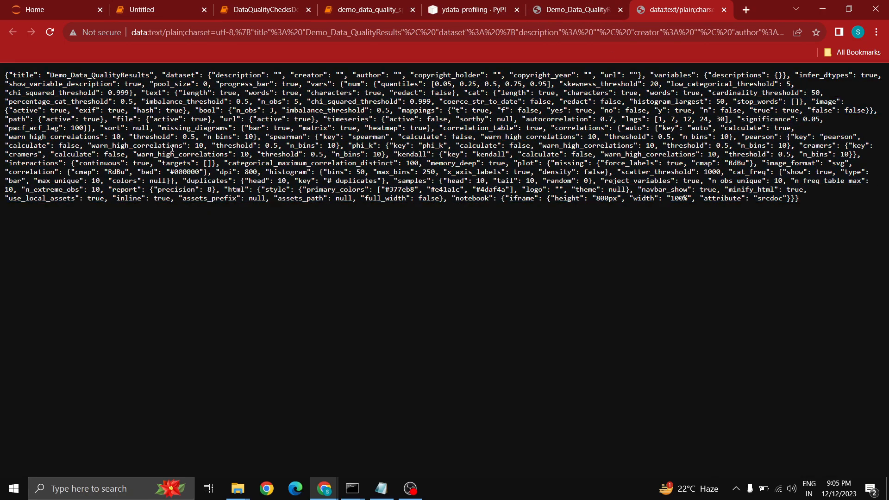
{"action": "key", "text": "ctrl+a"}
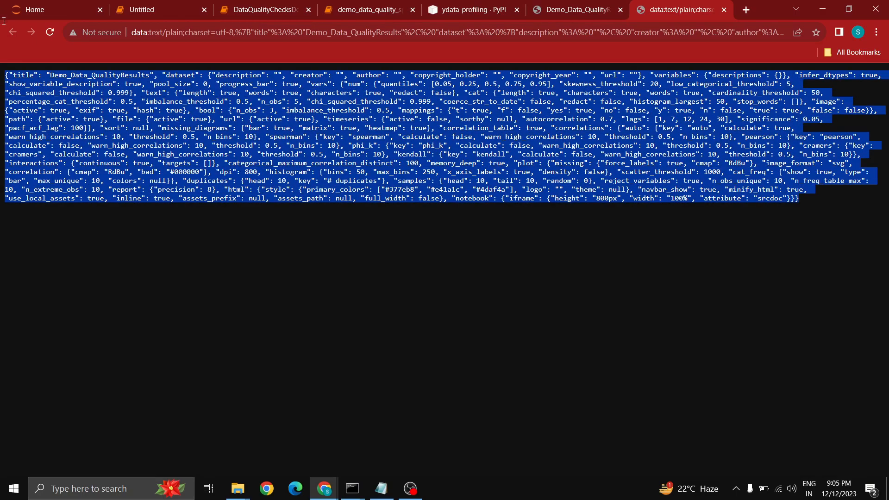
{"action": "left_click", "coordinate": [575, 10]}
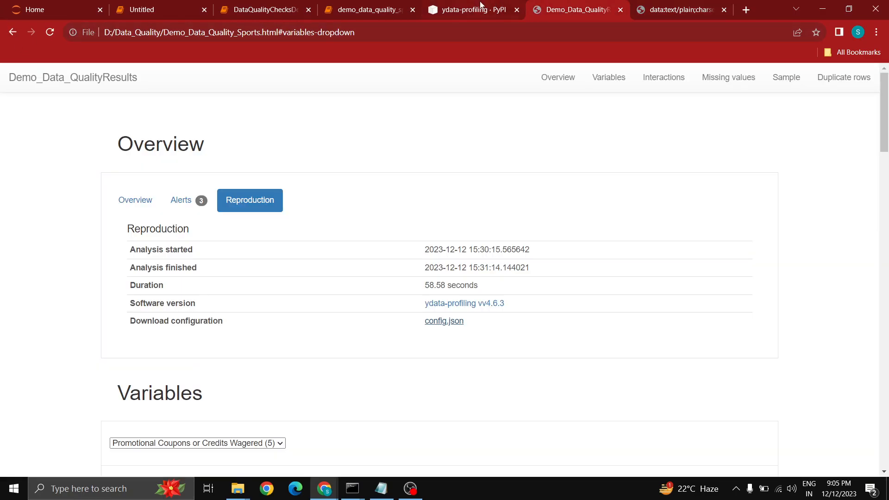
- Return to the ydata-profiling PyPI page, scroll up to the 4.6.3 header, and dismiss the PSF banner
{"action": "left_click", "coordinate": [472, 9]}
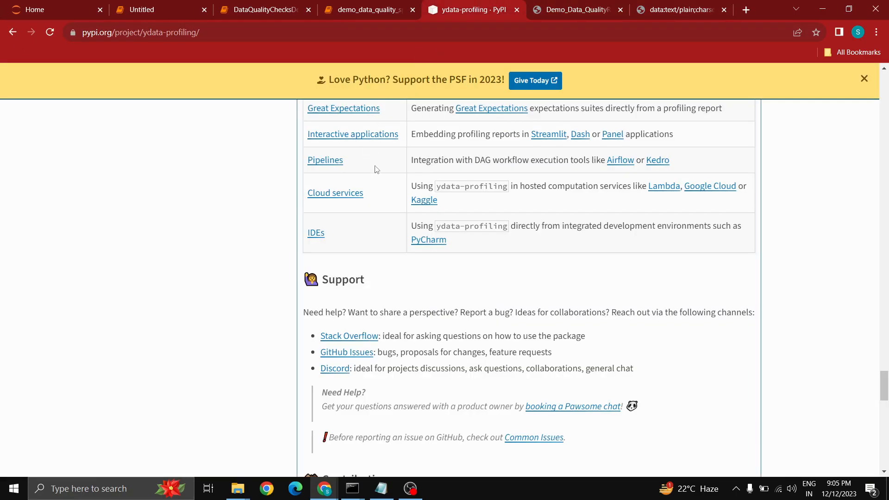
{"action": "scroll", "scroll_direction": "up", "scroll_amount": 3}
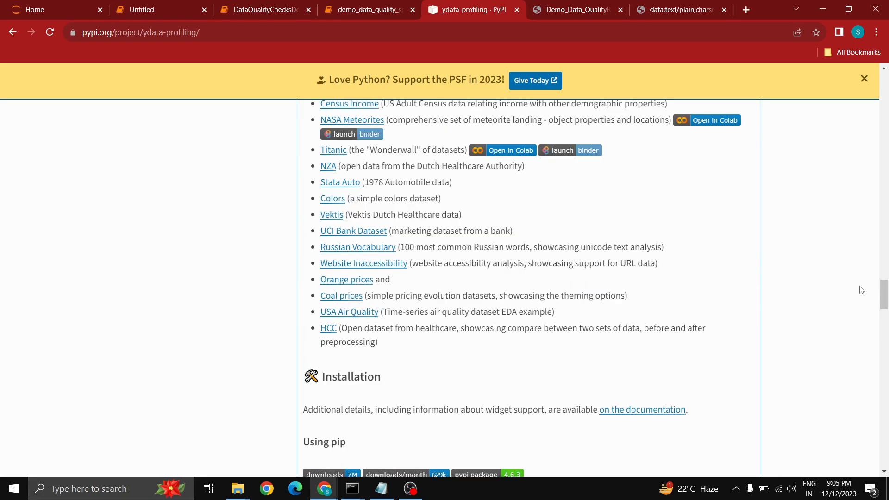
{"action": "scroll", "scroll_direction": "up", "scroll_amount": 3}
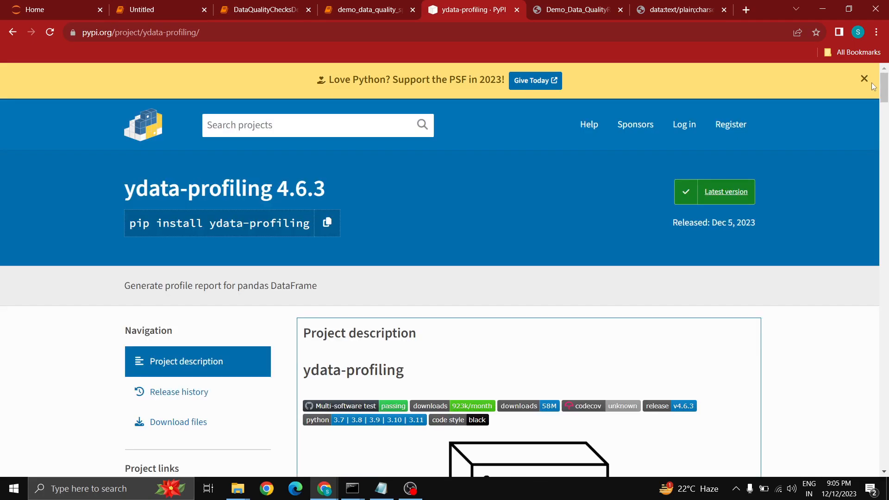
{"action": "left_click", "coordinate": [864, 79]}
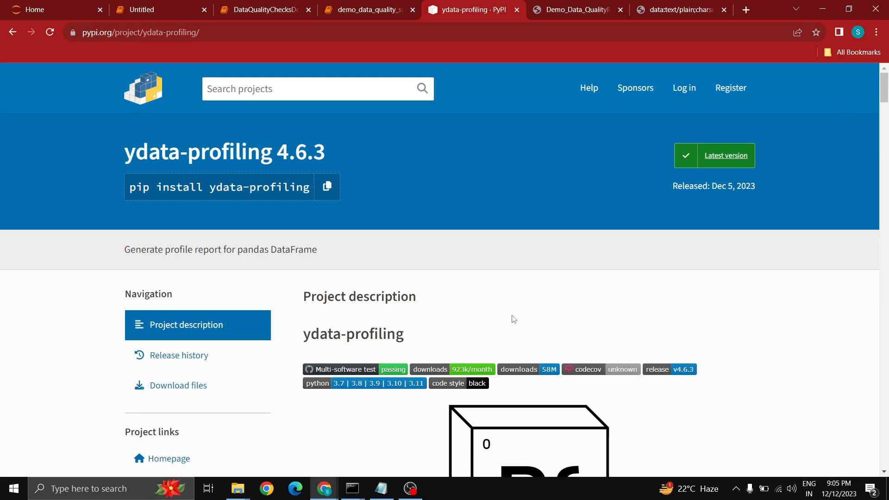